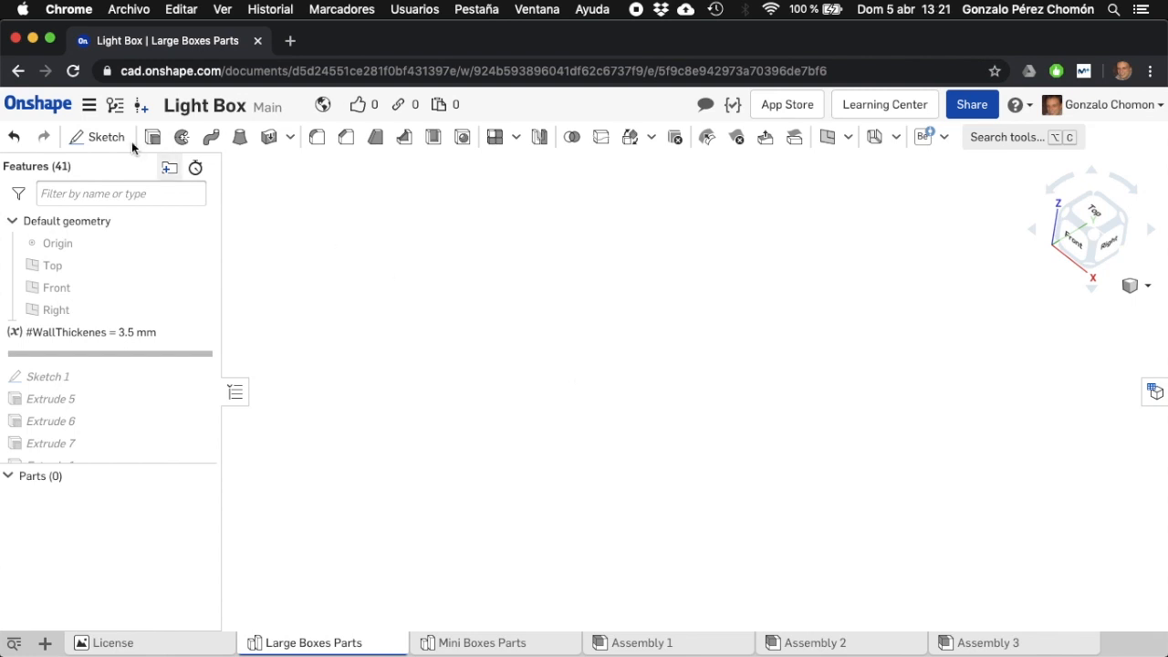
mouse_move(39, 110)
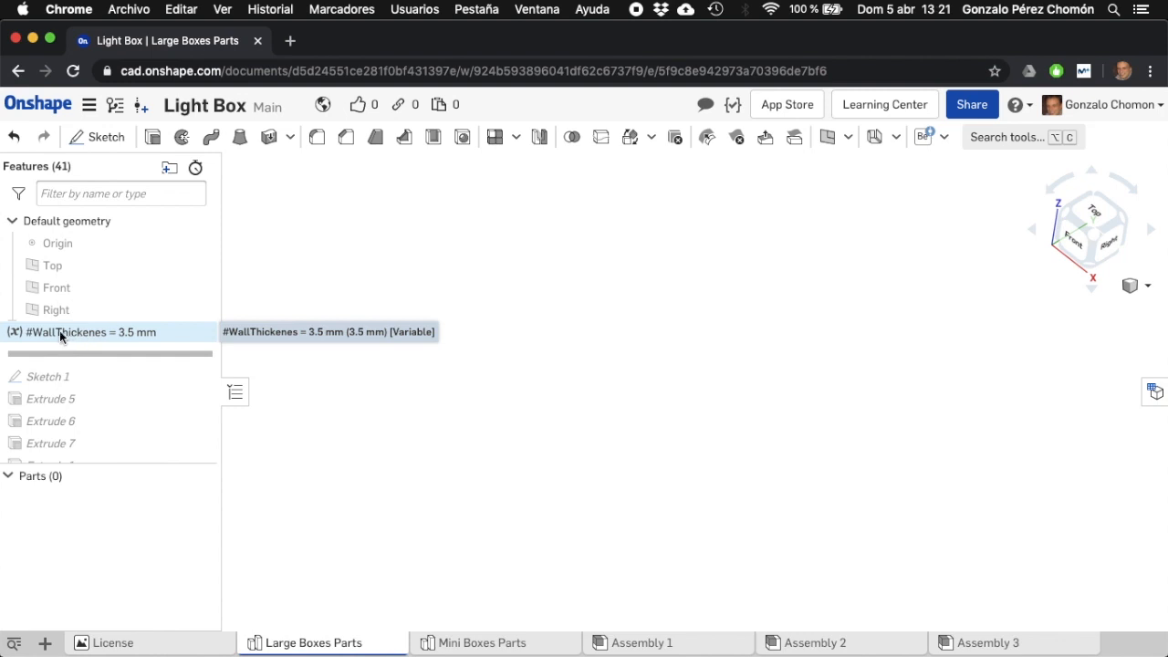
mouse_move(111, 338)
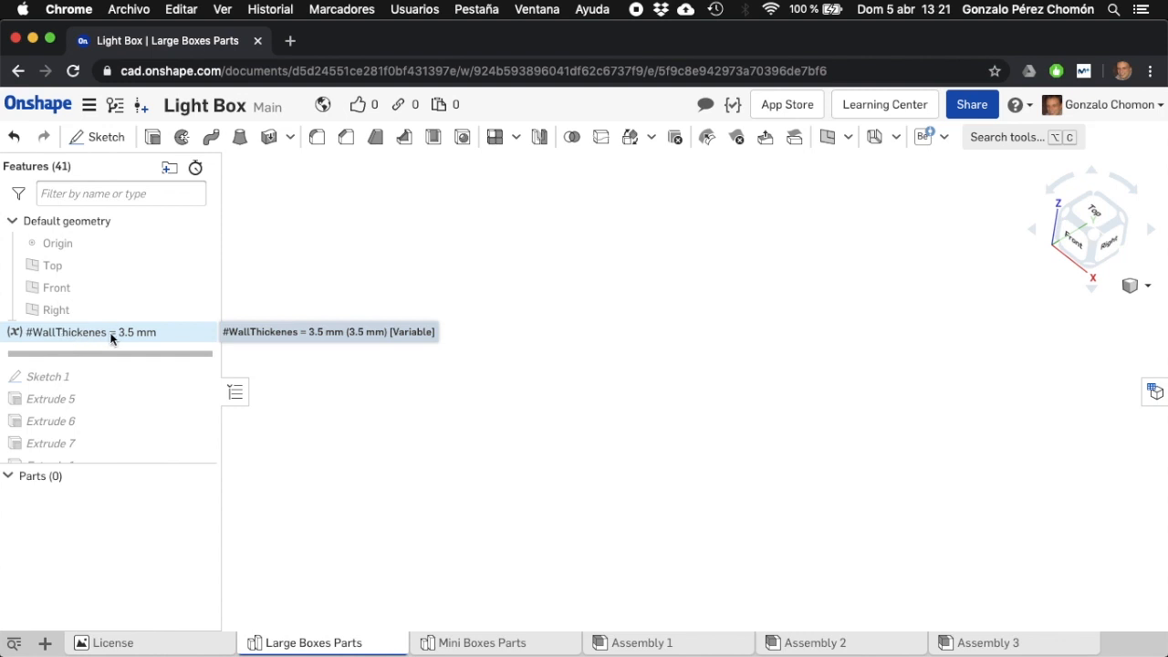
mouse_move(153, 338)
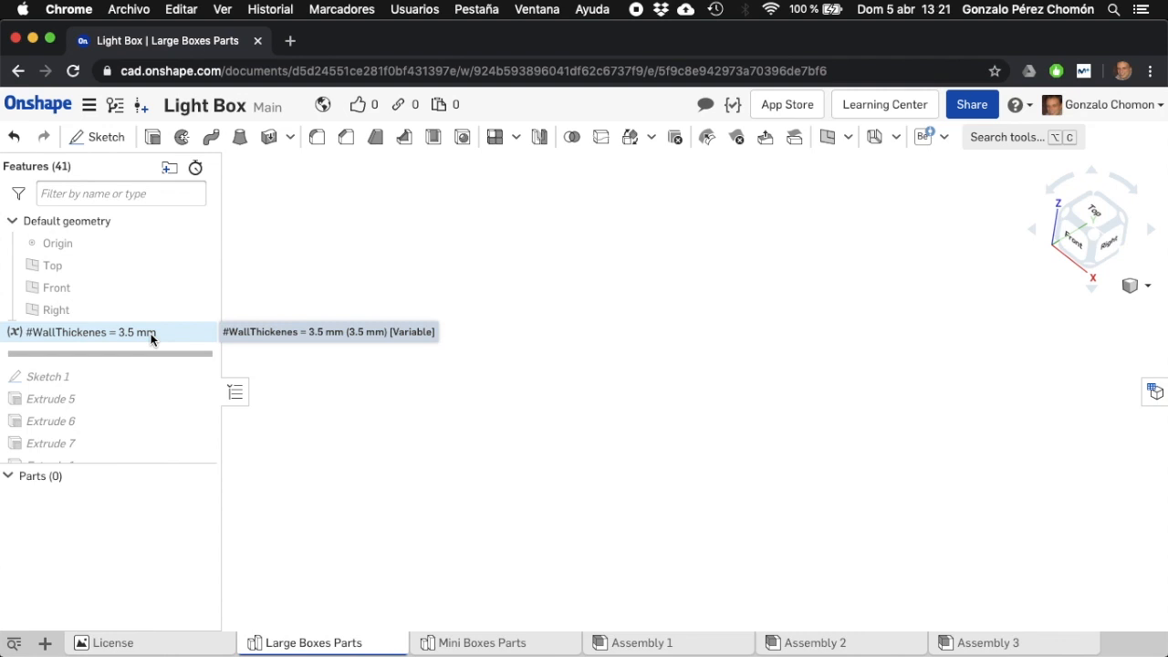
mouse_move(166, 342)
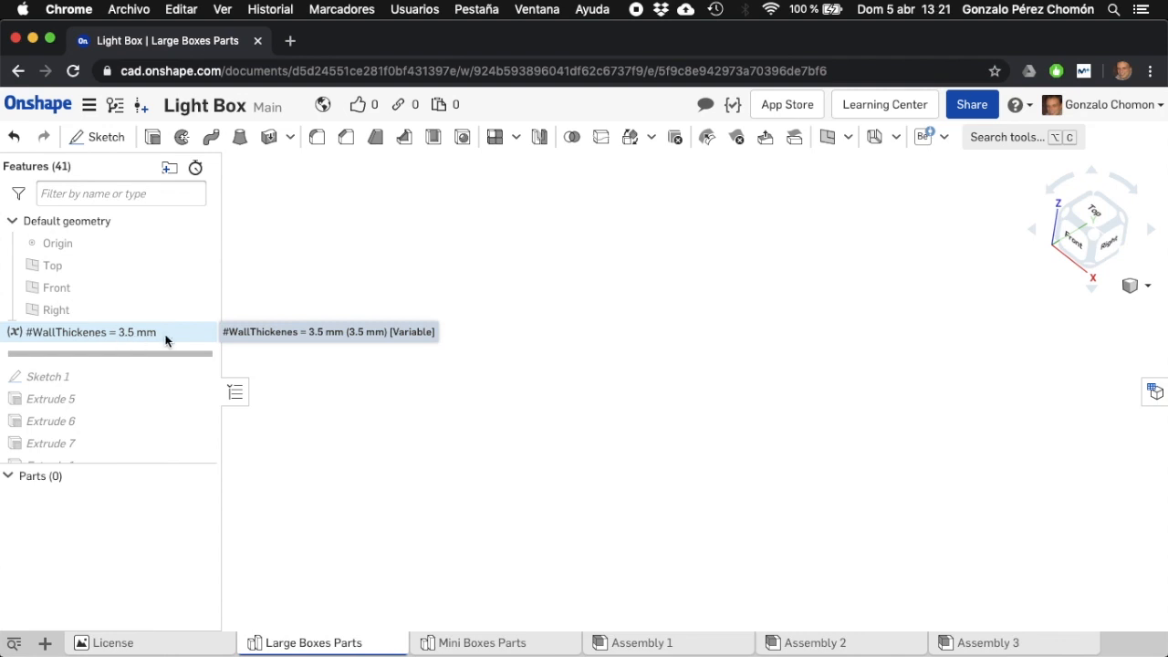
mouse_move(153, 335)
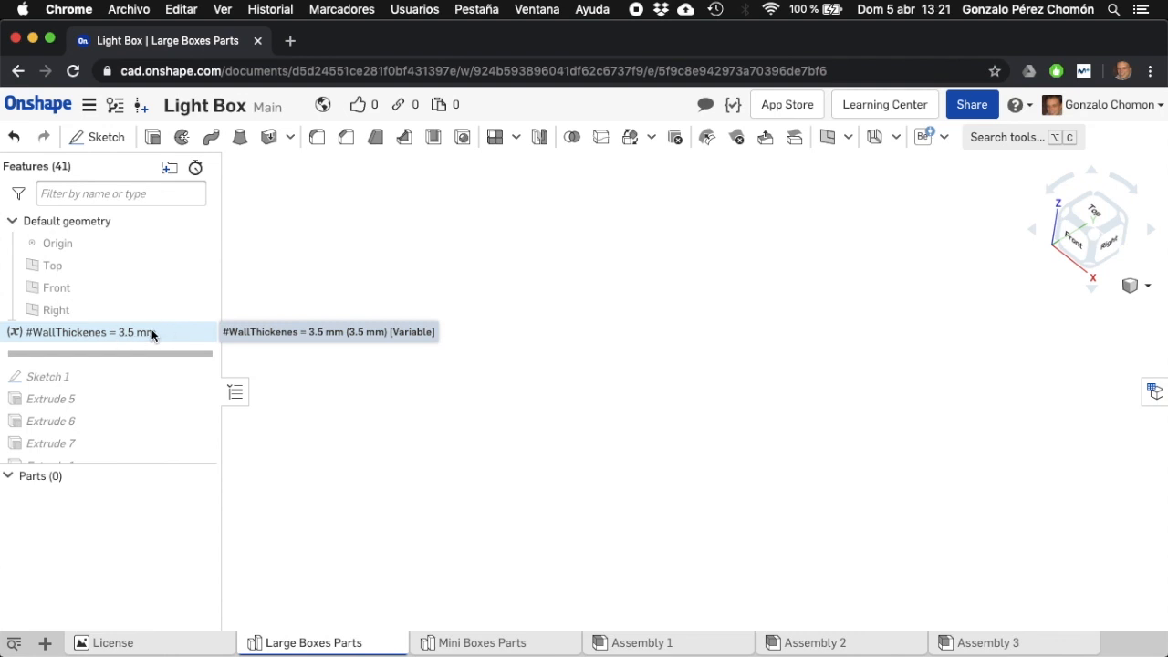
mouse_move(90, 332)
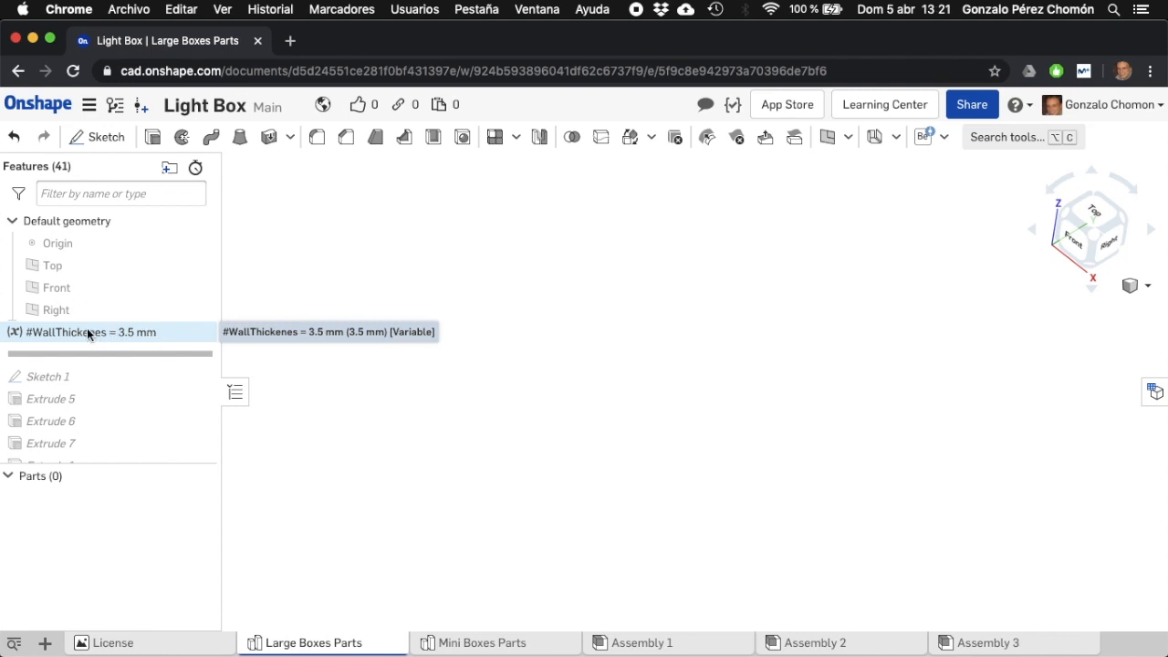
mouse_move(153, 339)
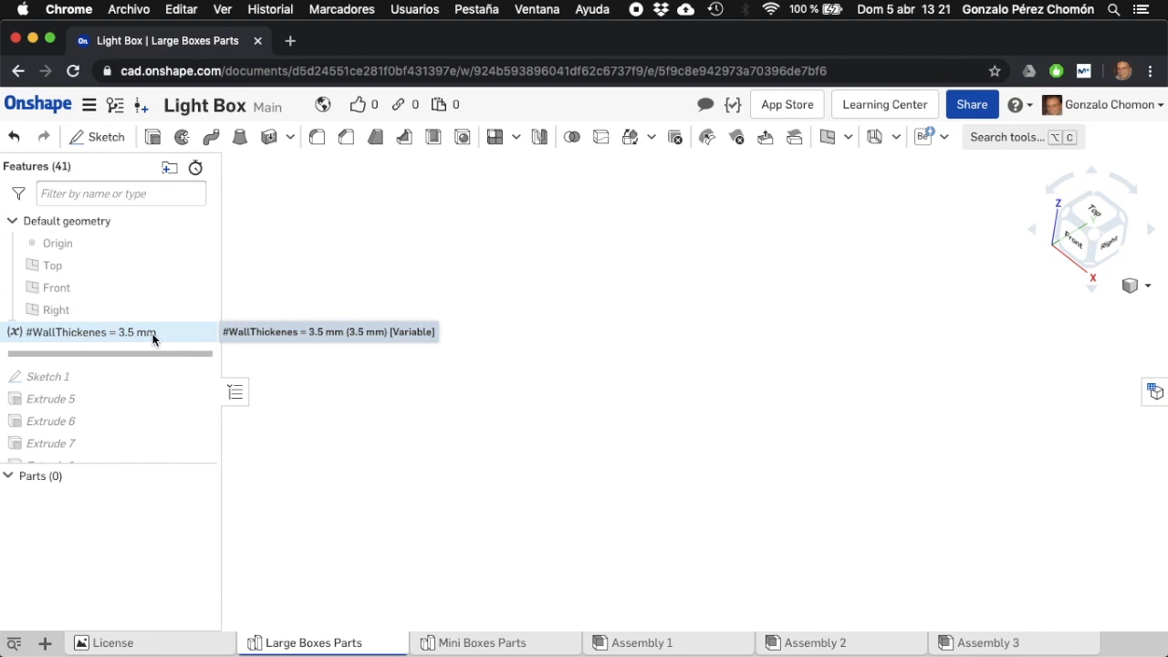
mouse_move(175, 335)
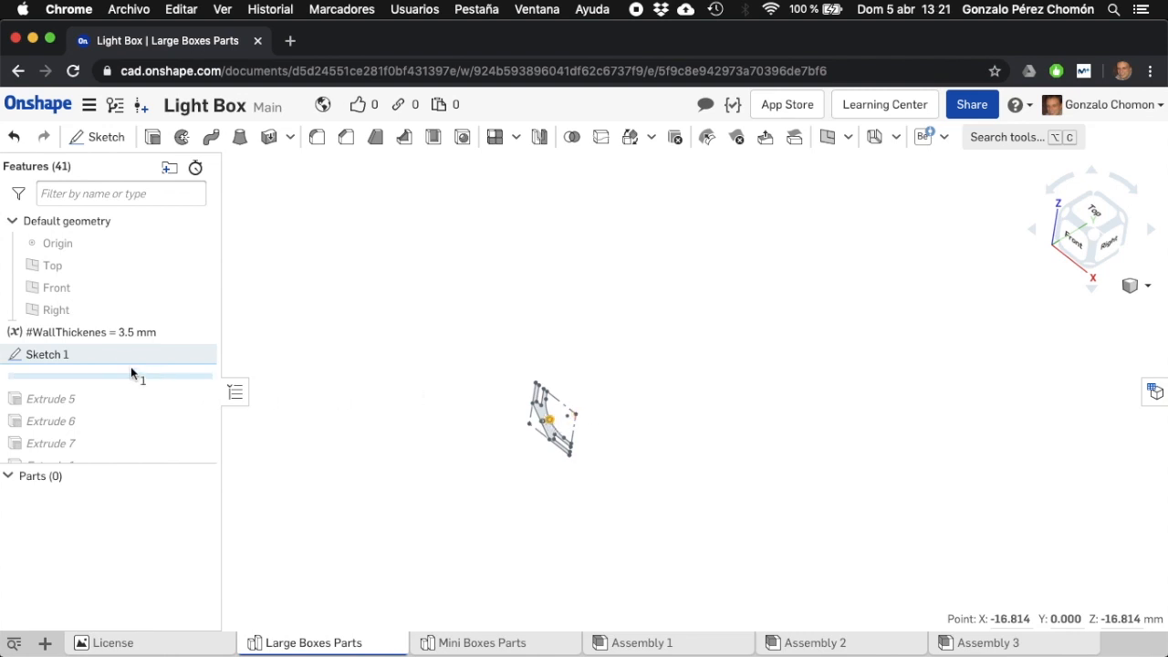
- Inspect Sketch 1's corner profile without changes, then orbit to see the extruded profile
double_click(48, 354)
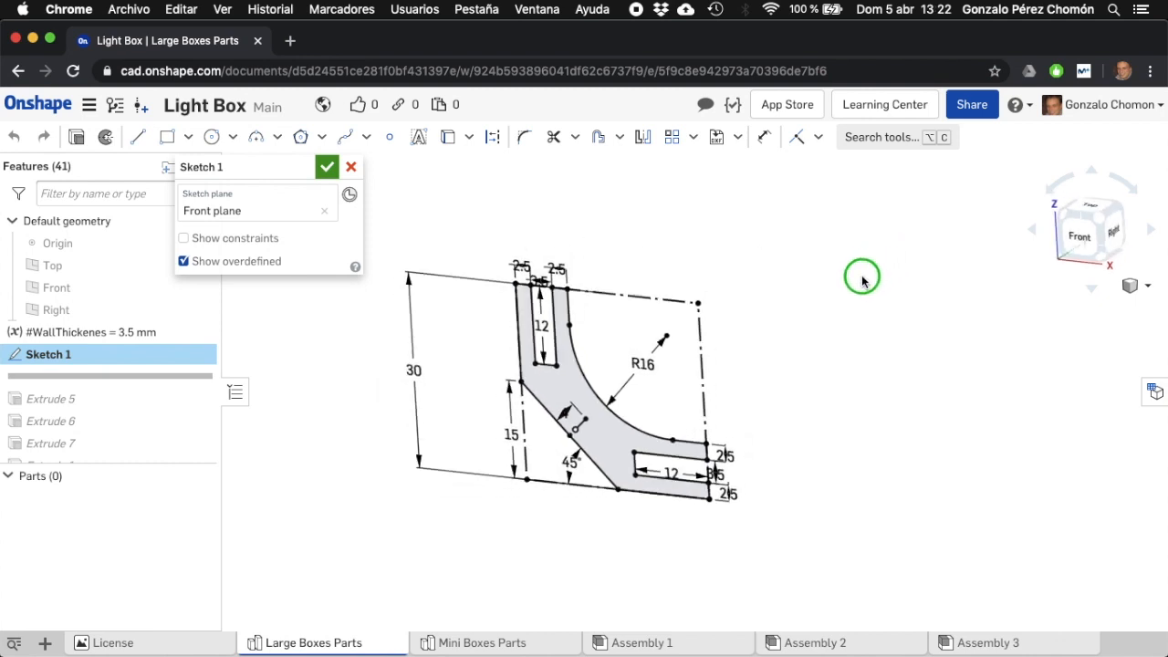
click(327, 166)
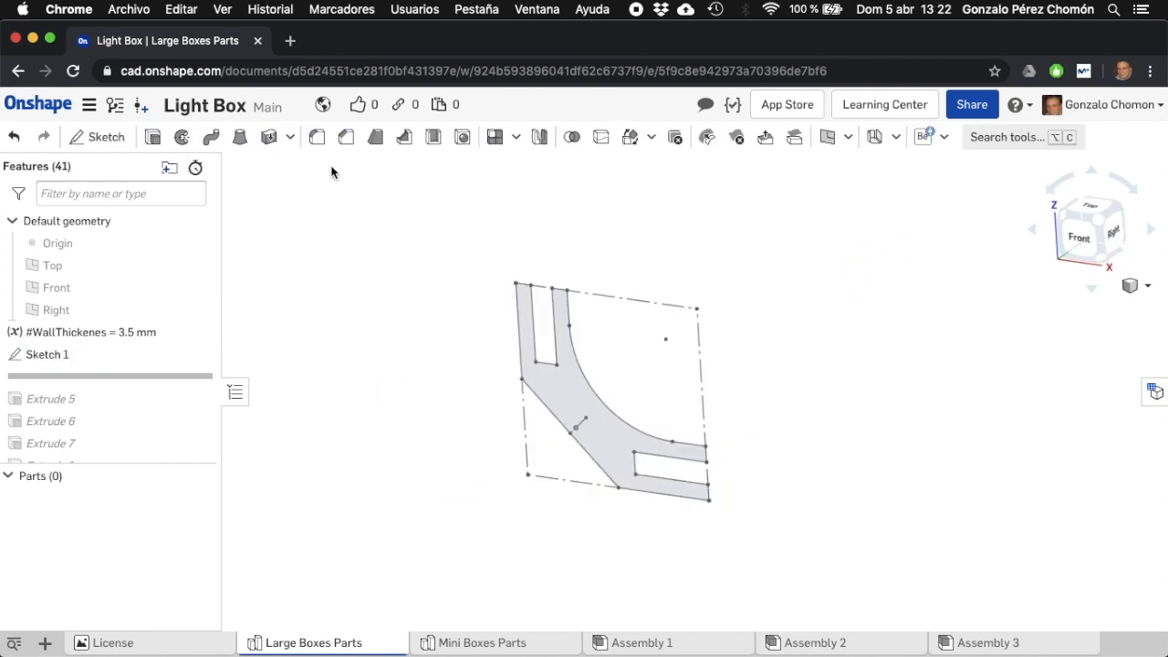
scroll(down, 3)
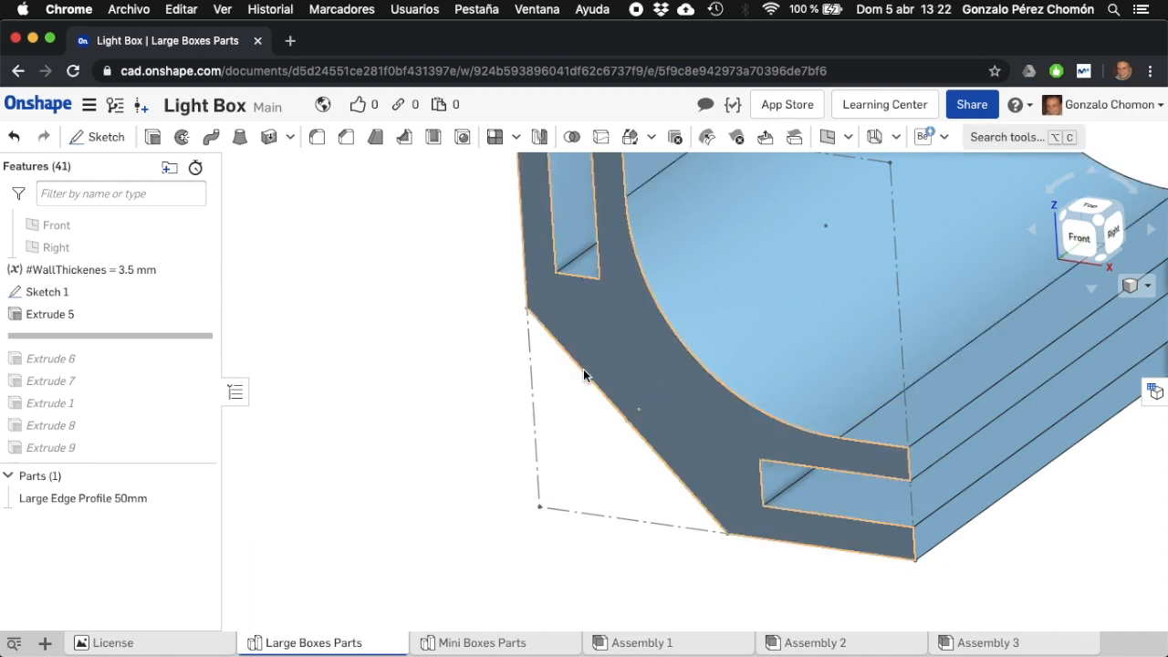
drag(584, 374, 386, 416)
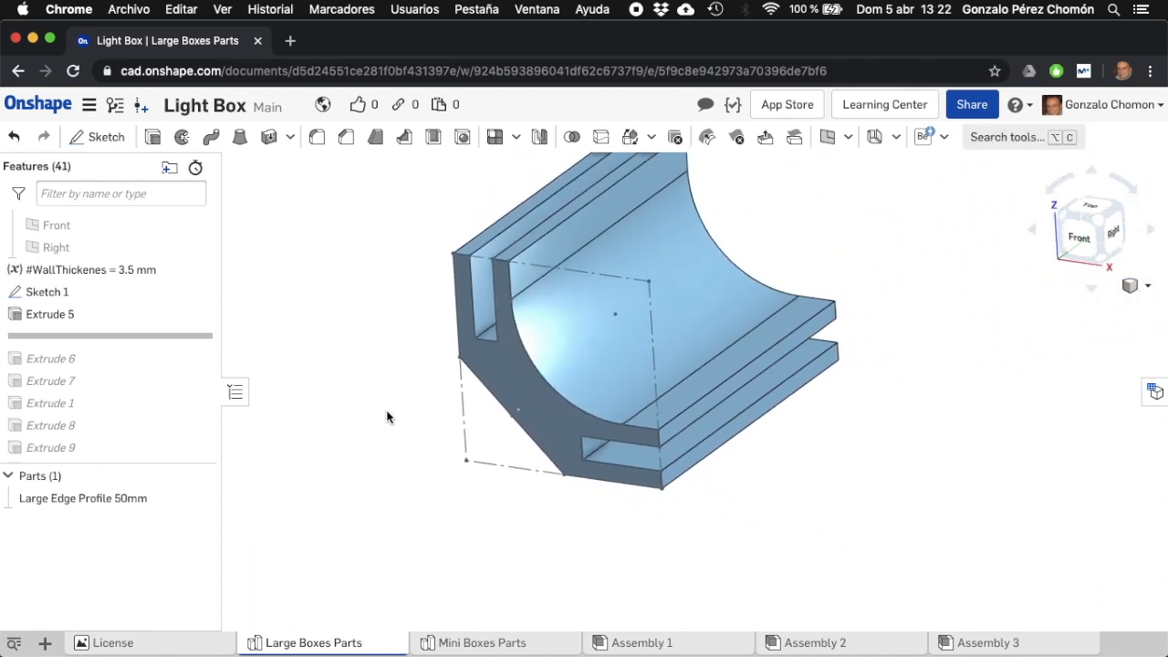
mouse_move(533, 401)
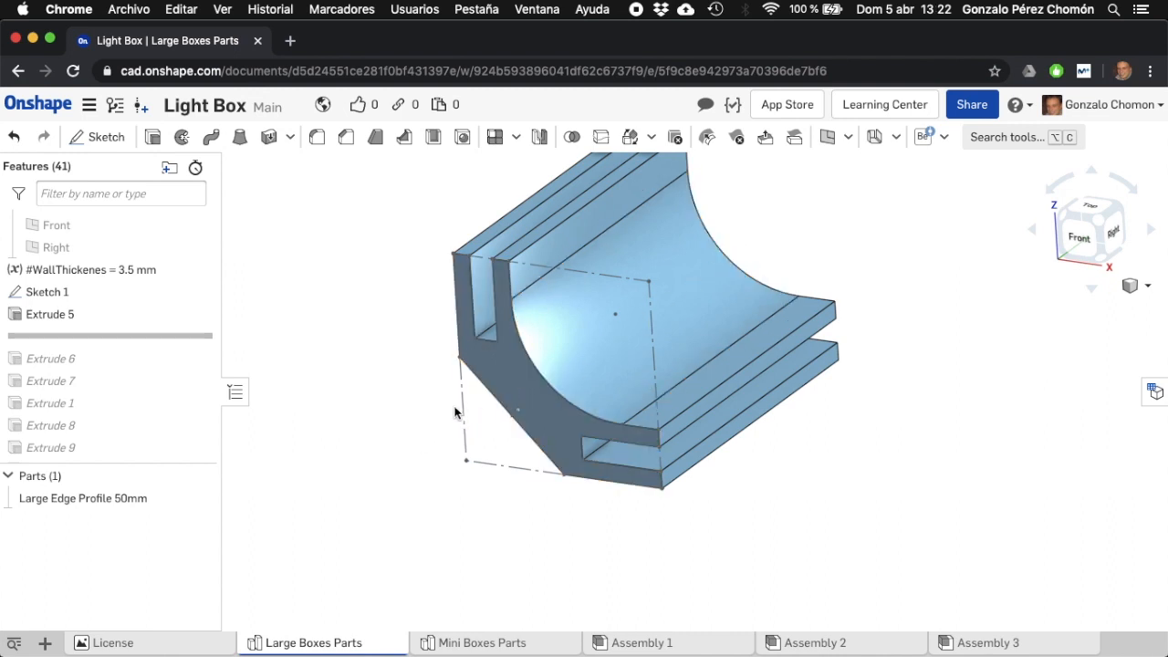
mouse_move(525, 401)
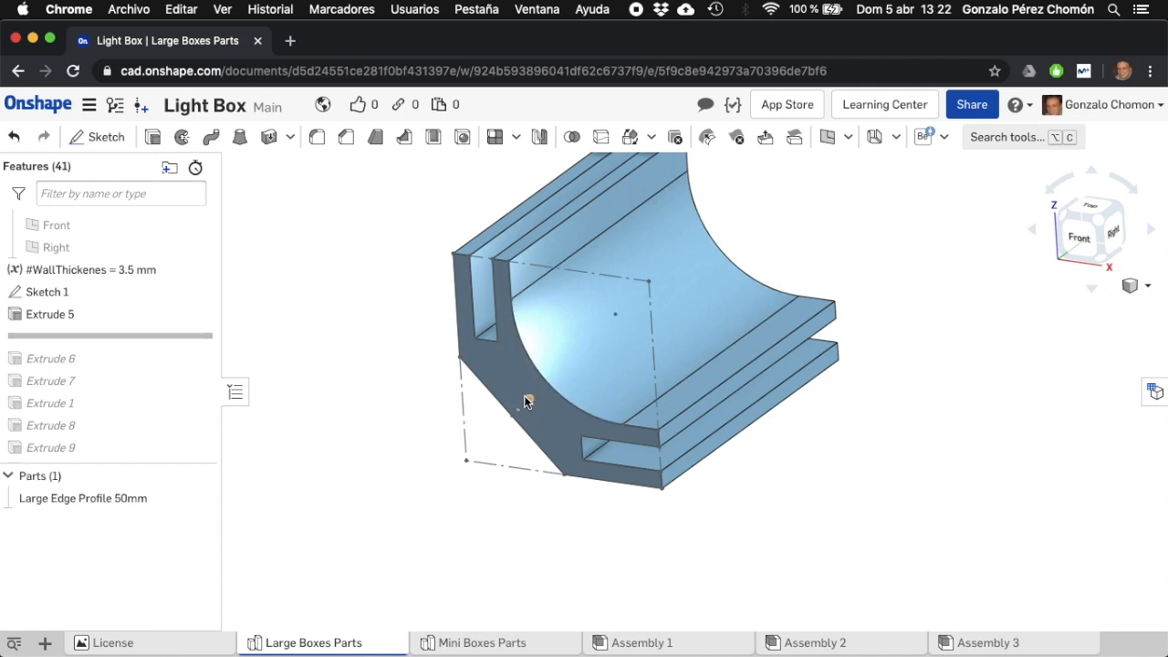
mouse_move(168, 344)
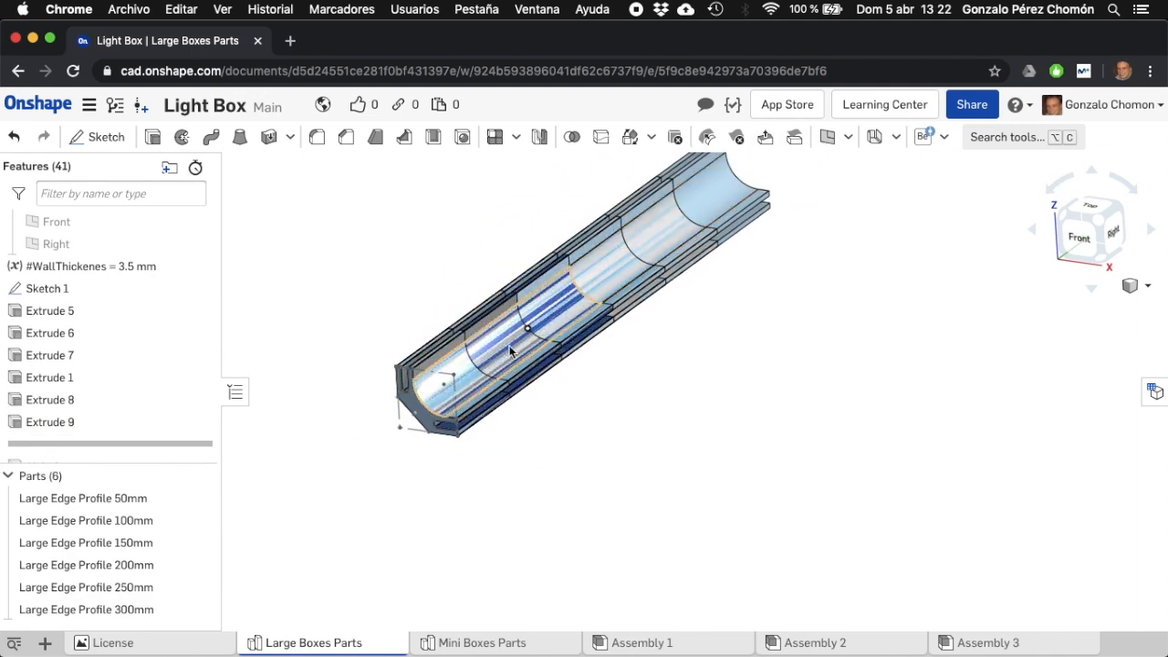
- Edit Extrude 1 and set its depth to 235 mm
click(49, 311)
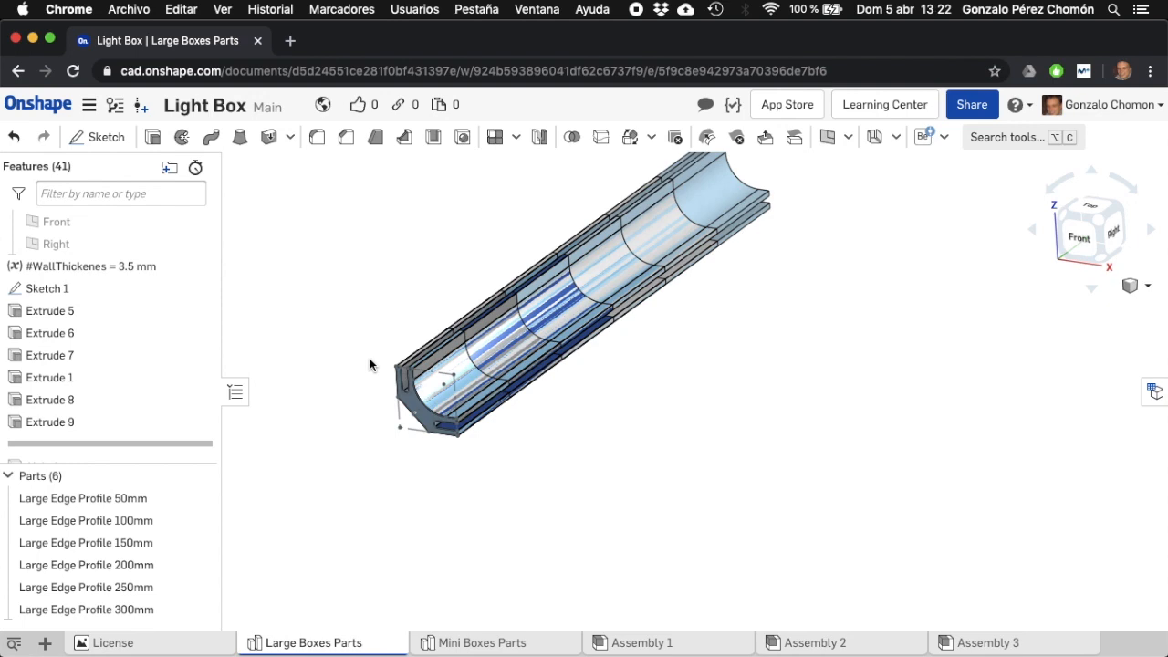
mouse_move(372, 361)
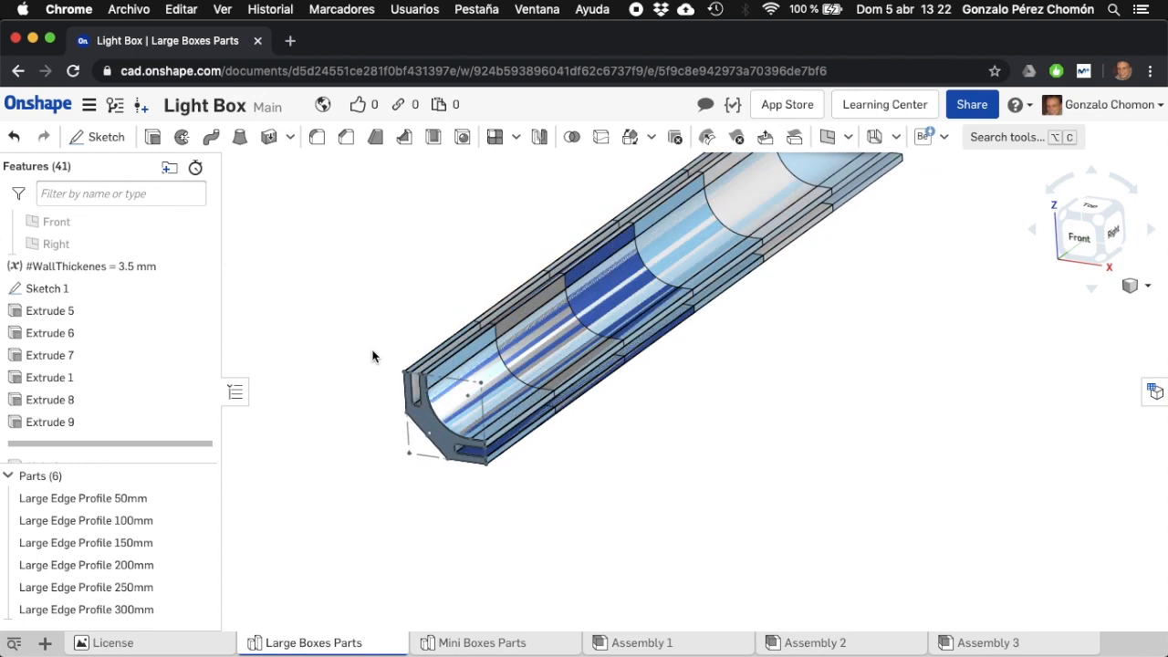
click(51, 376)
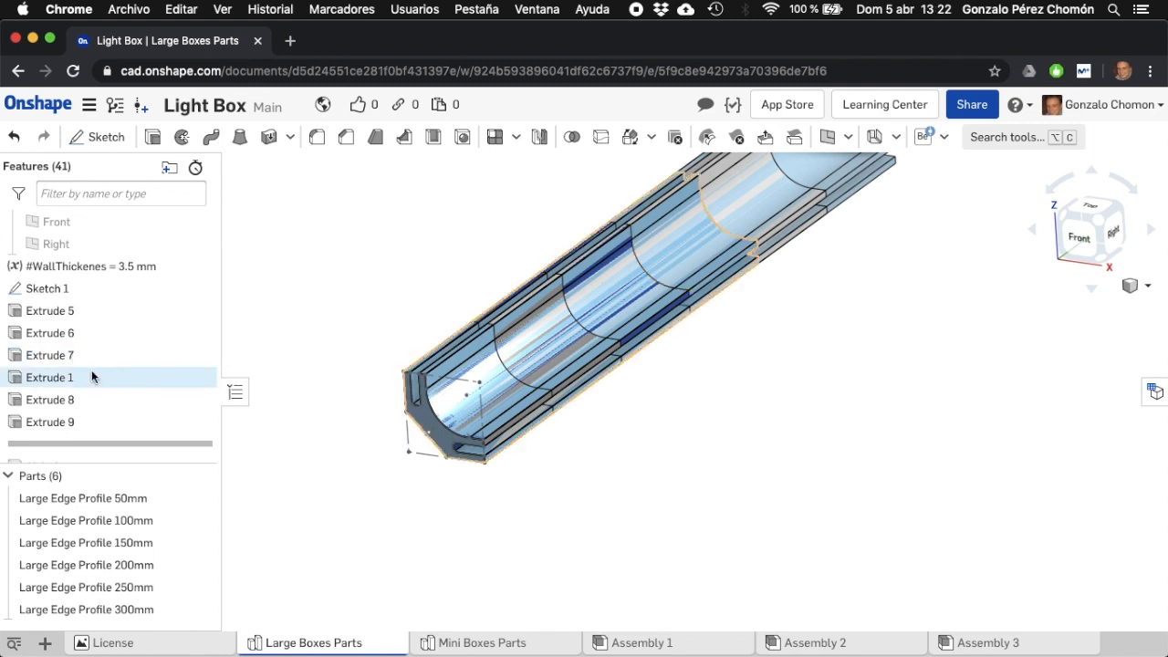
double_click(49, 376)
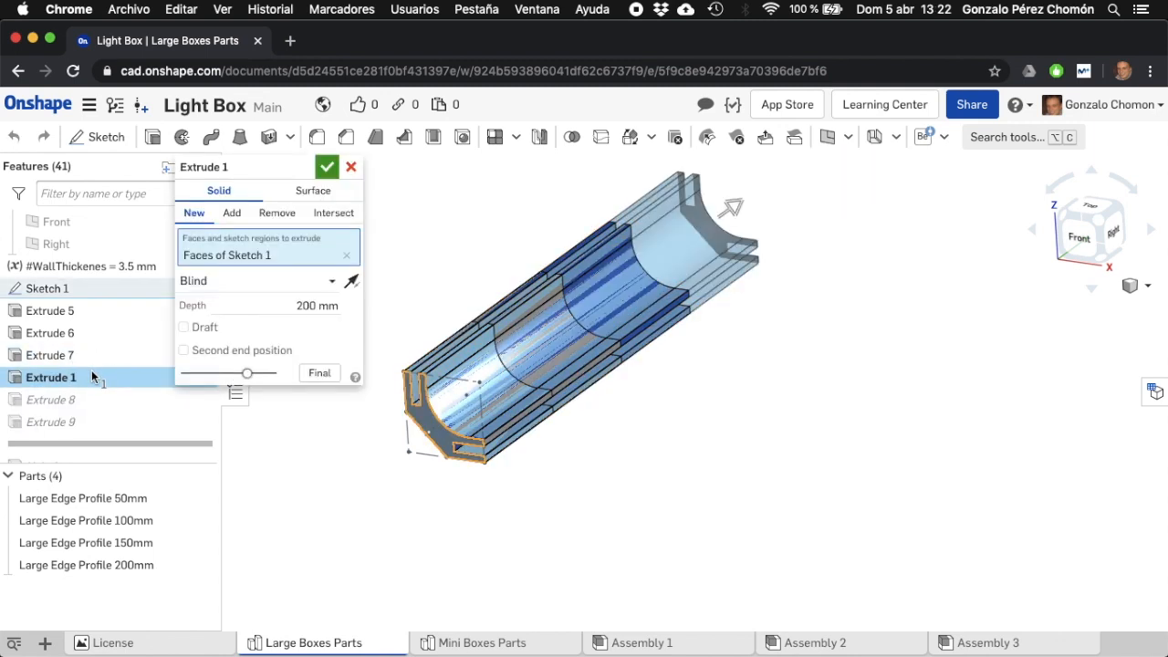
mouse_move(314, 274)
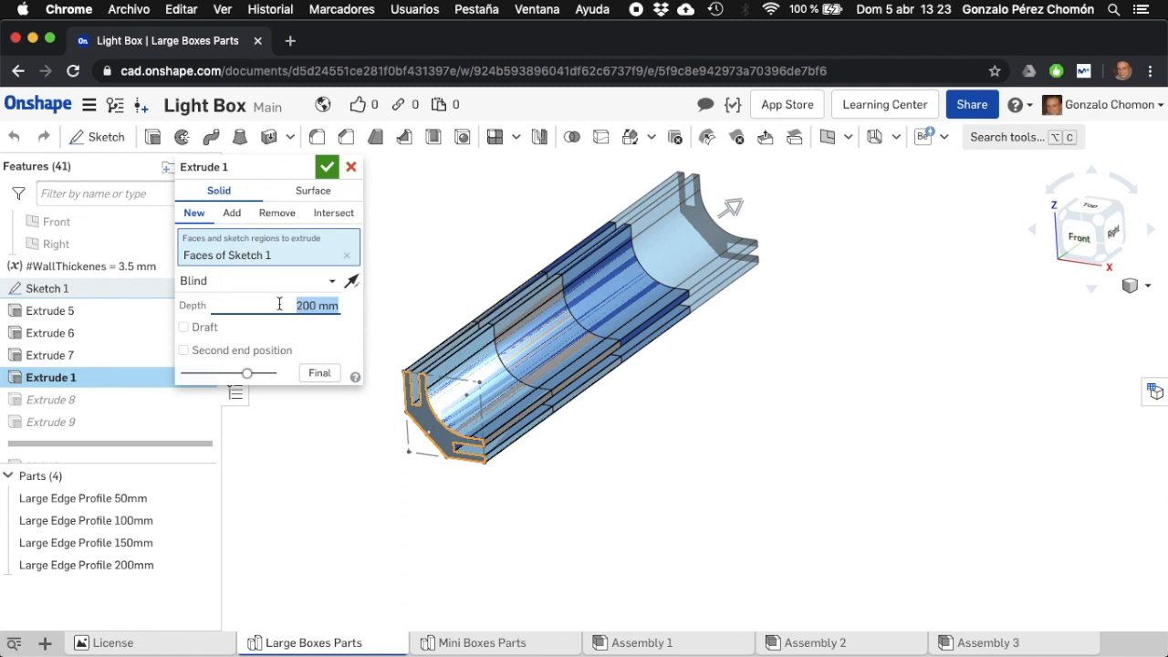
text(2)
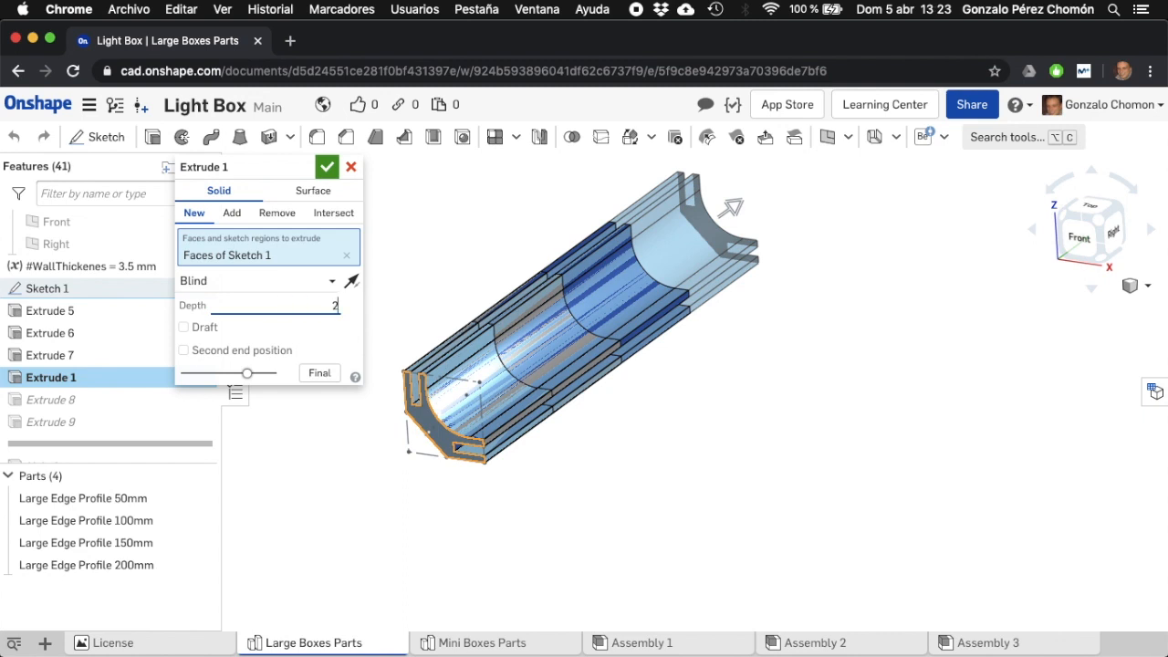
text(235 mm)
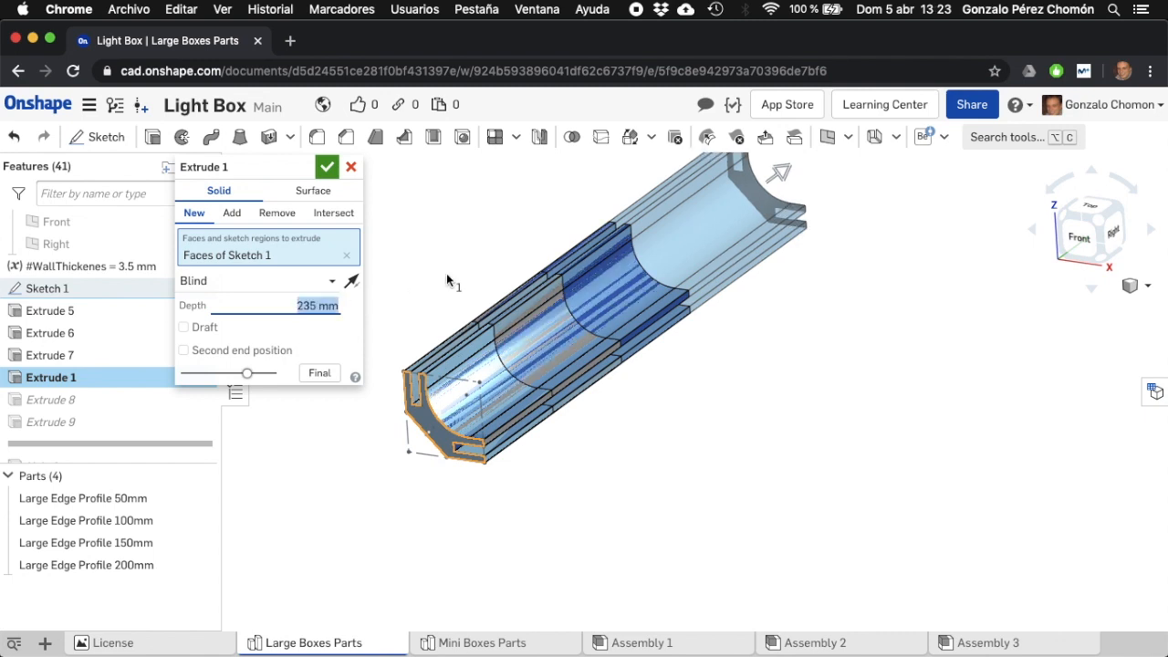
mouse_move(757, 219)
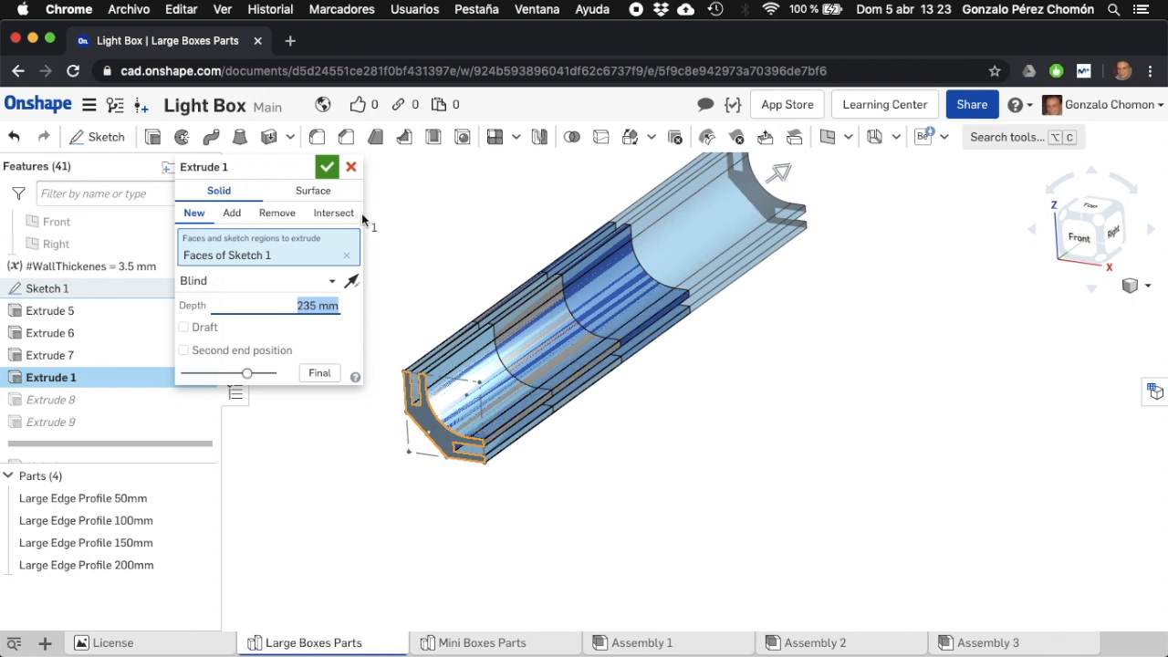
click(327, 166)
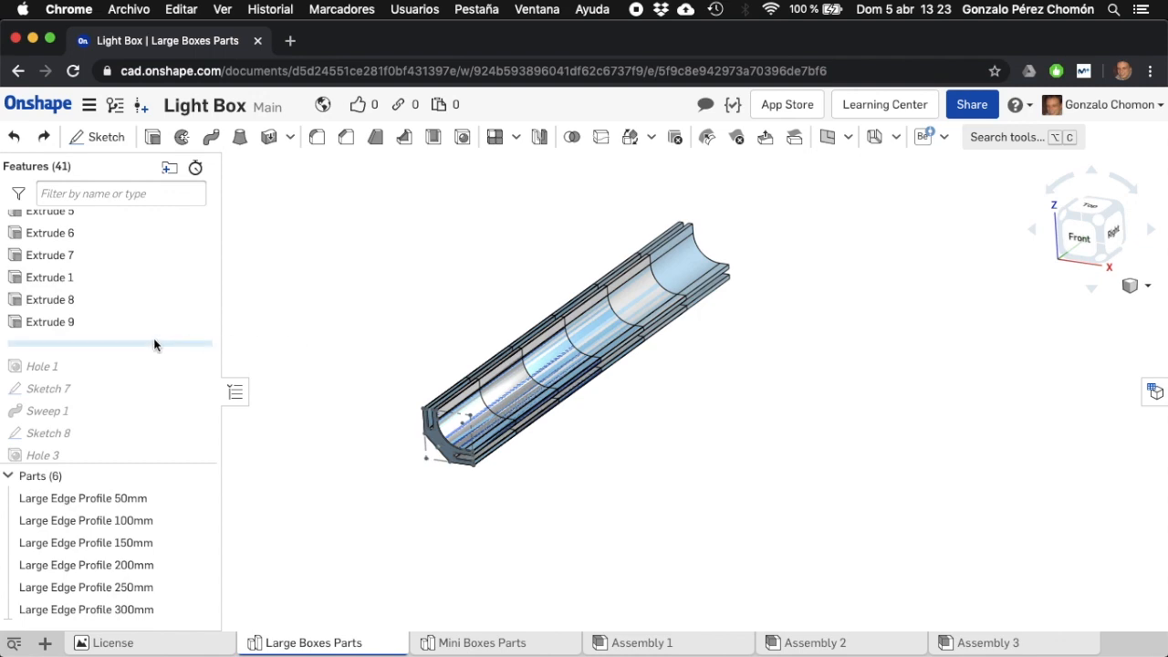
mouse_move(153, 369)
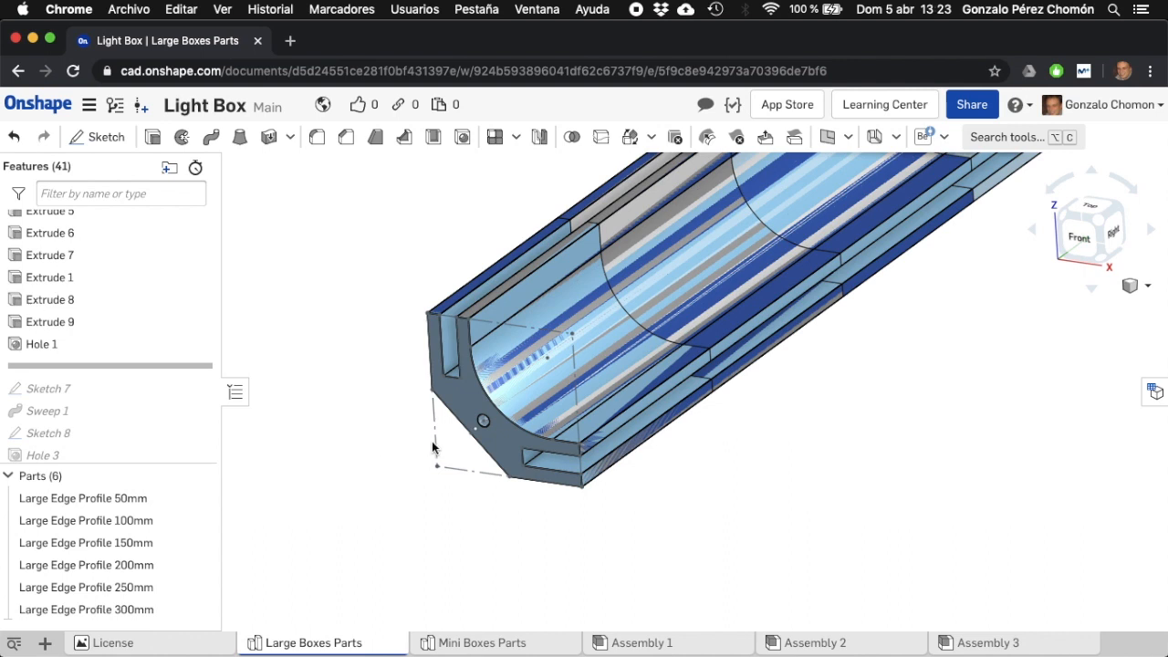
- Roll the history forward past Hole 1, Sketch 7 and Sweep 1
click(482, 420)
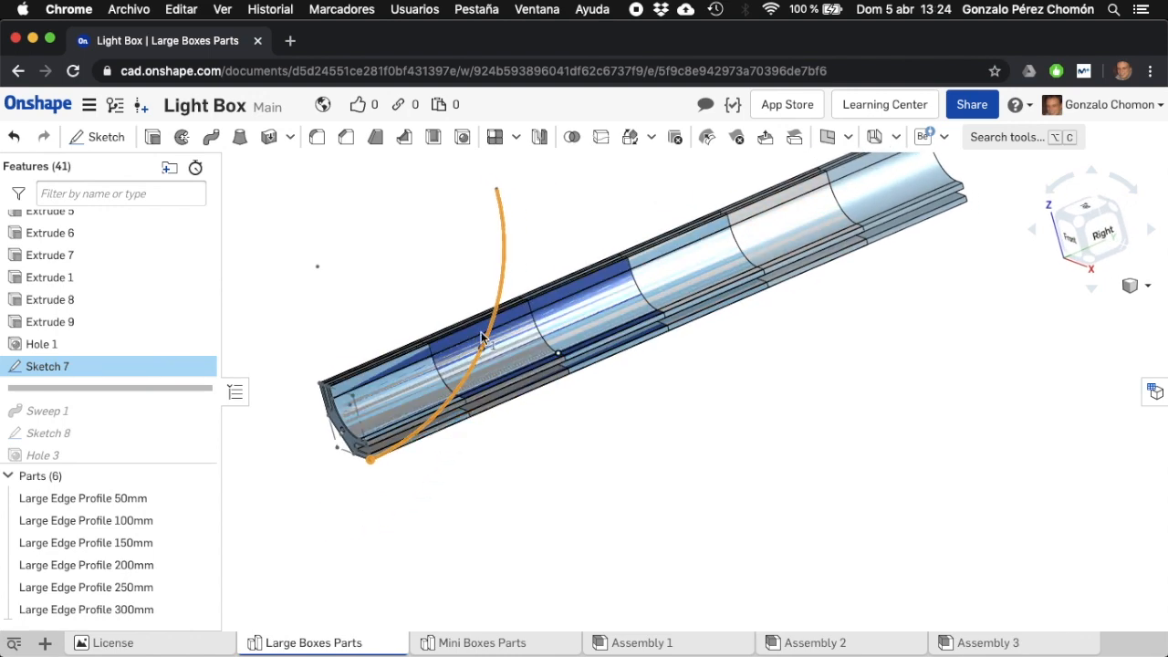
mouse_move(712, 438)
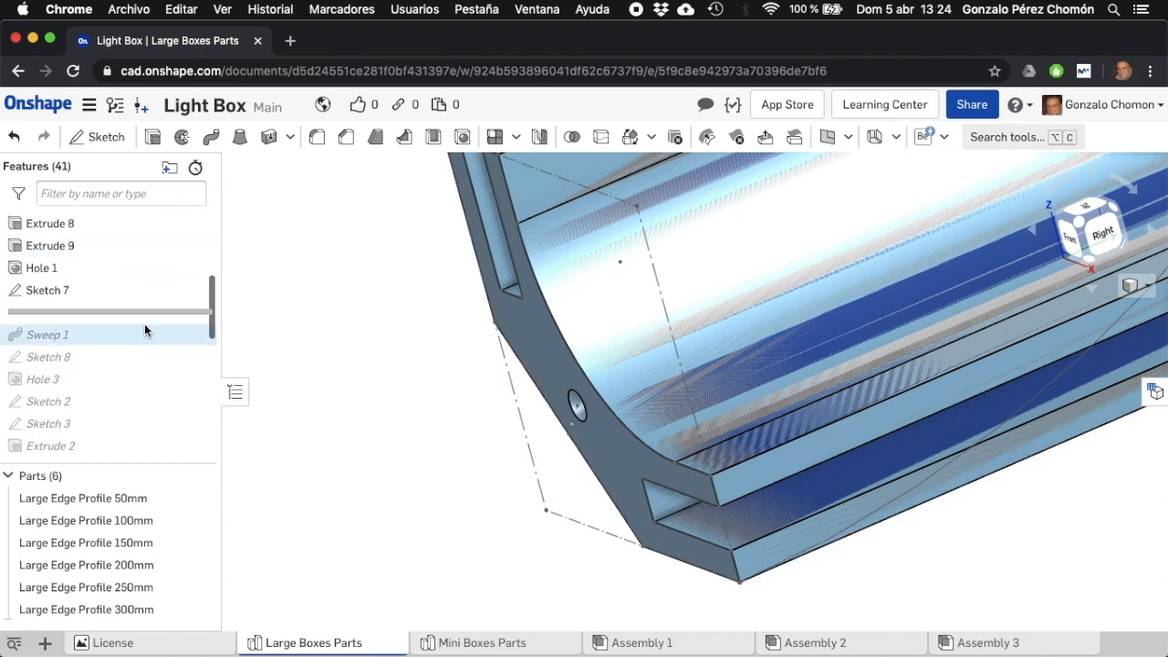
mouse_move(155, 345)
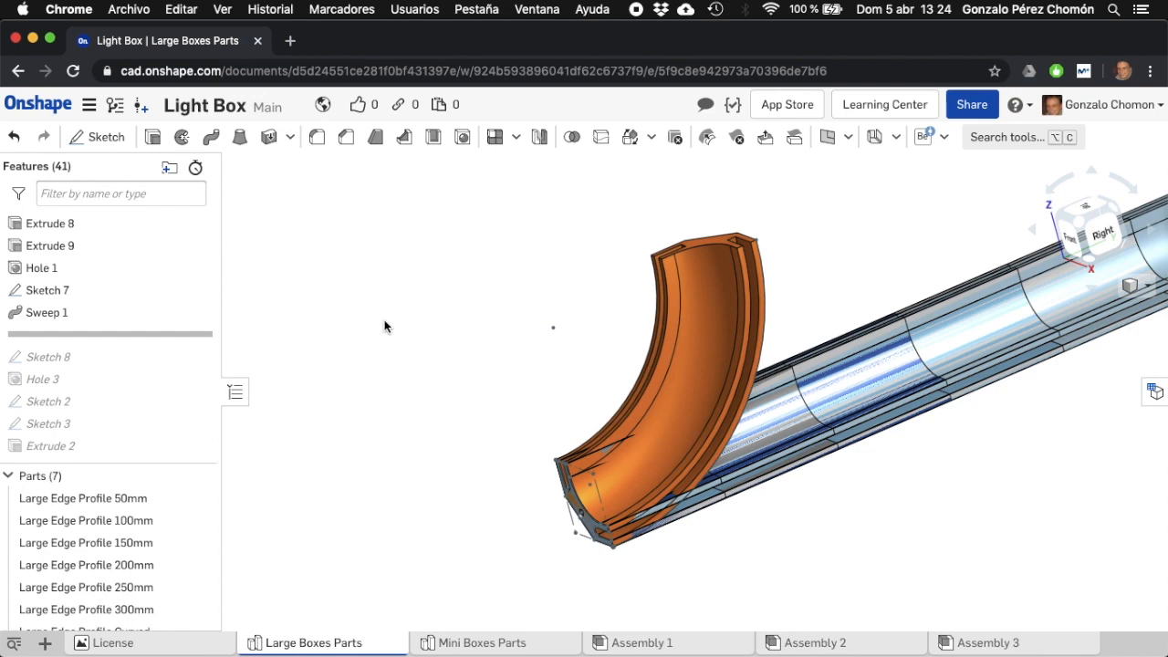
mouse_move(175, 343)
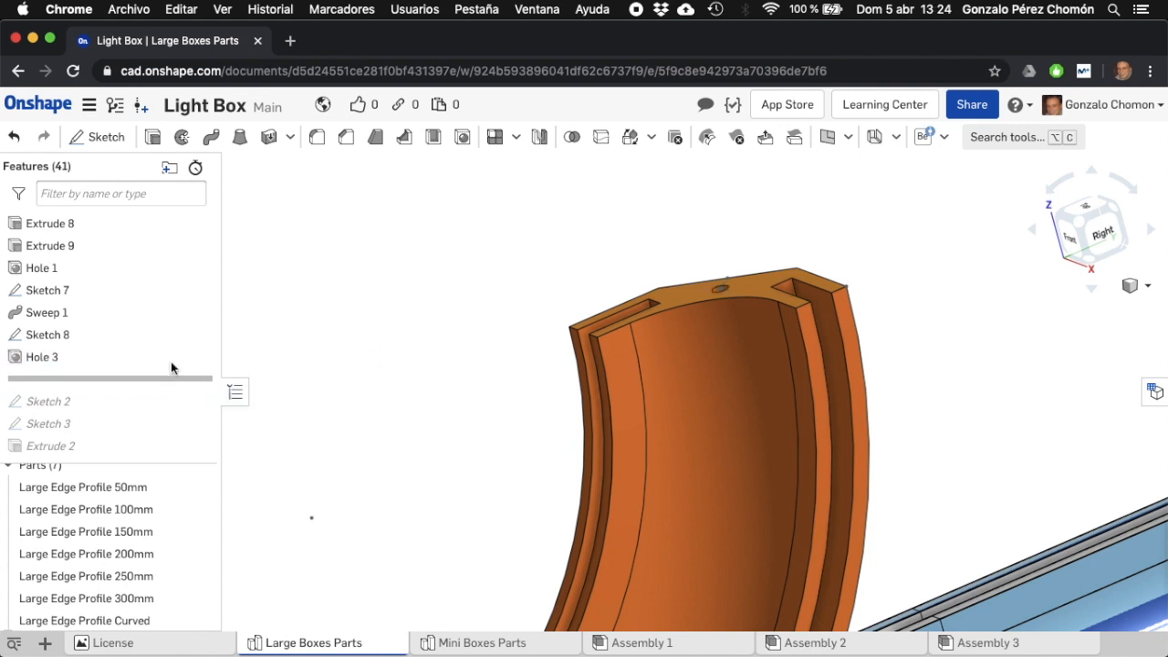
- Edit Hole 3 and set its tapped ISO hole size to M3
double_click(42, 356)
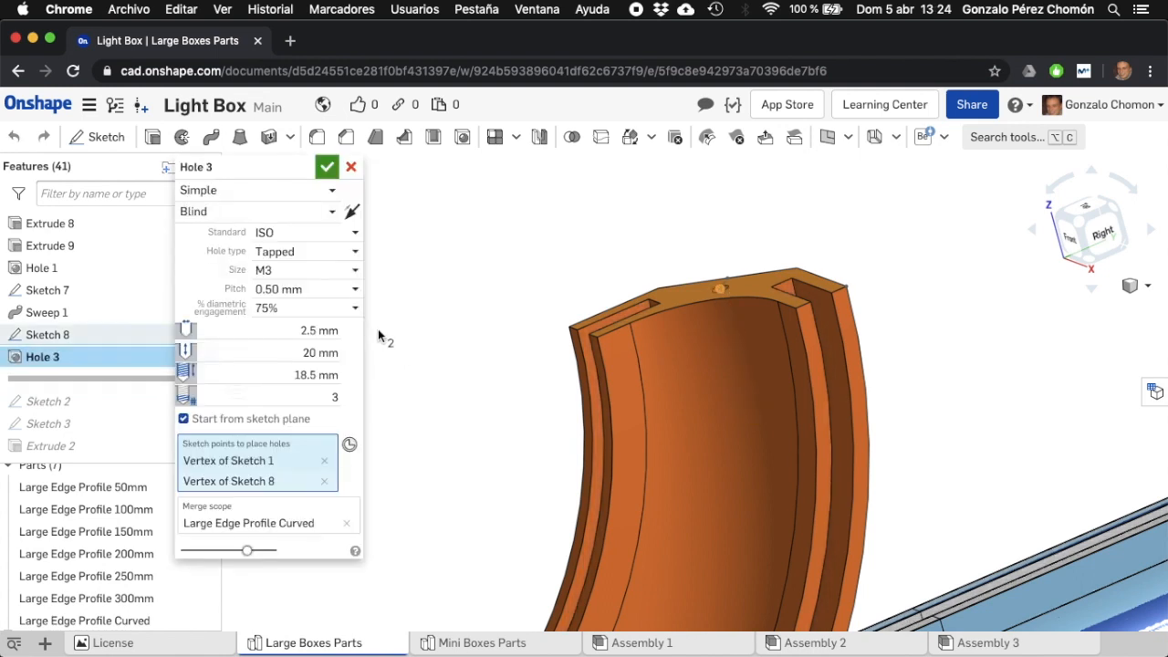
mouse_move(277, 252)
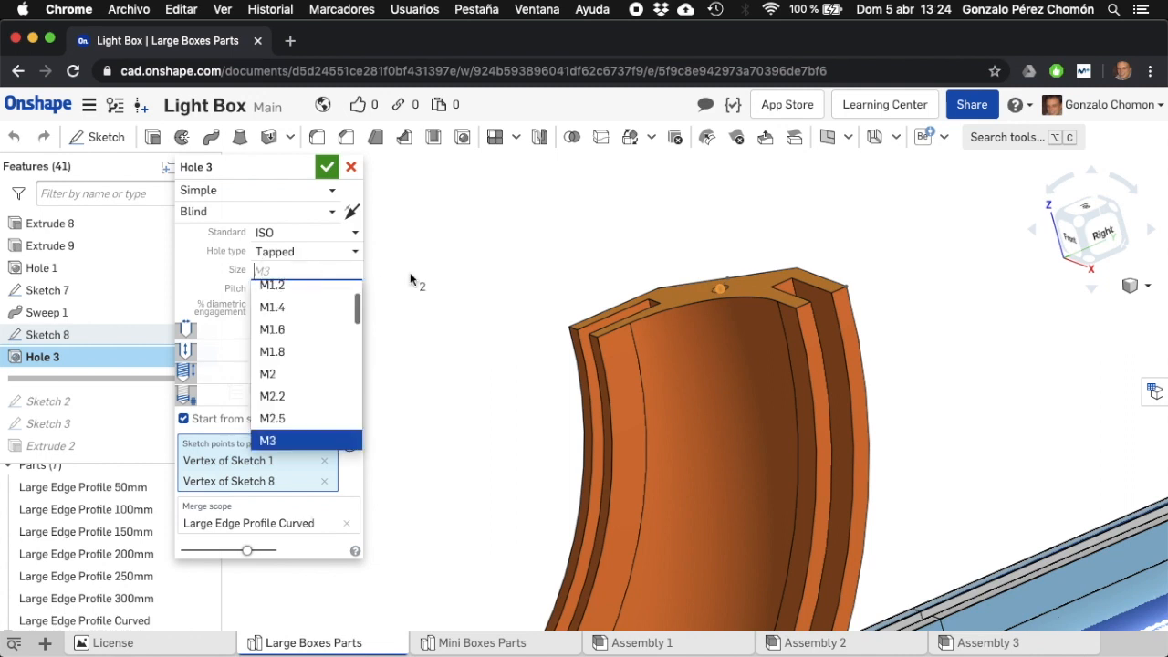
click(266, 440)
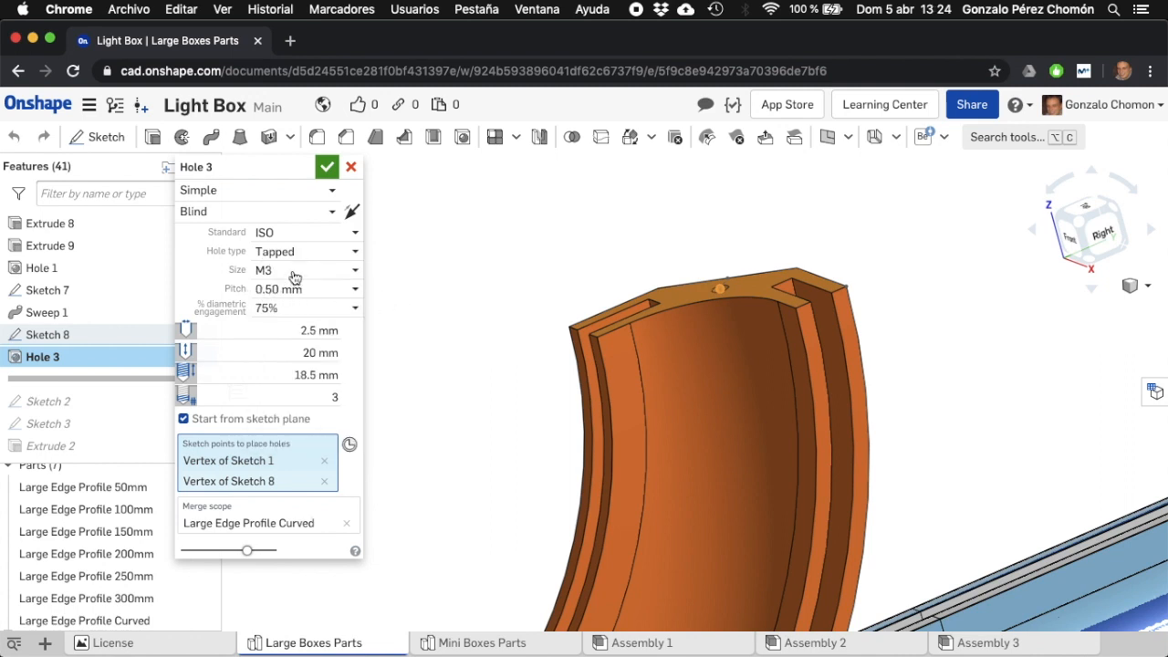
mouse_move(281, 363)
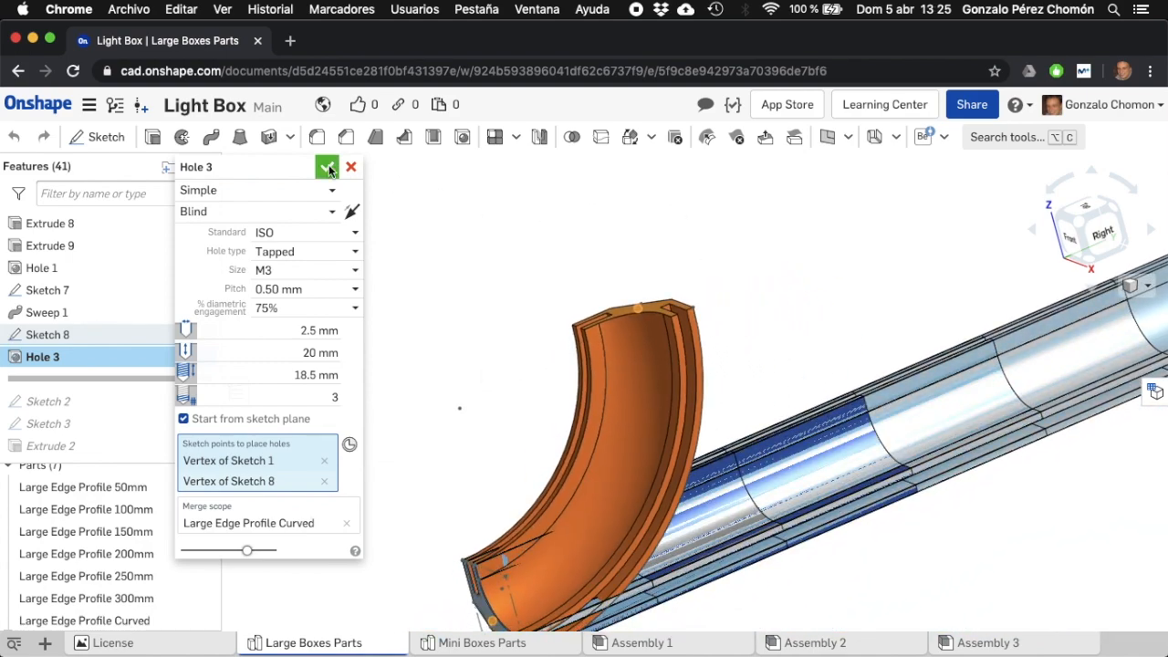
click(329, 166)
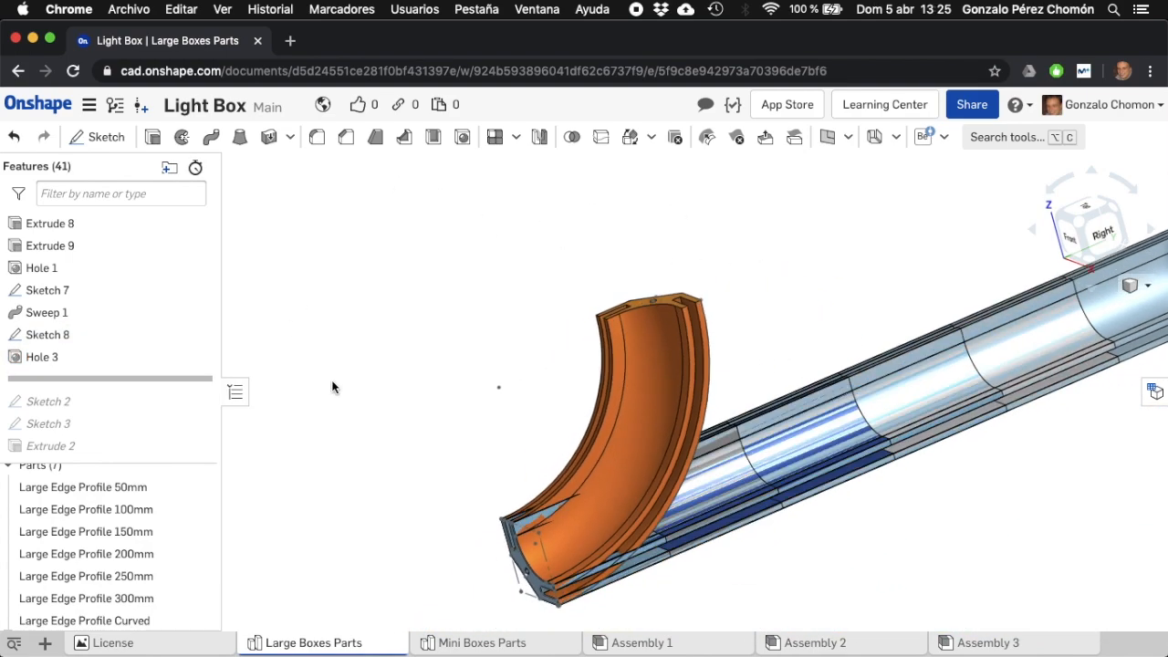
- Hide all parts from the Large Edge Profile 50mm menu, then hide Sketch 7
click(82, 486)
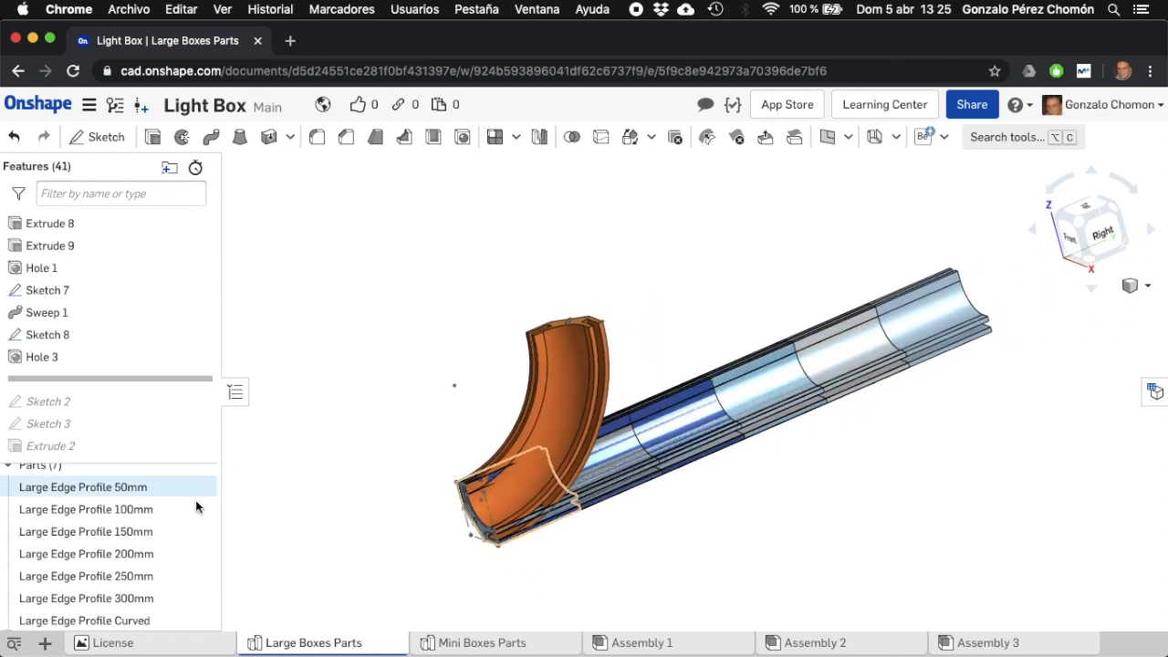
right_click(82, 485)
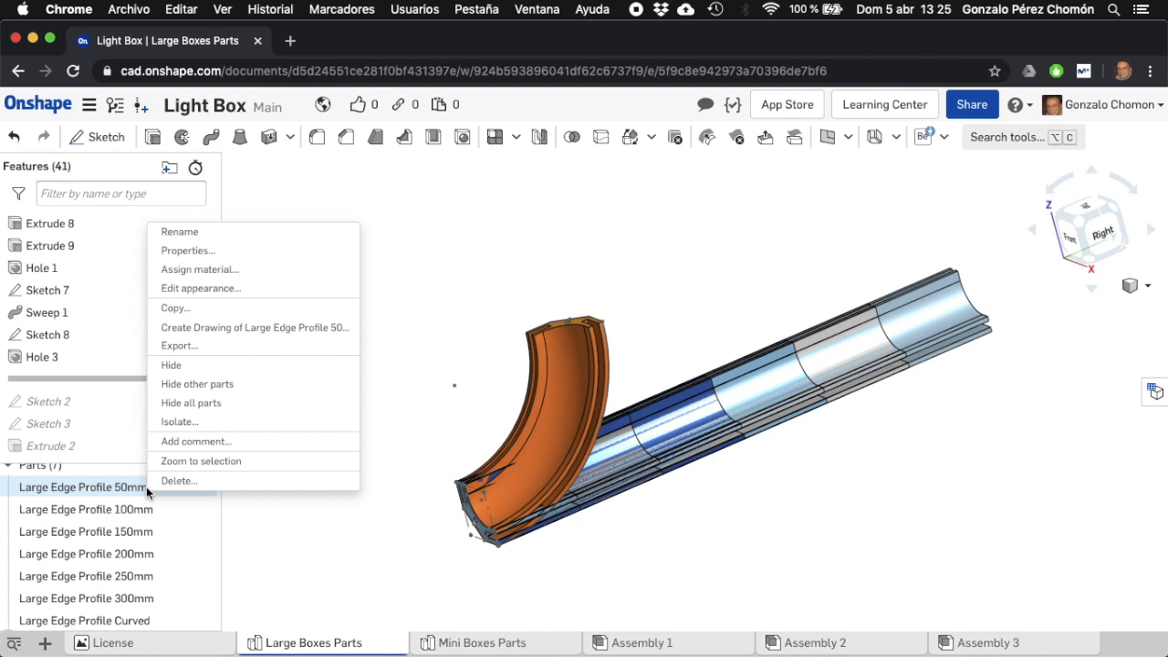
mouse_move(240, 270)
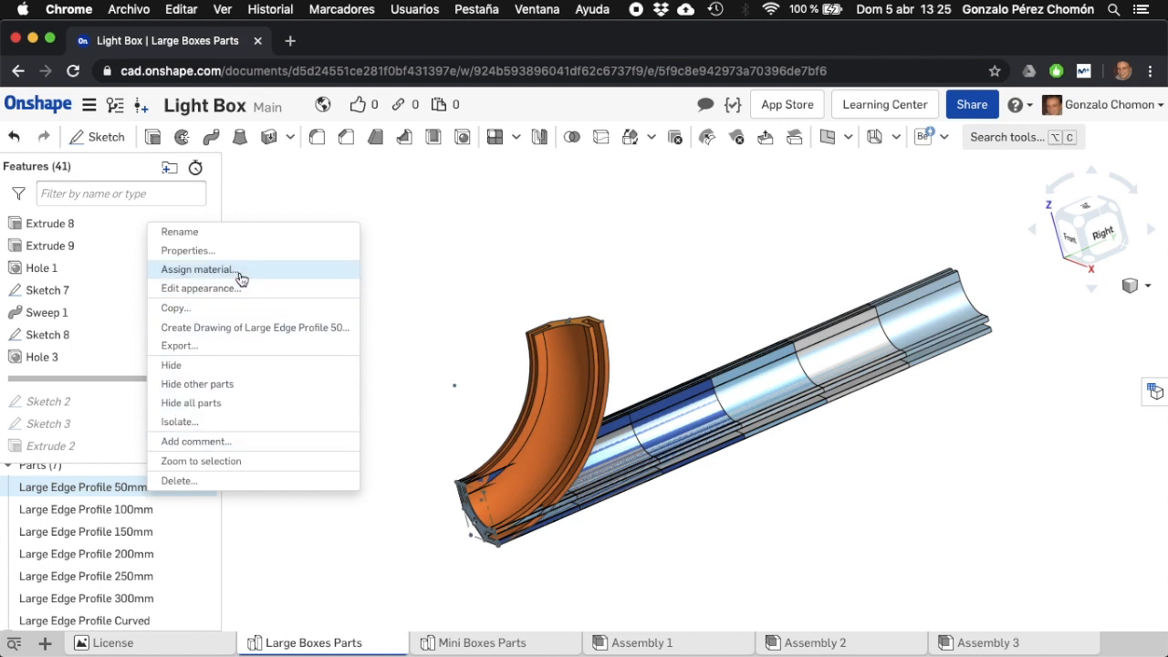
mouse_move(252, 403)
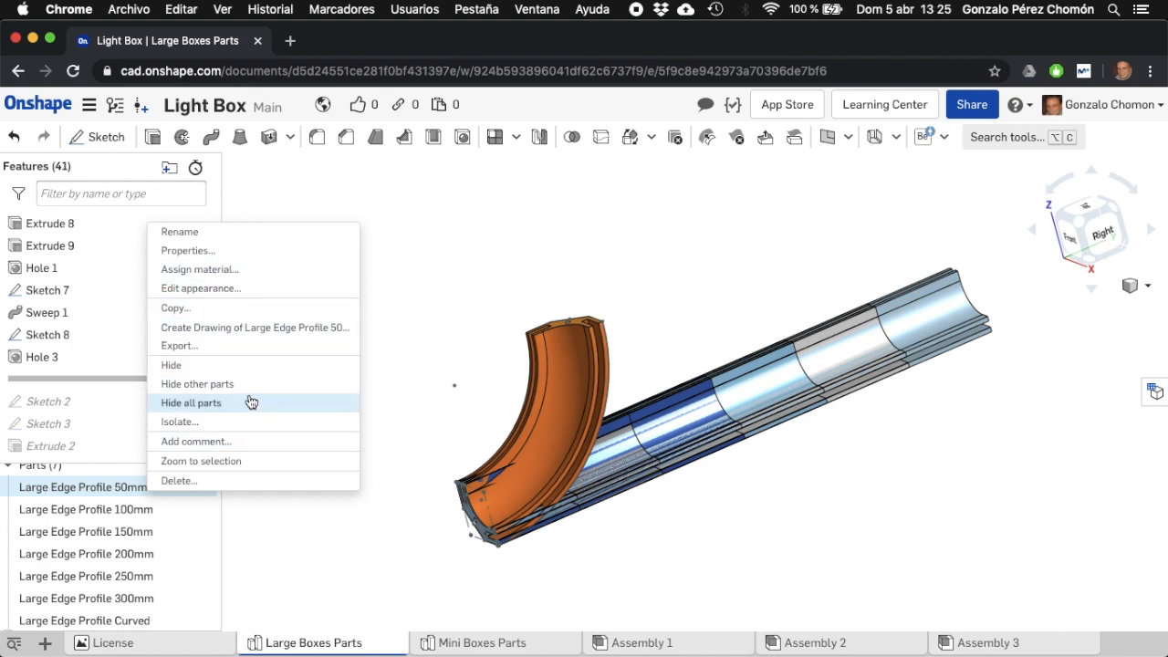
click(189, 403)
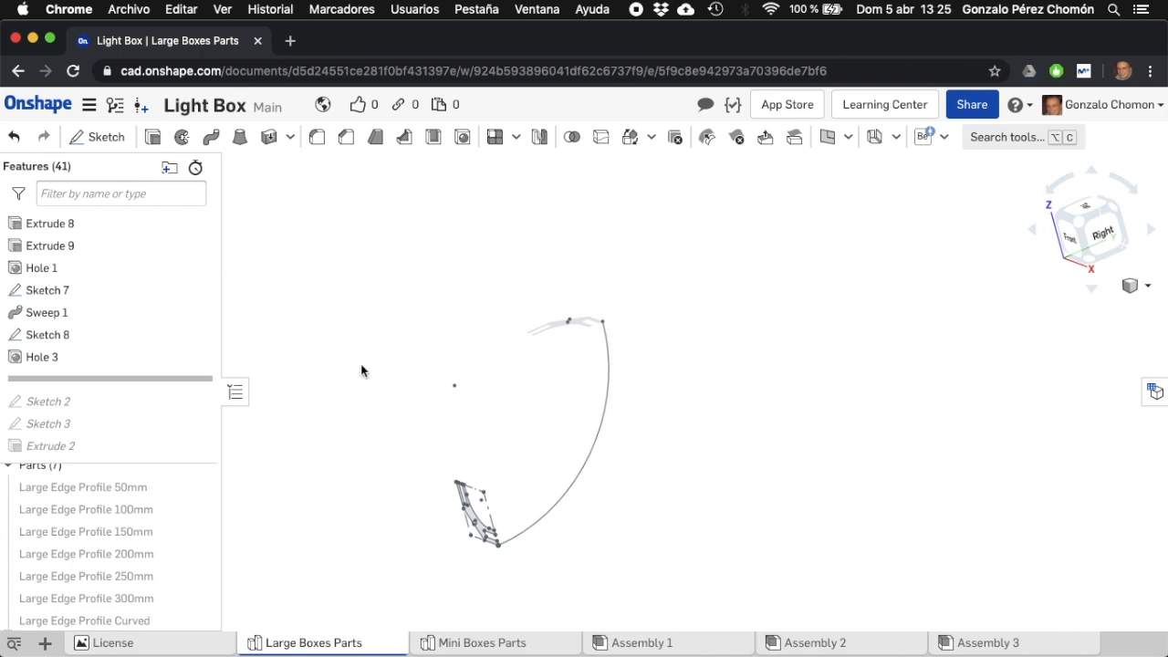
mouse_move(199, 294)
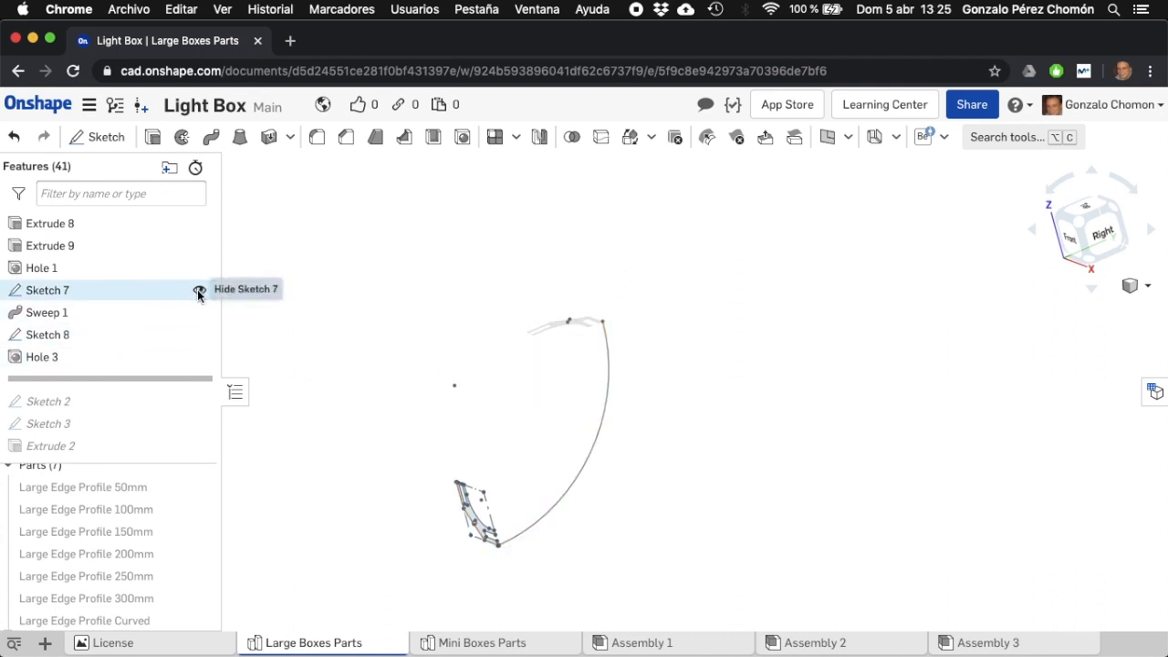
click(199, 290)
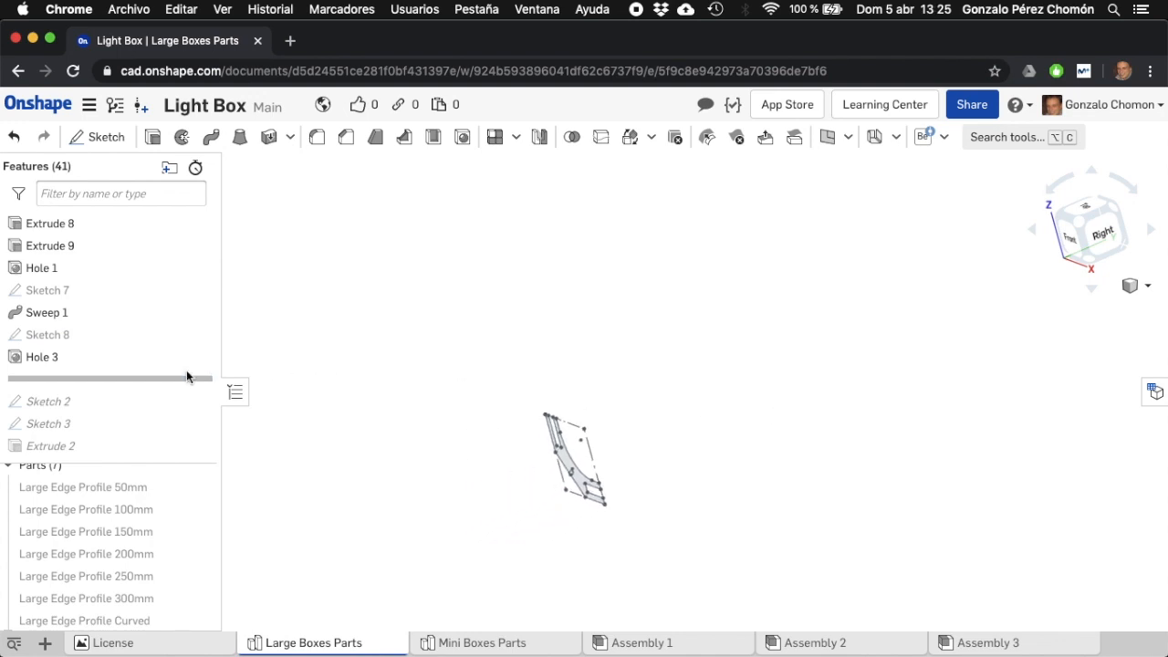
mouse_move(153, 429)
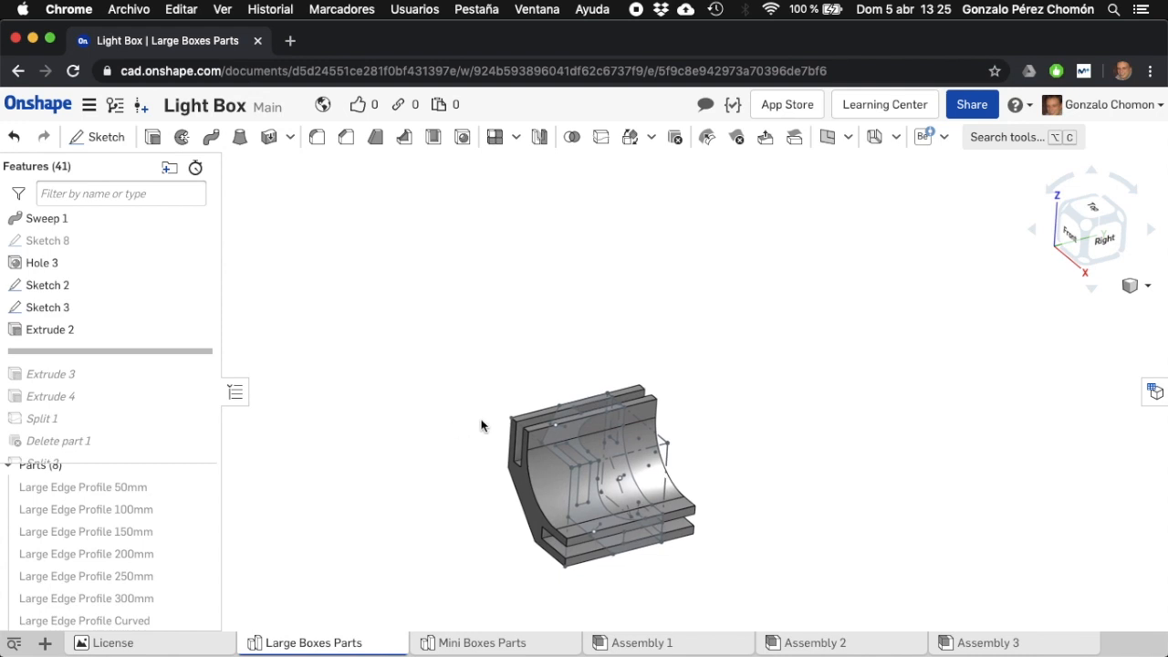
- Hide Sketch 2 and clear the selected face on the corner block
click(533, 489)
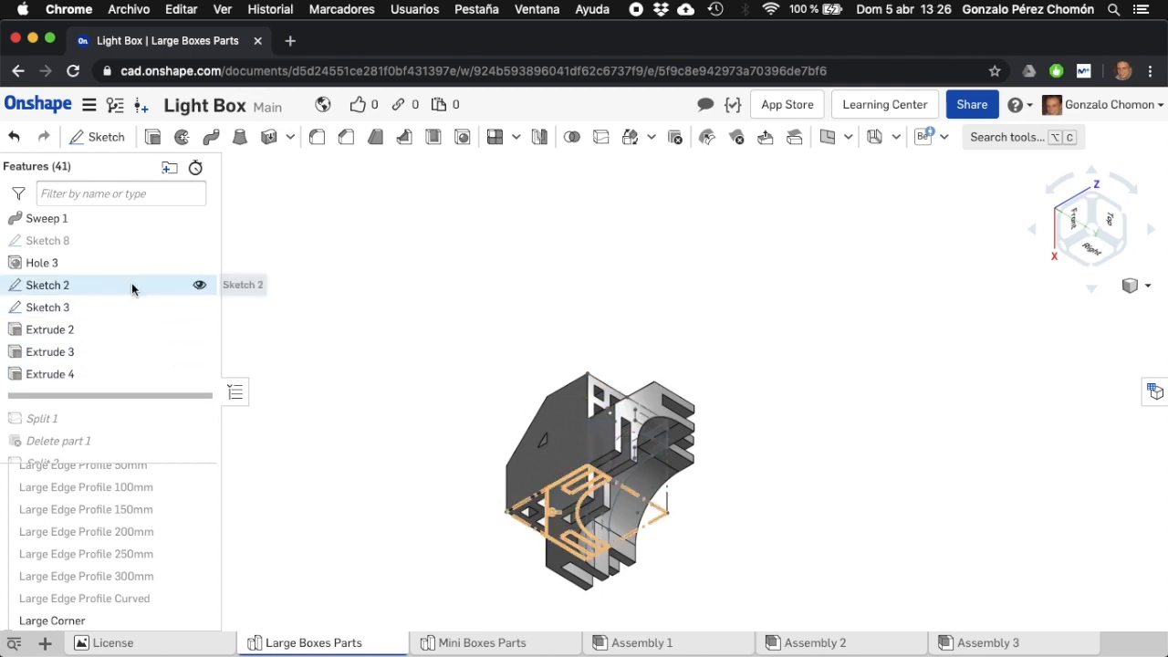
right_click(48, 285)
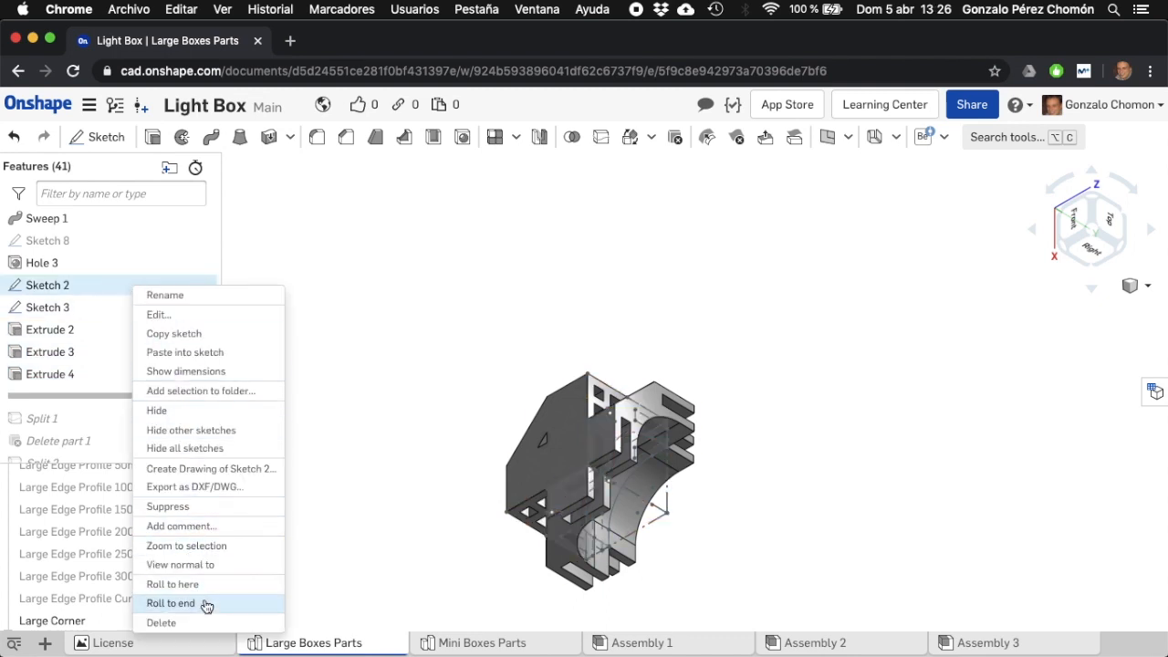
mouse_move(205, 409)
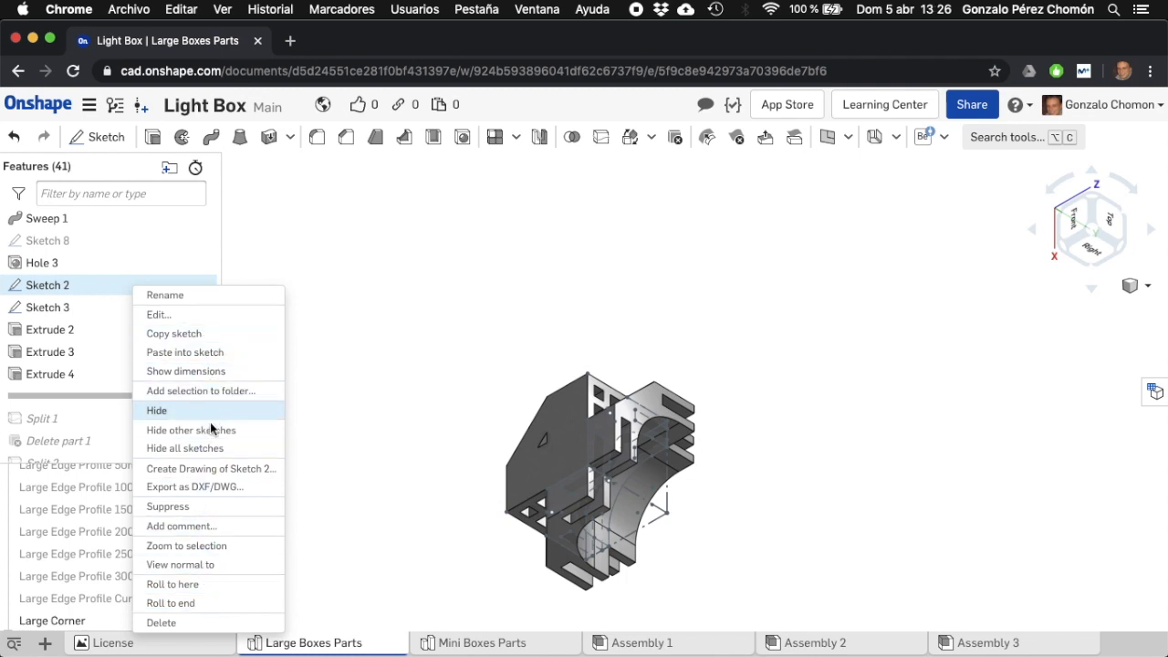
click(157, 409)
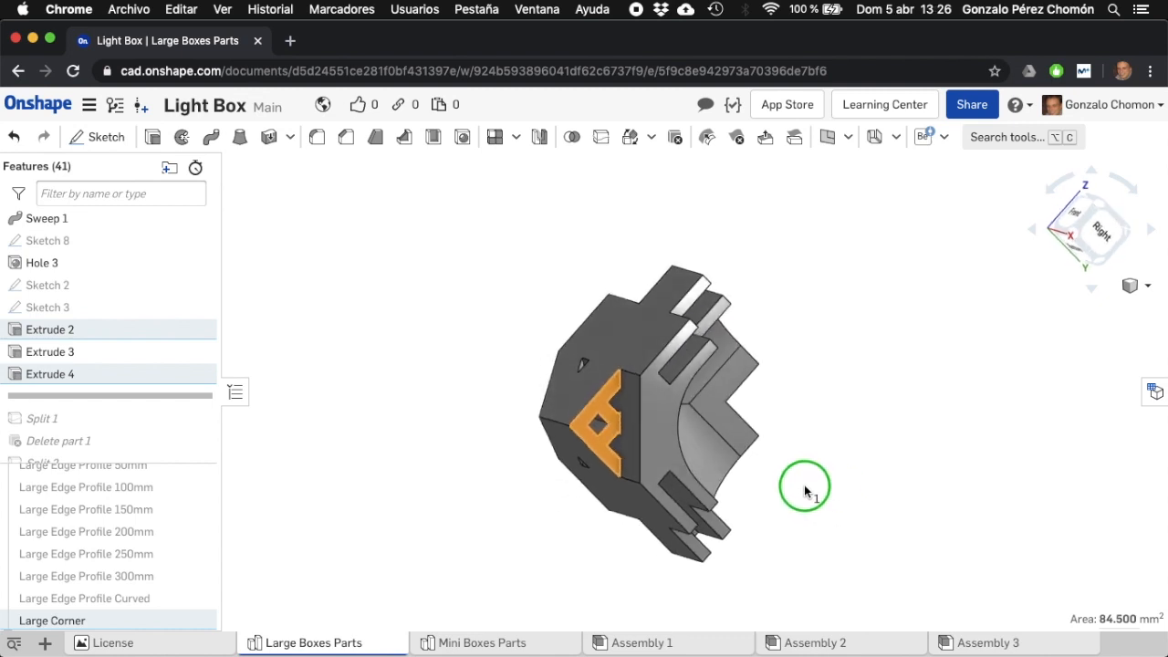
click(460, 431)
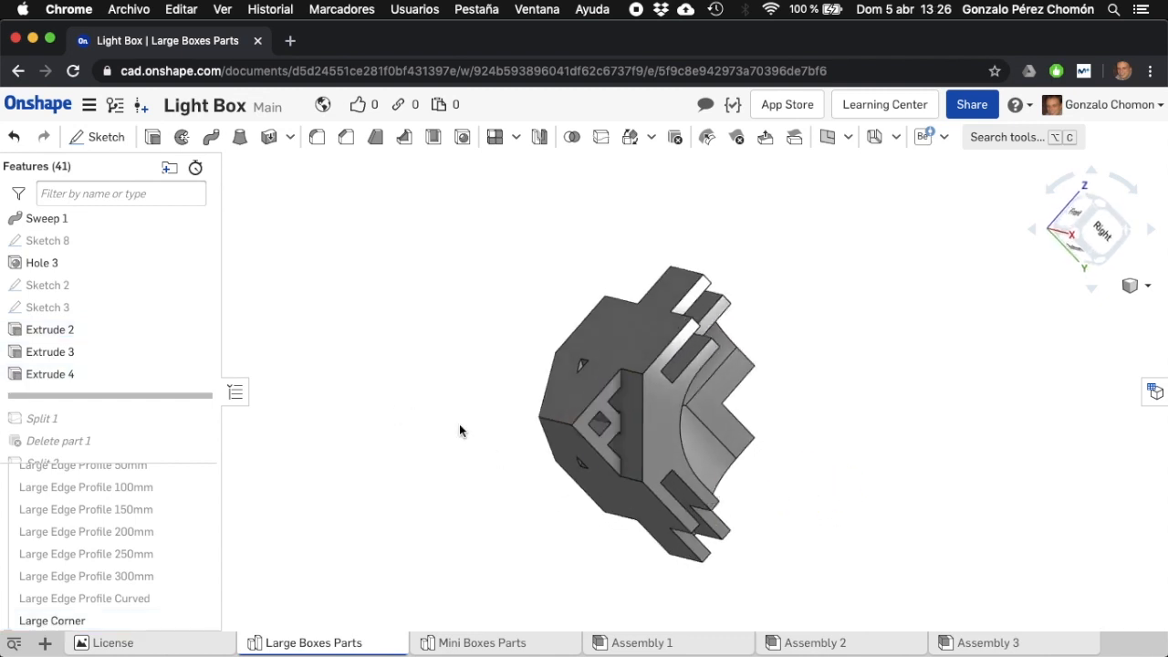
- Roll forward past the splits and delete-part features, orbiting to inspect the trimmed corner
click(635, 420)
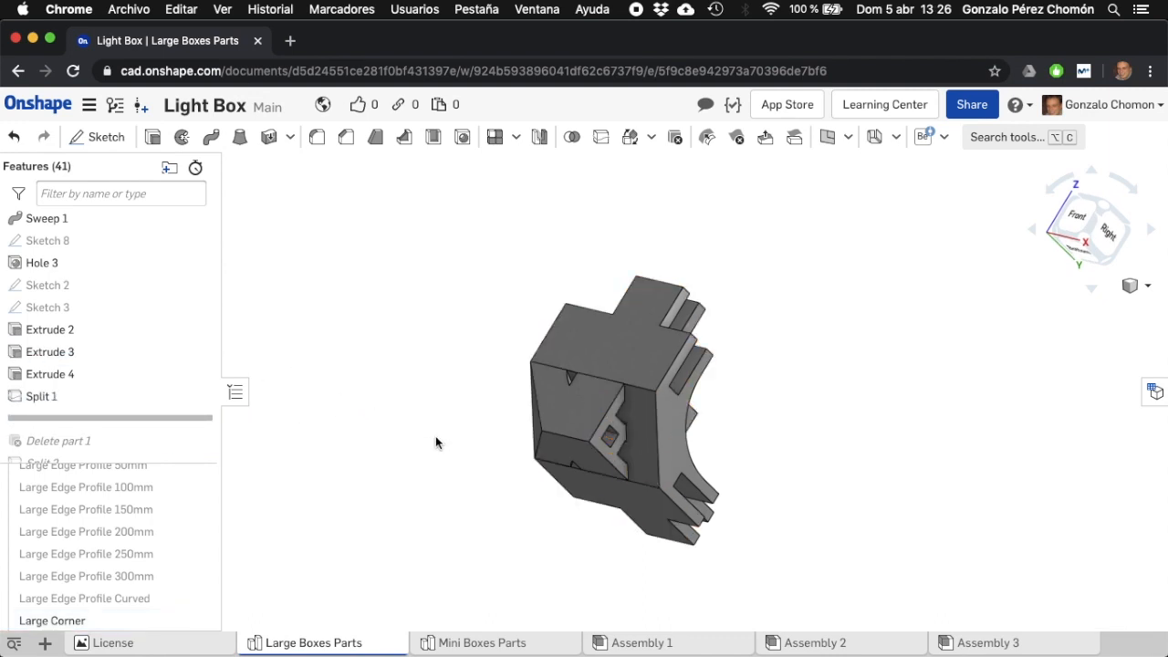
click(624, 360)
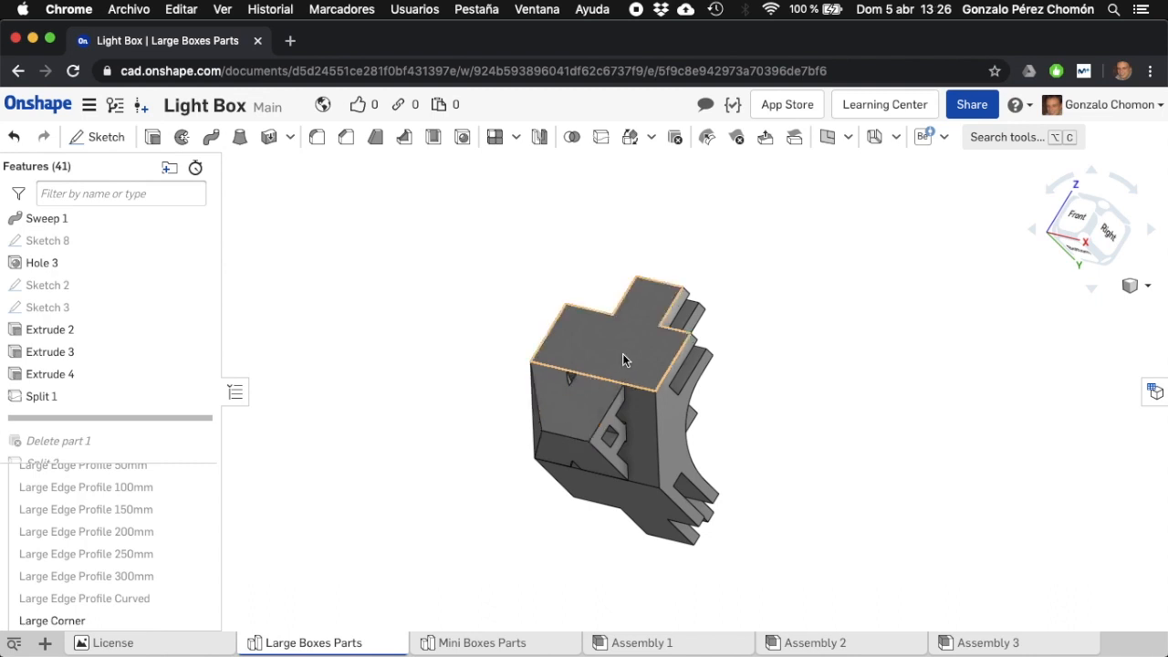
click(630, 356)
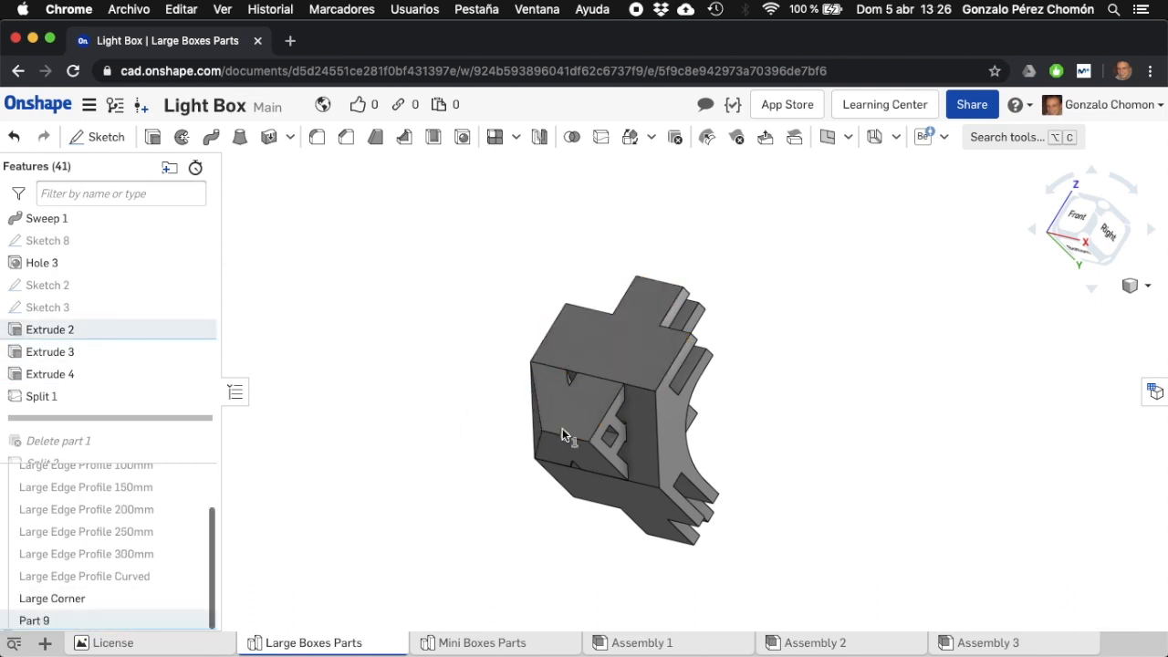
click(580, 402)
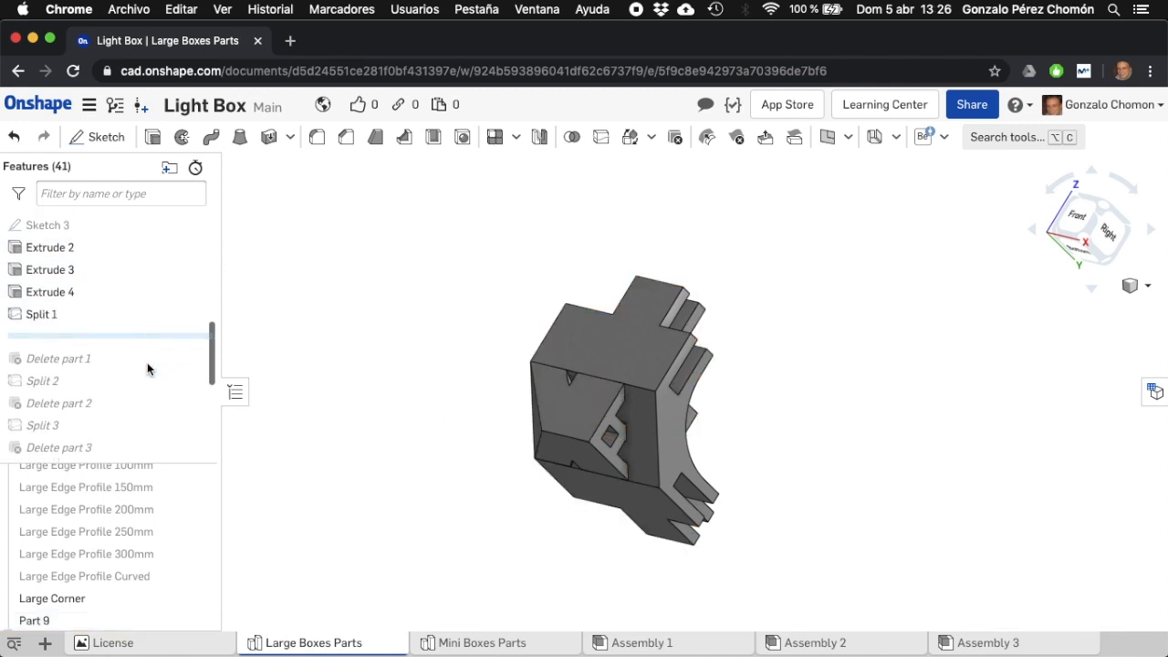
mouse_move(168, 369)
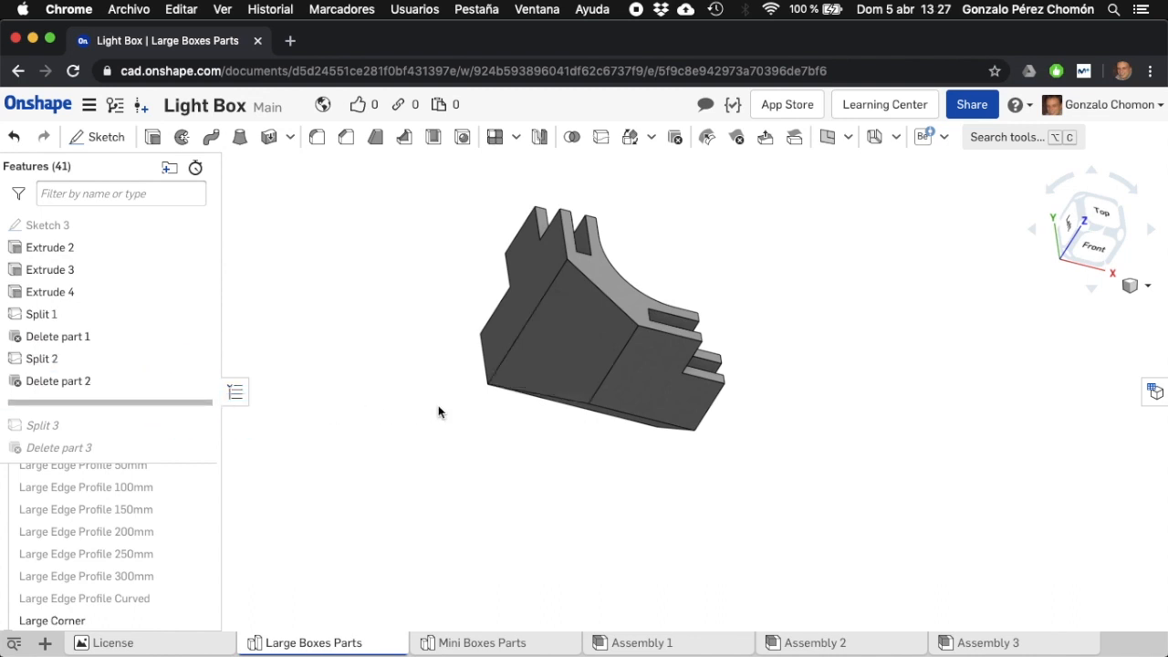
drag(438, 410, 511, 470)
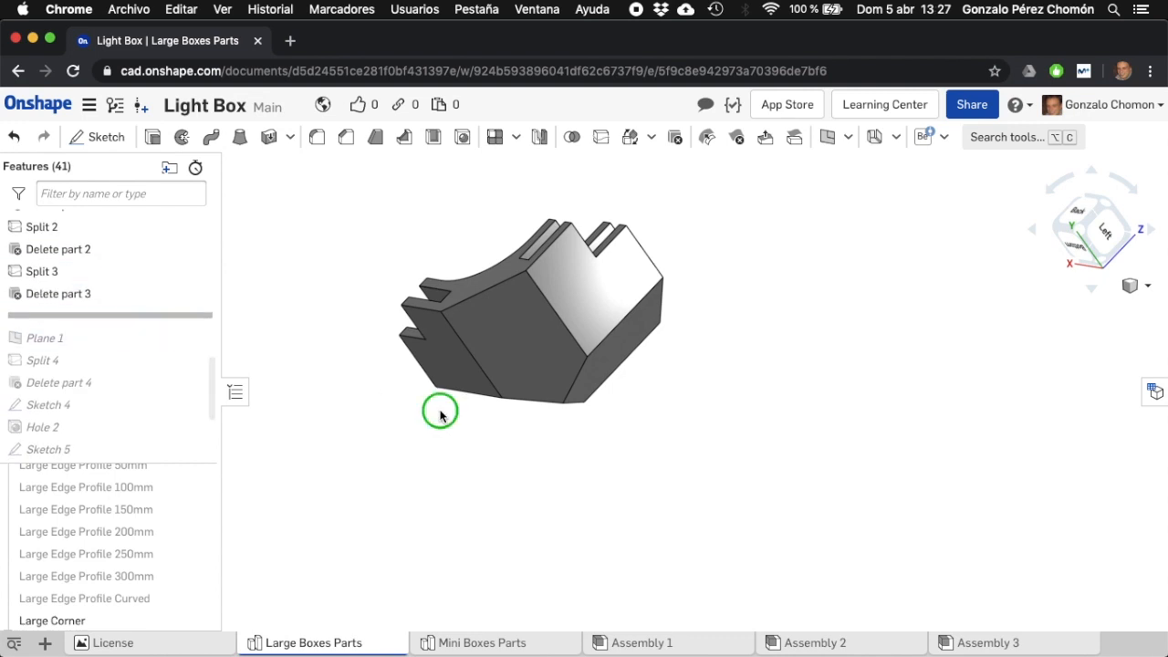
drag(440, 411, 398, 447)
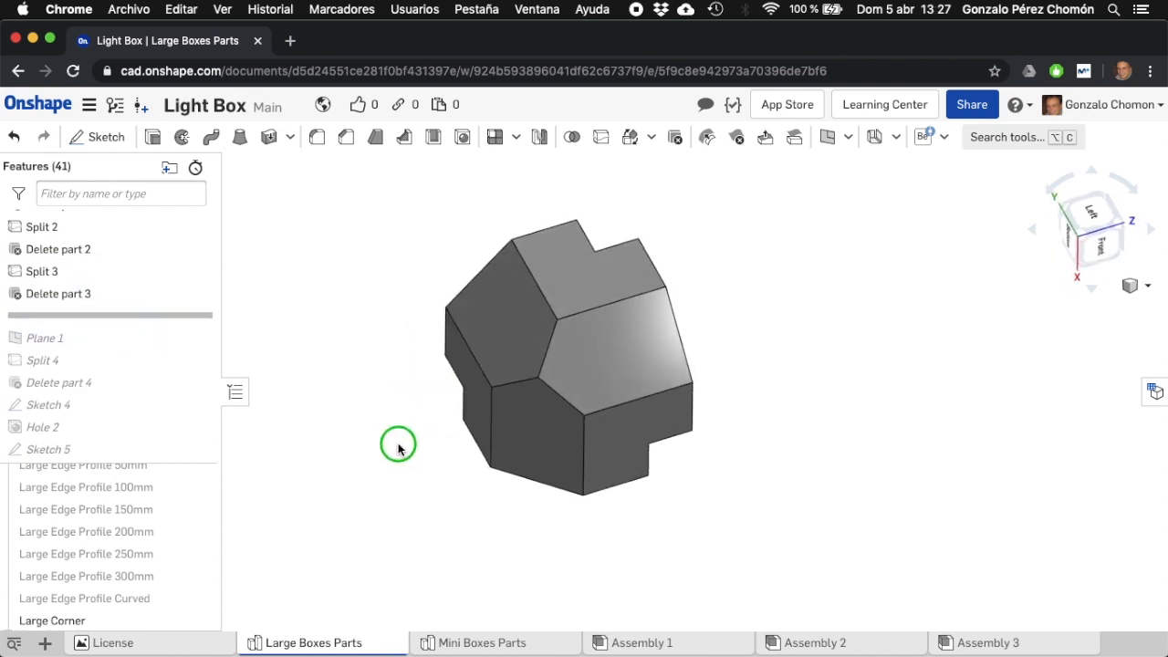
drag(398, 447, 612, 350)
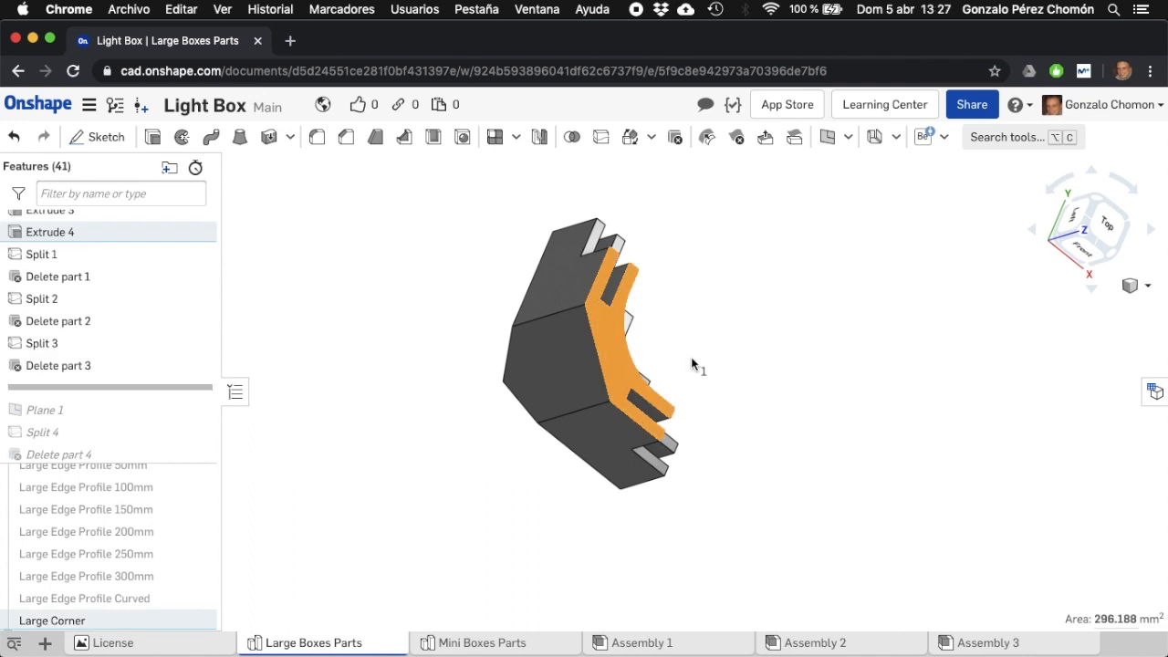
drag(693, 365, 767, 372)
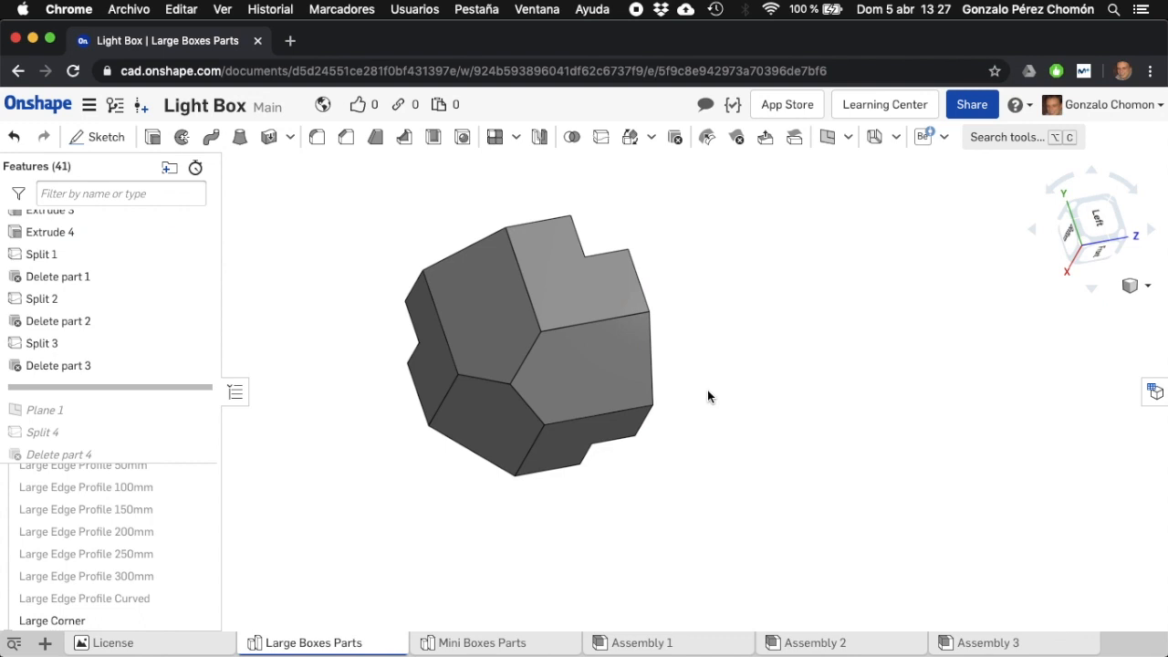
mouse_move(371, 401)
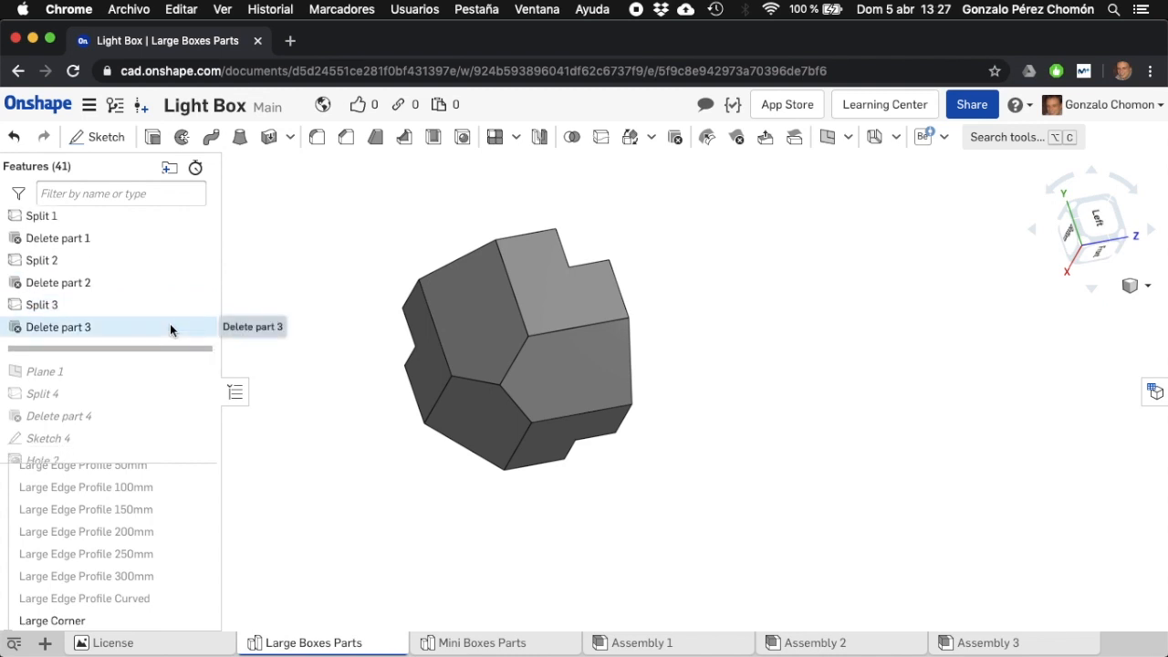
mouse_move(128, 352)
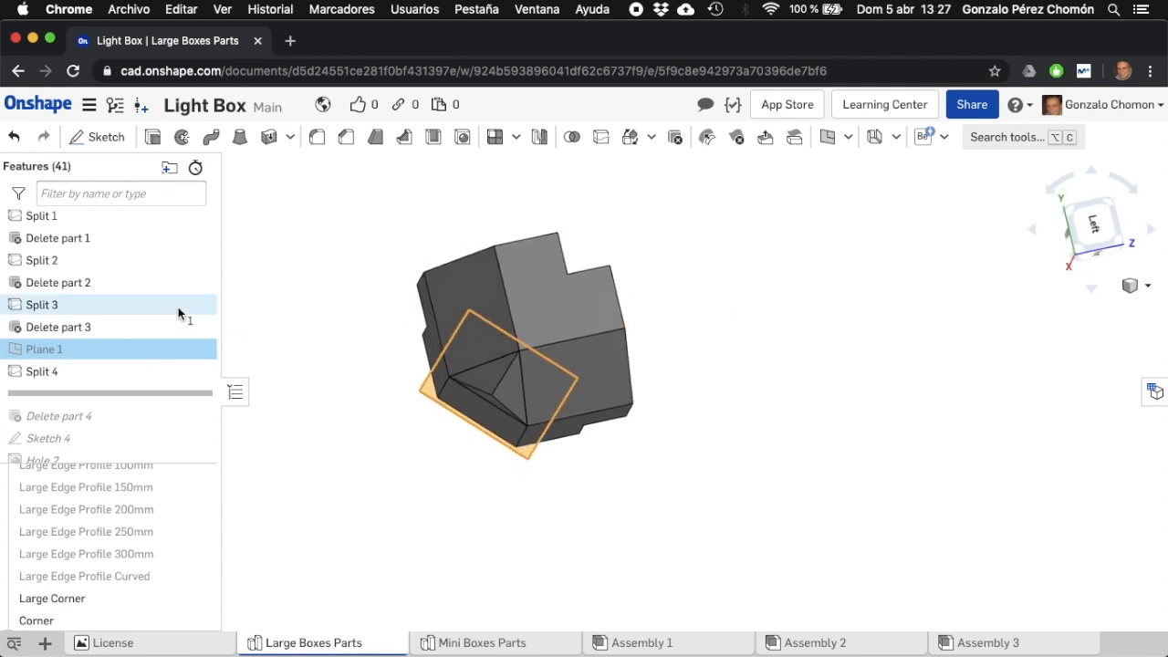
- Review Plane 1's three Split 3 vertices, accept it, and select the corner's top face
double_click(44, 348)
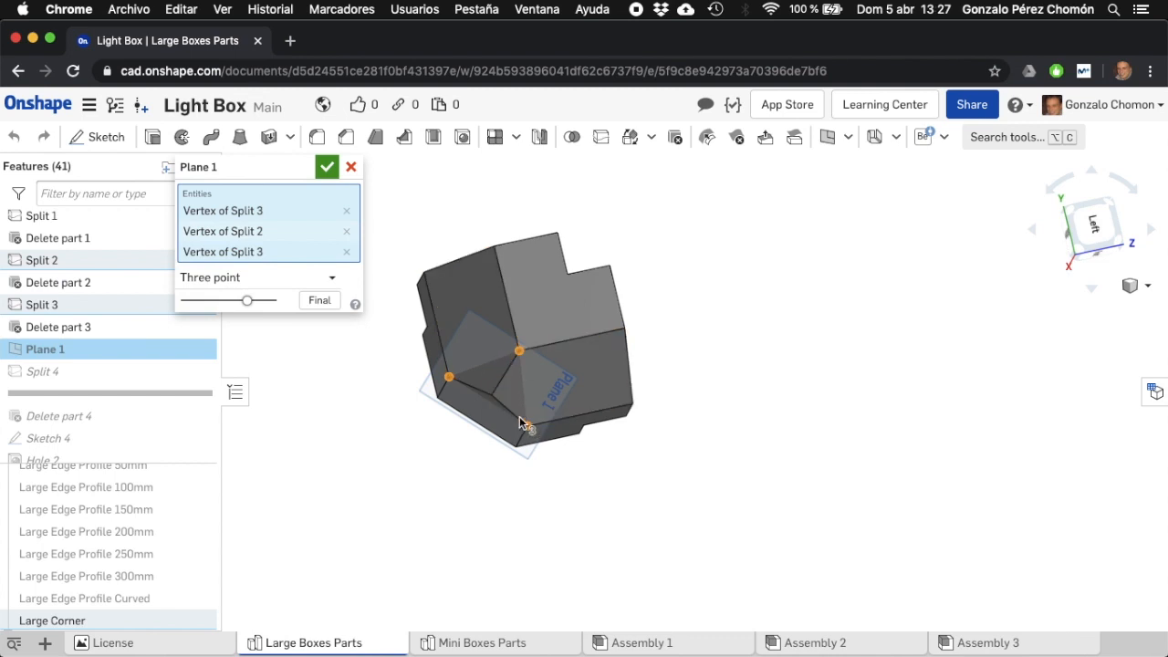
click(327, 166)
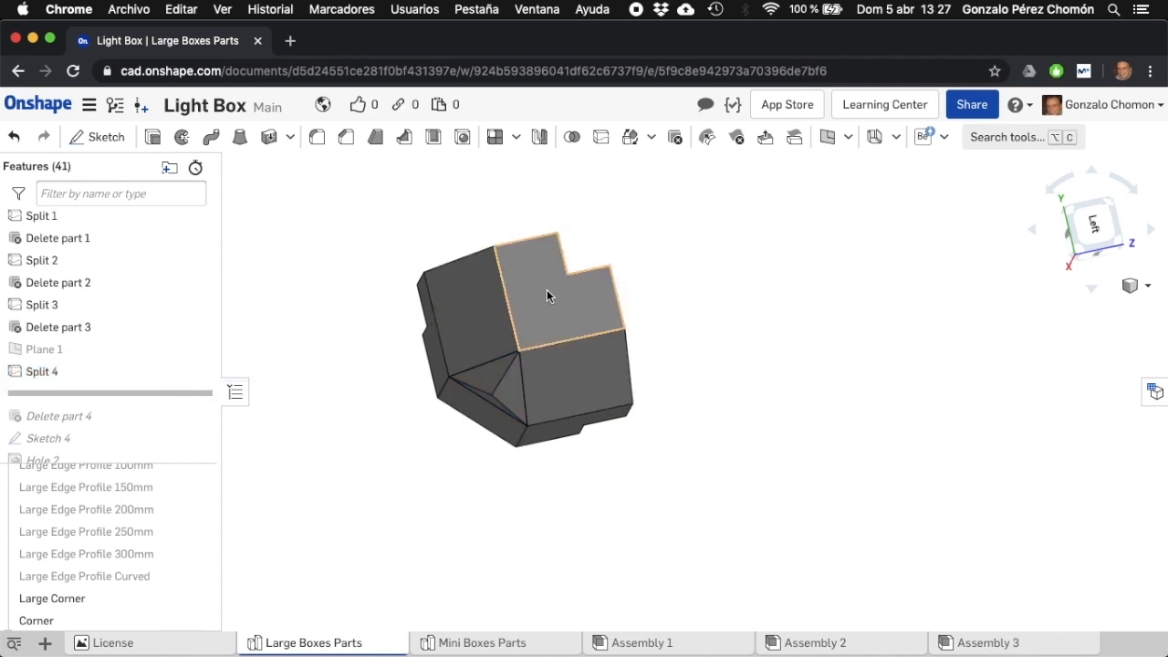
click(489, 384)
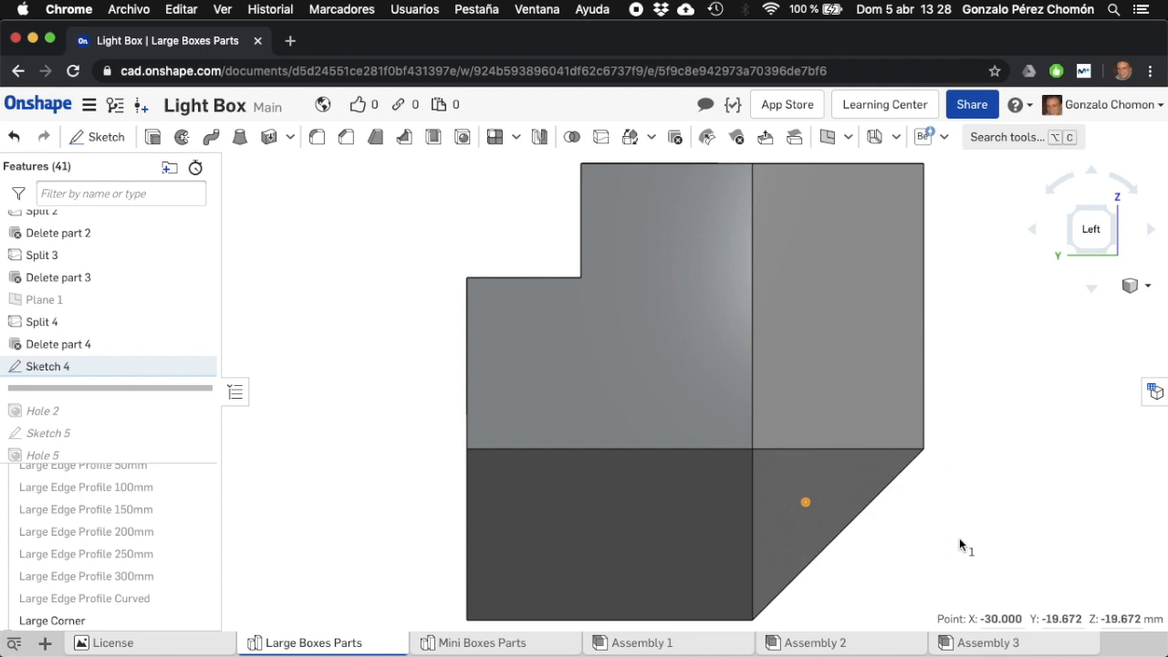
mouse_move(836, 569)
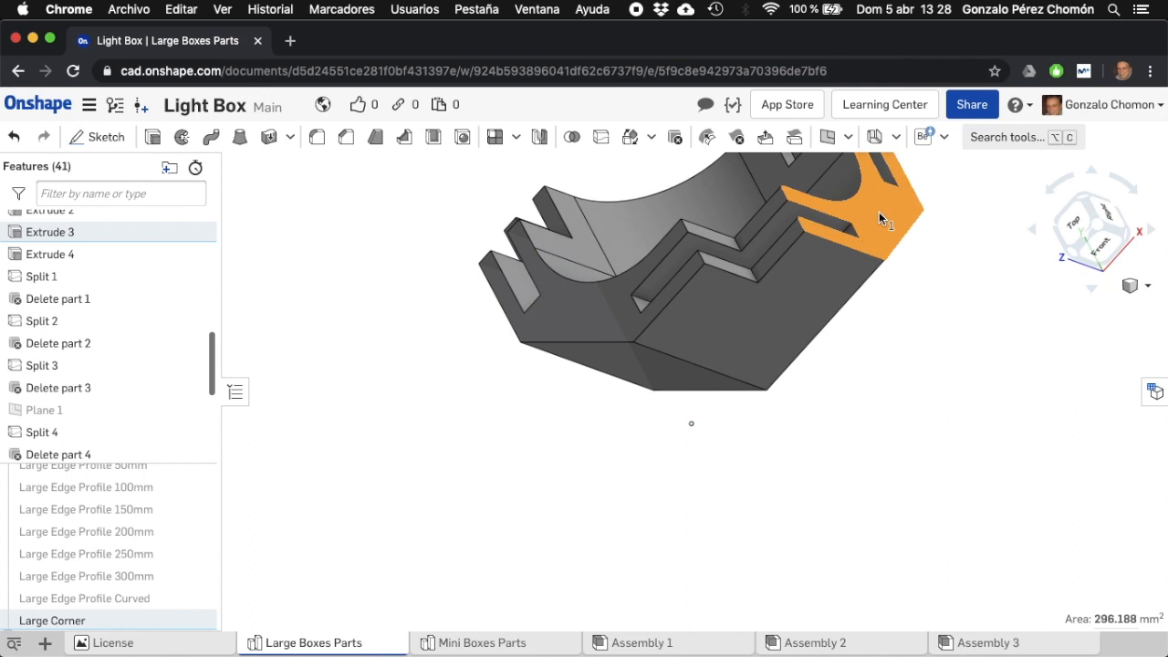
mouse_move(874, 277)
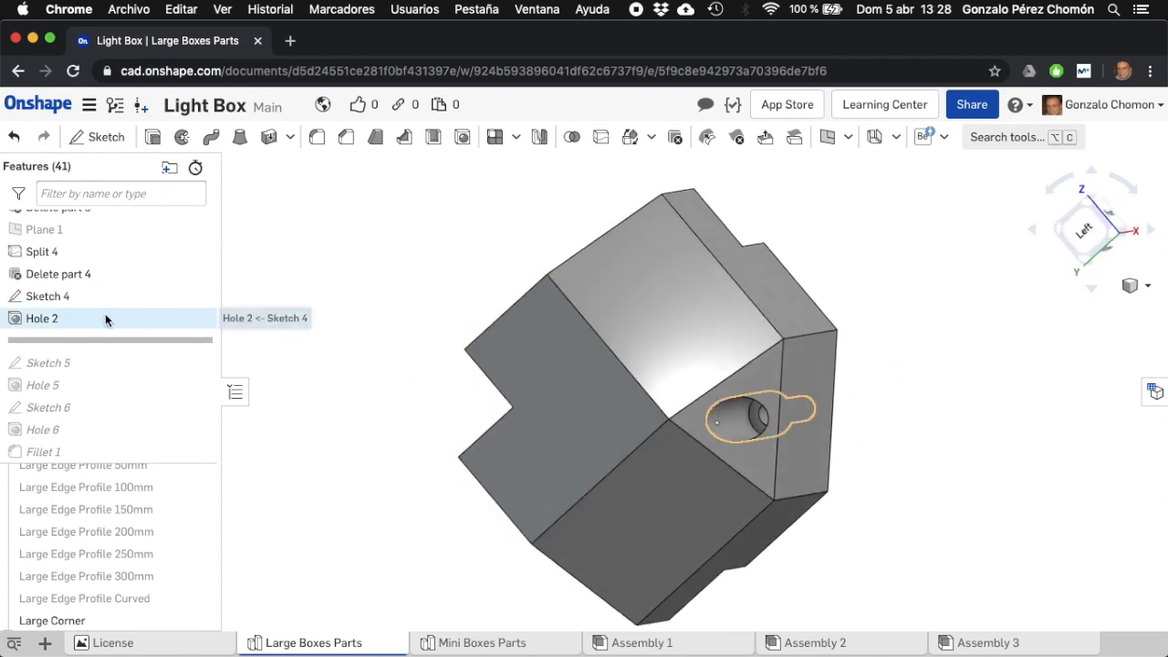
- Review Hole 2's counterbore values (3.3, 6, 25 mm), then roll the history forward
double_click(42, 317)
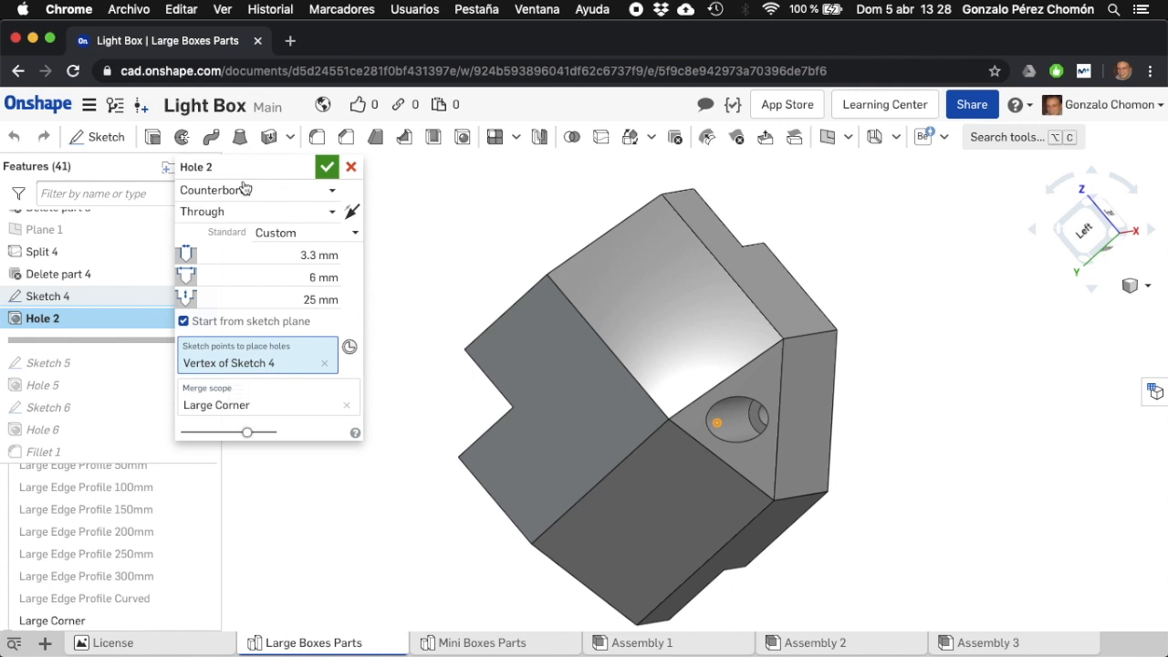
mouse_move(255, 197)
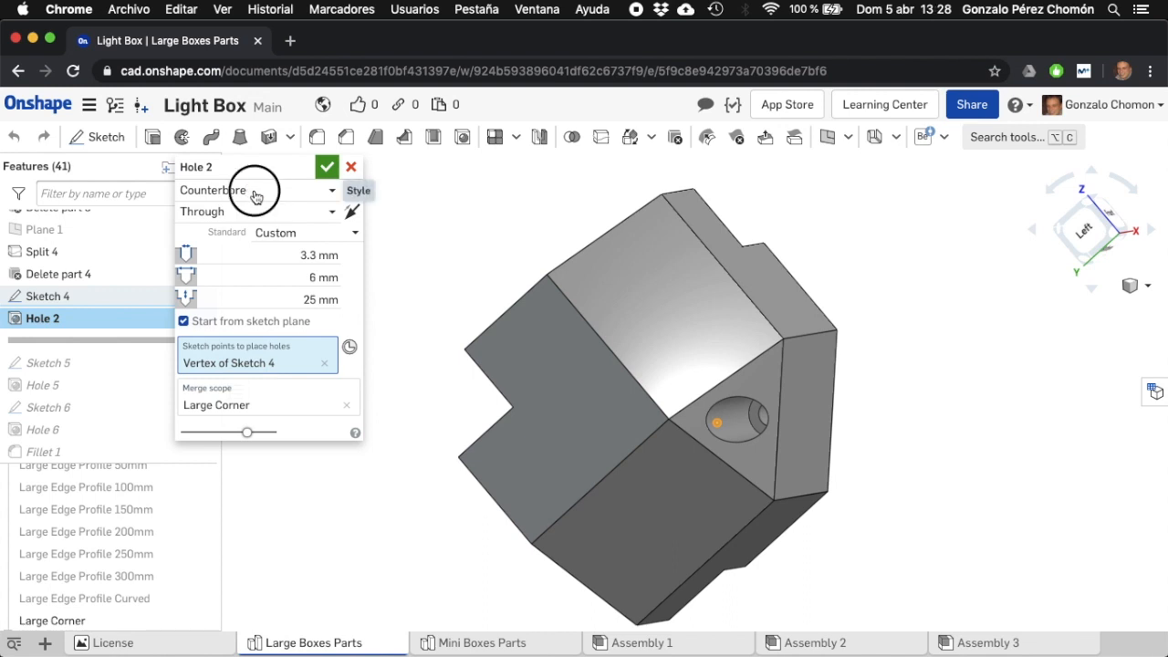
mouse_move(420, 257)
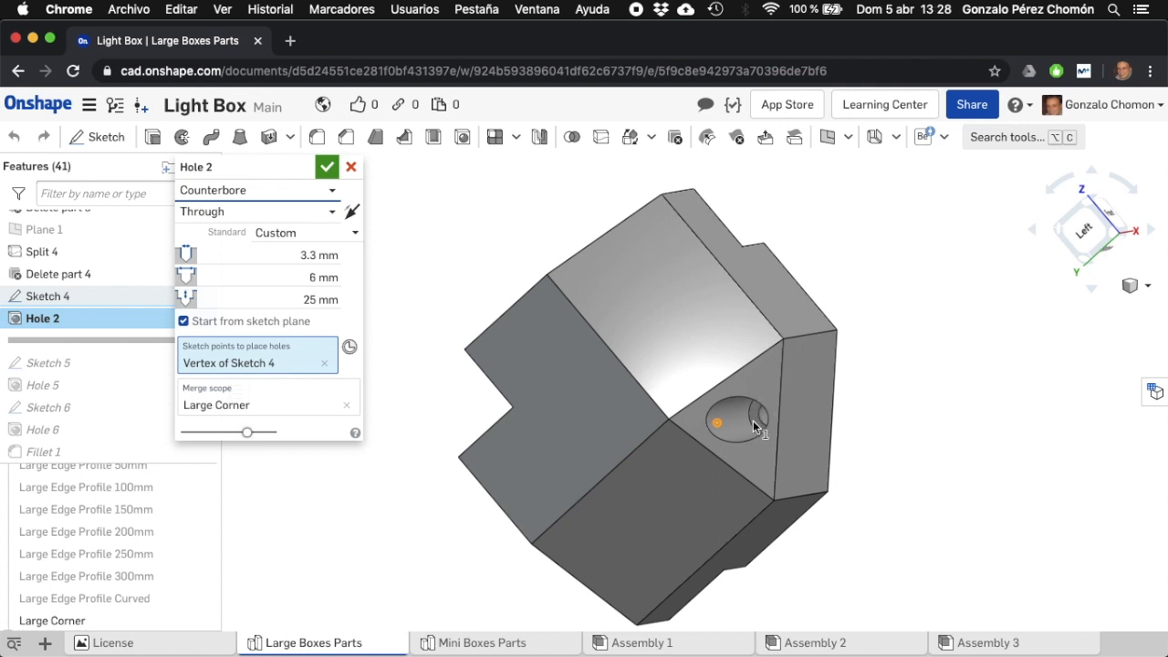
mouse_move(410, 236)
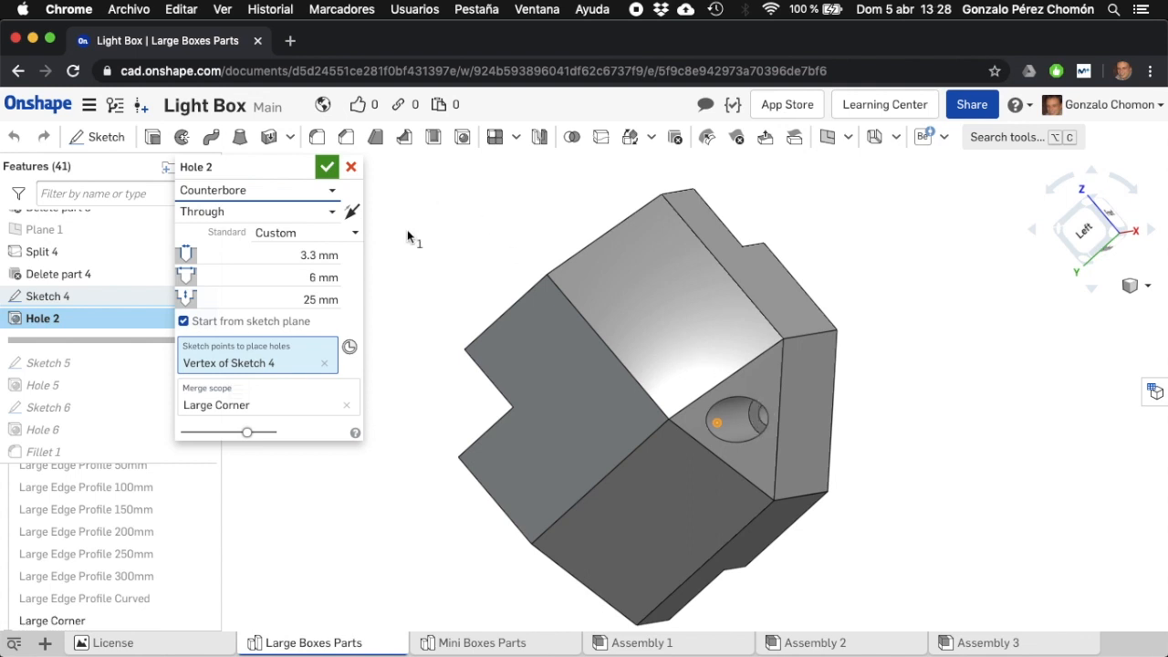
mouse_move(310, 254)
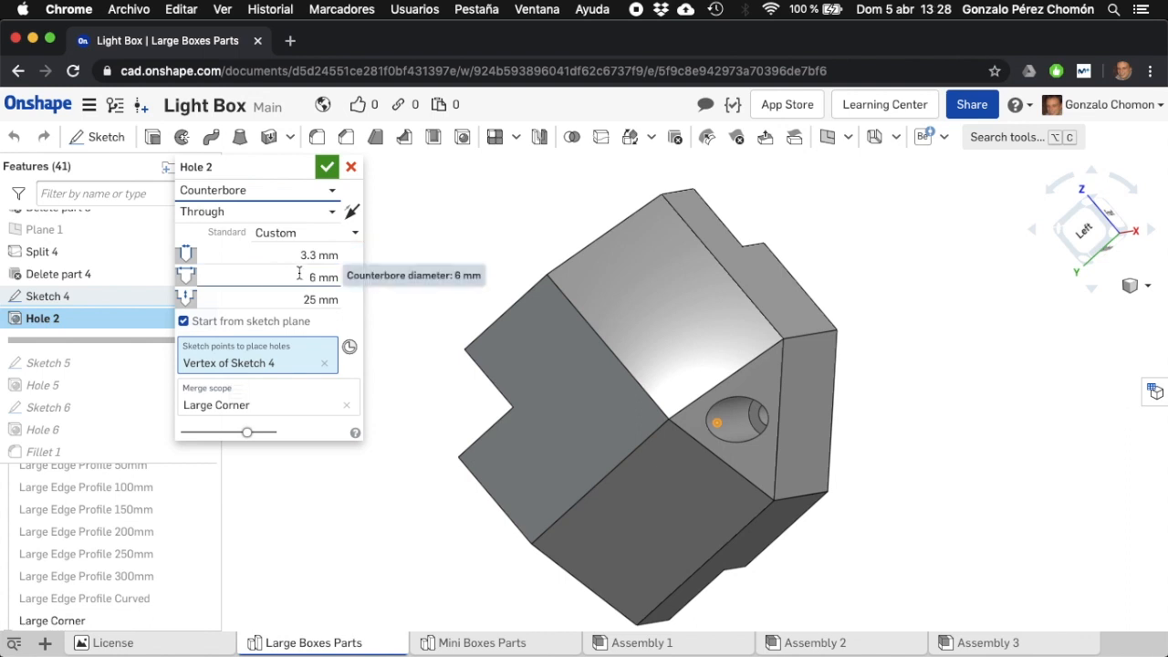
mouse_move(284, 299)
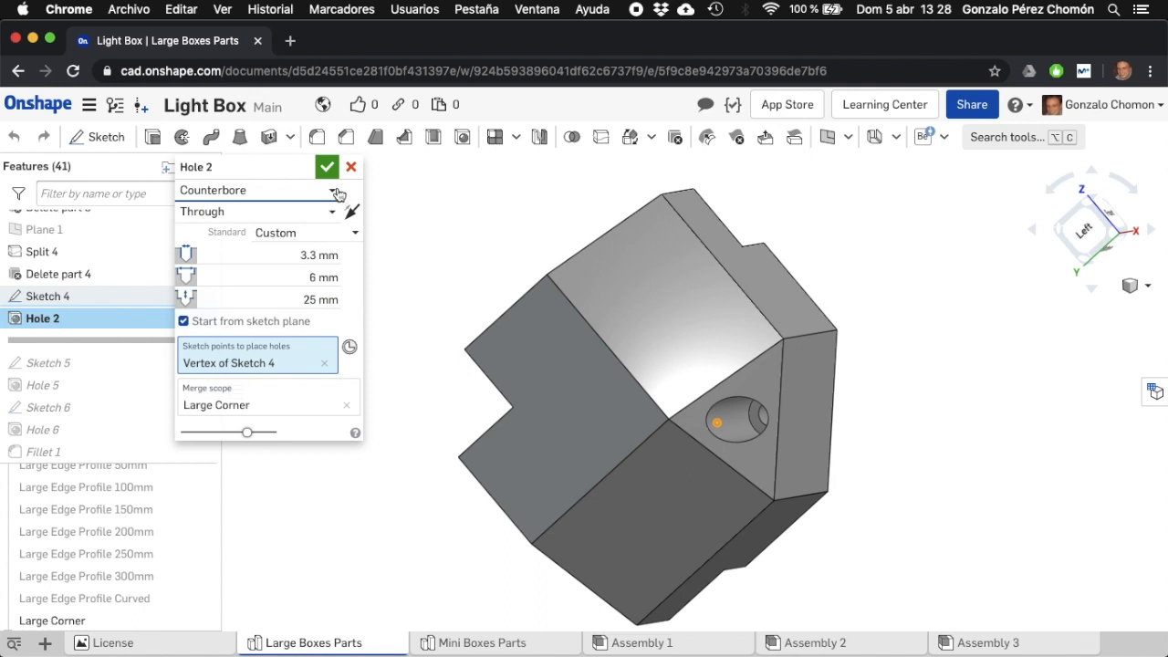
click(327, 166)
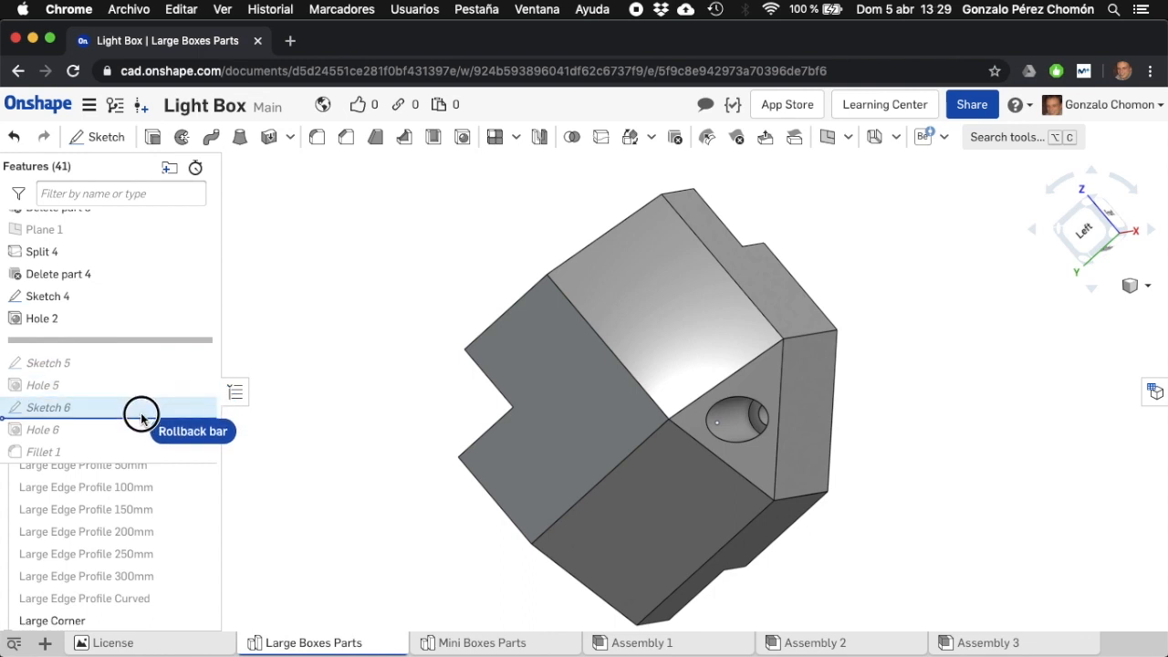
drag(142, 411, 143, 434)
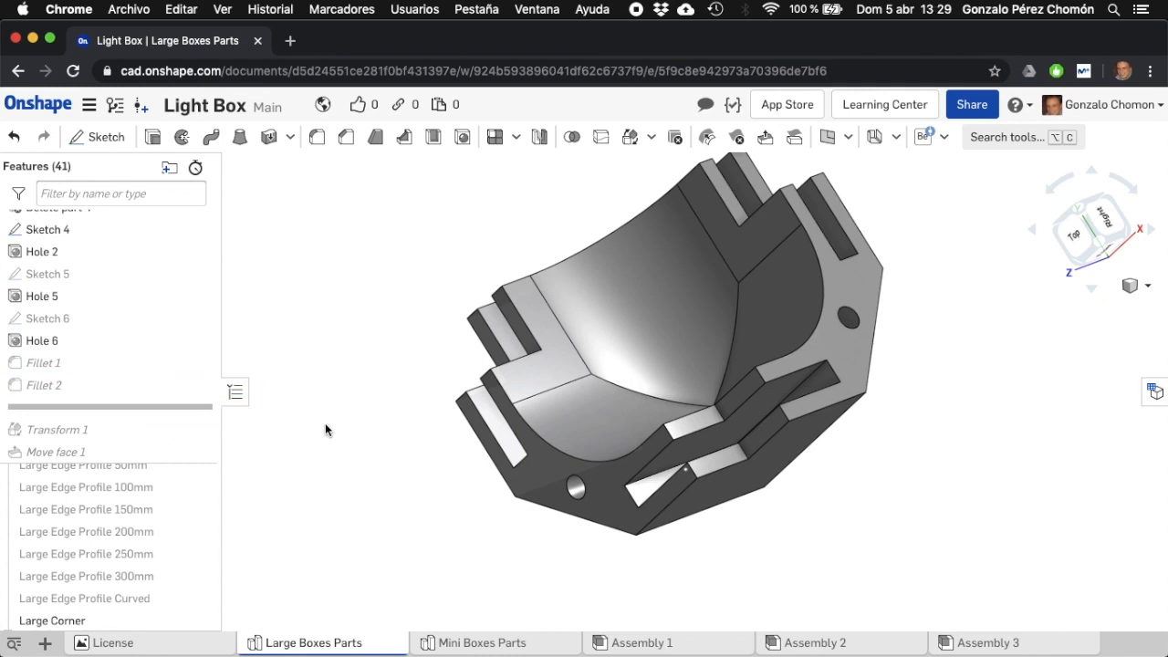
click(44, 362)
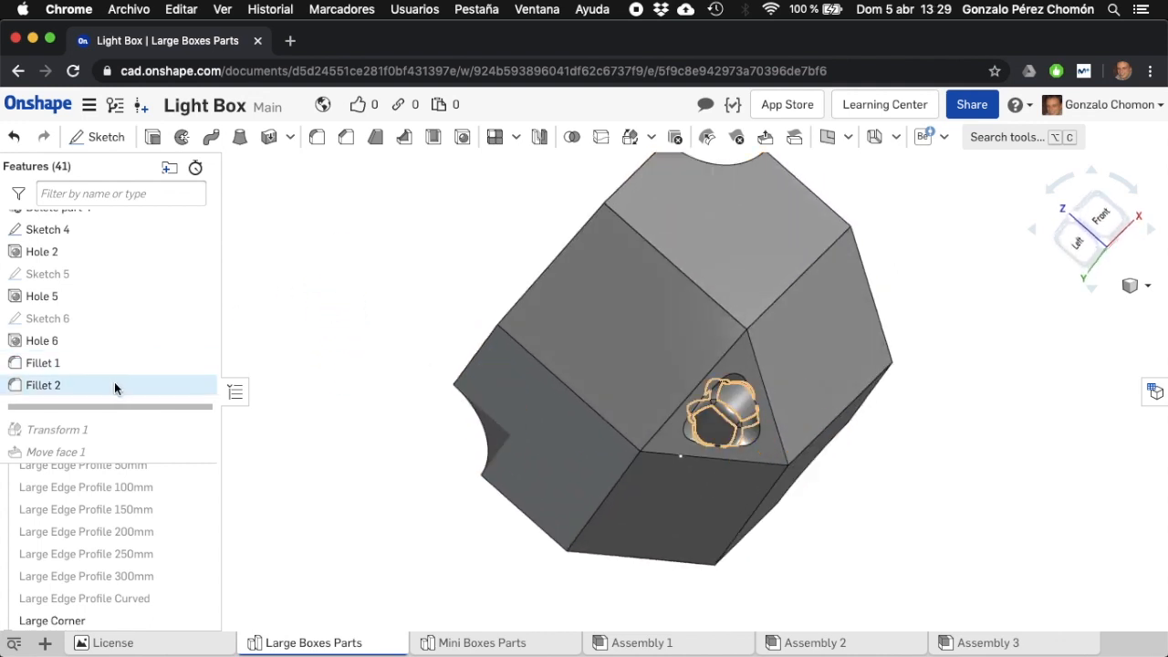
click(43, 383)
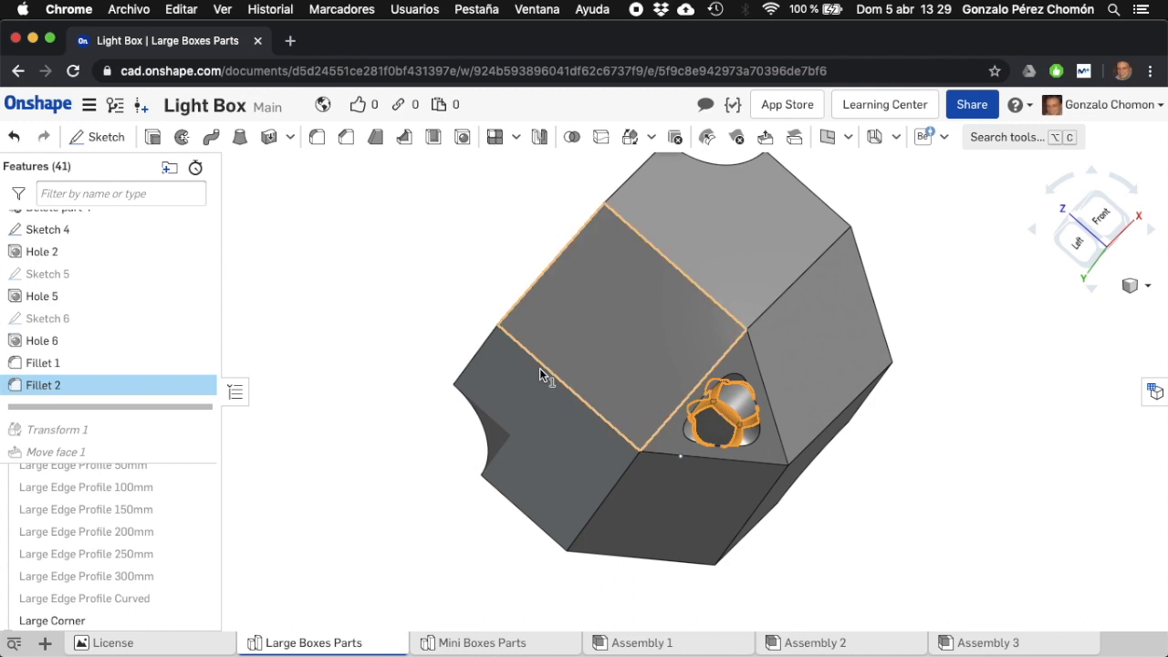
click(360, 356)
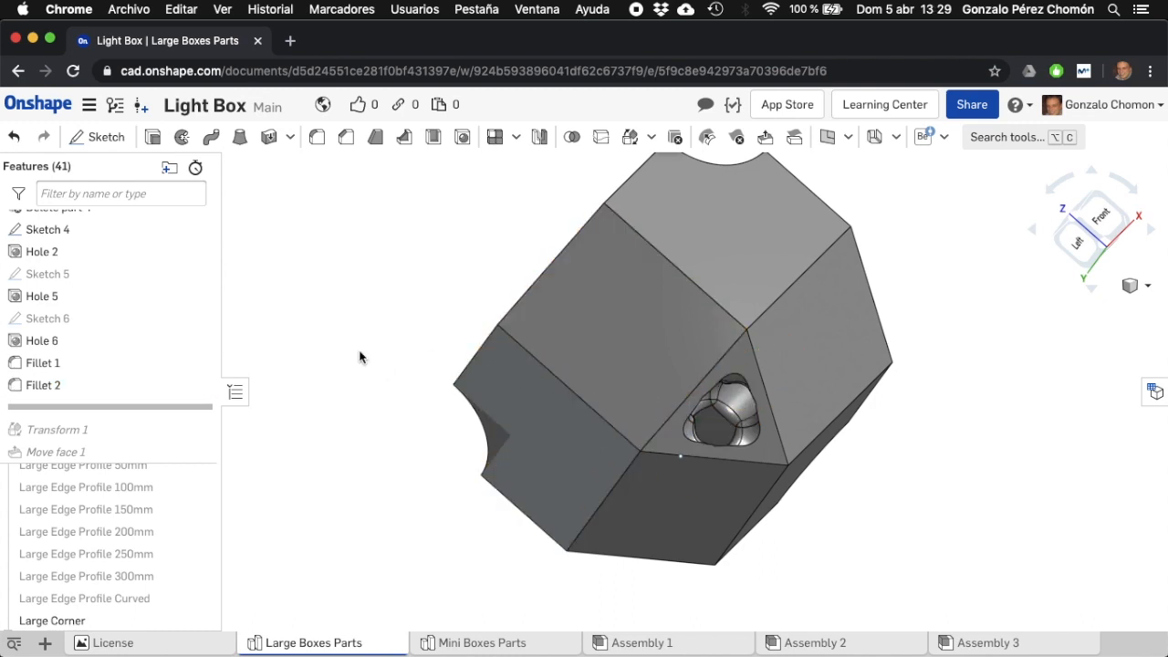
mouse_move(246, 318)
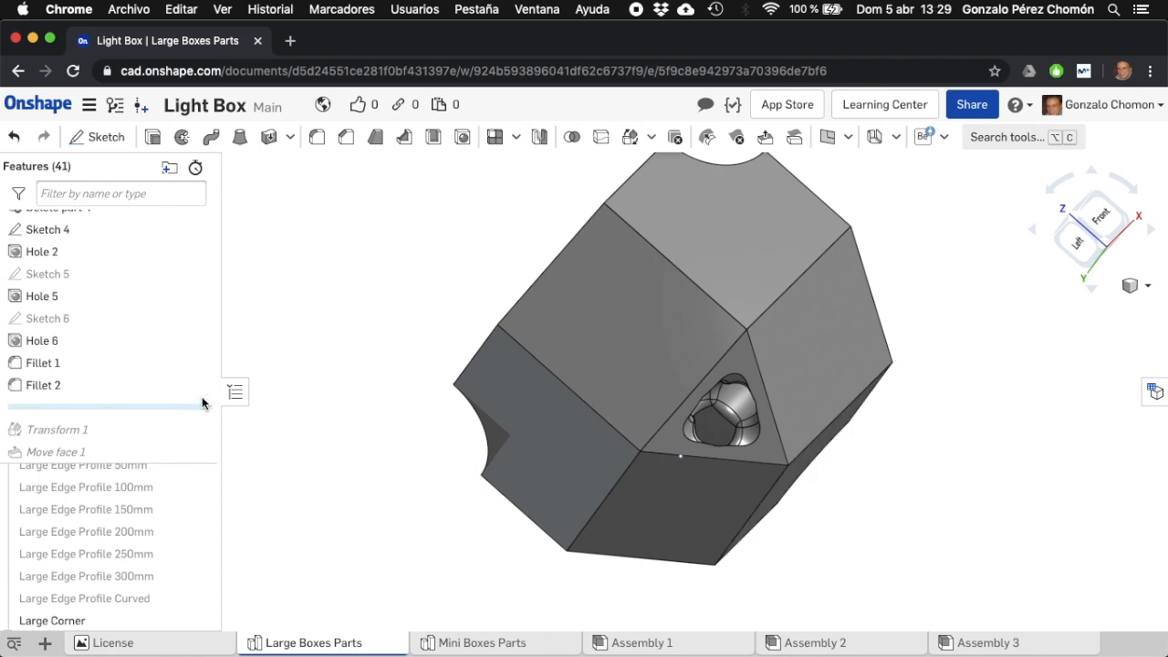
mouse_move(409, 440)
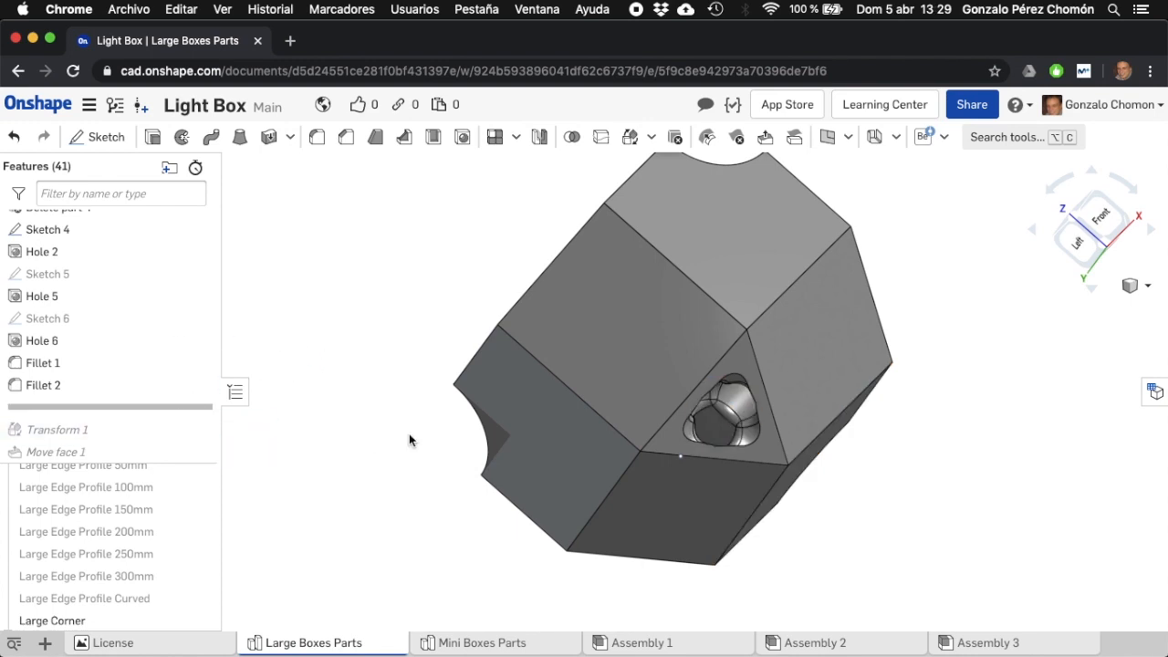
- Activate Transform 1 and confirm Copy in place of the Large Corner
click(56, 407)
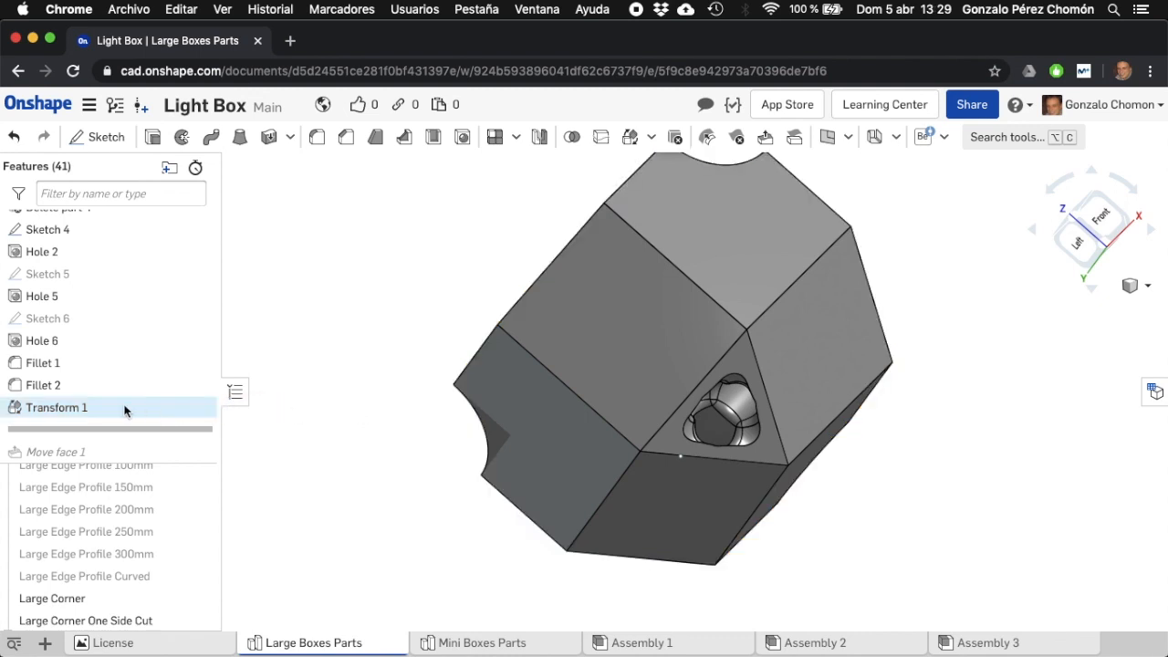
double_click(56, 407)
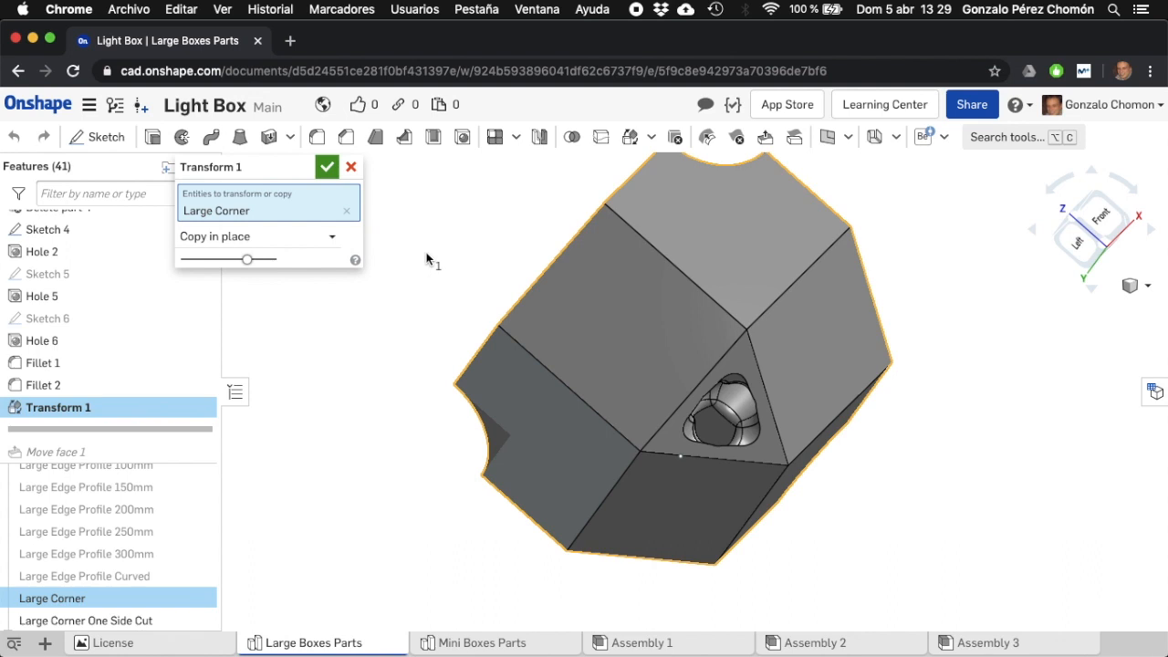
mouse_move(474, 241)
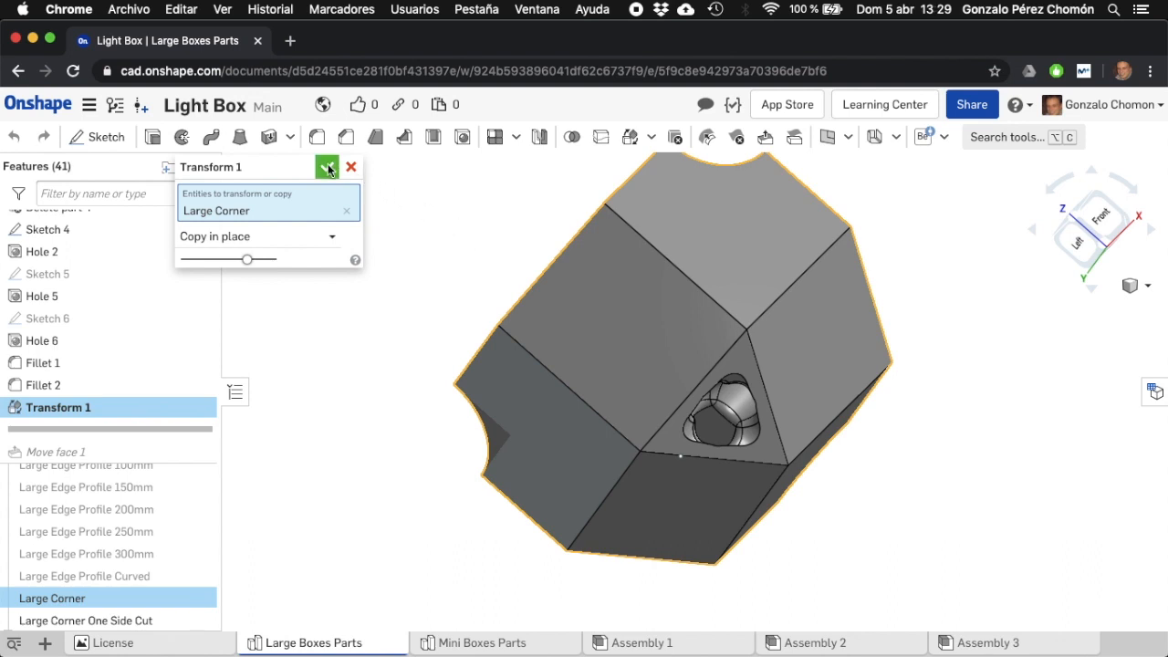
click(328, 166)
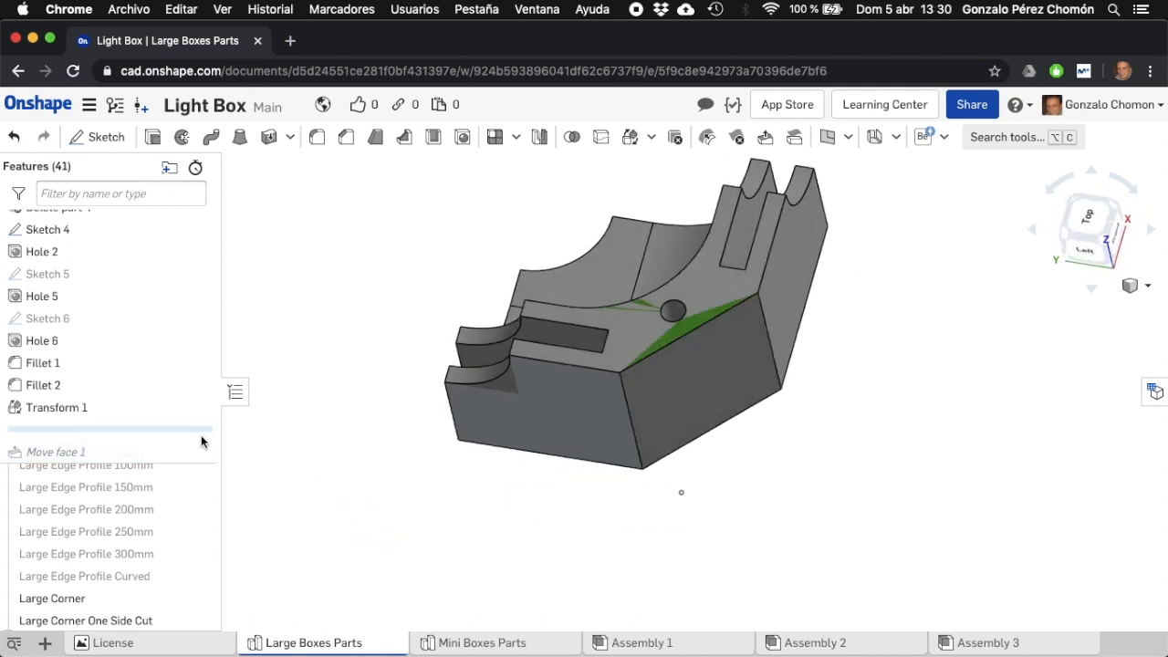
mouse_move(184, 452)
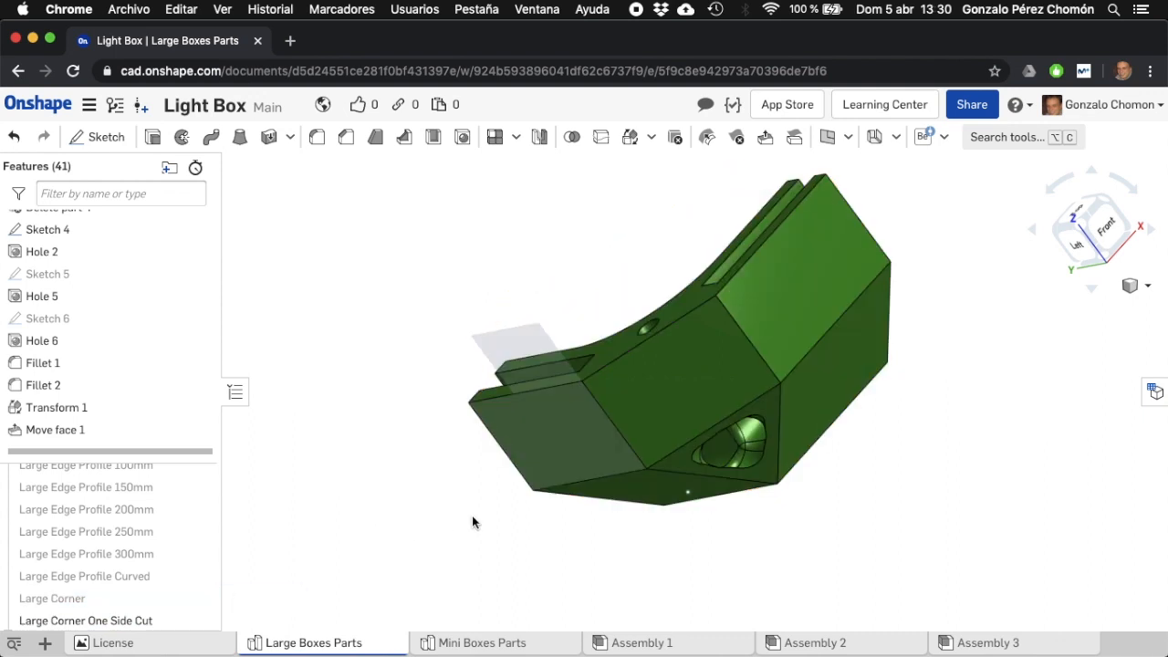
- Edit Move face 1, pick the copy's end face, and confirm the 10 mm blind offset
click(55, 430)
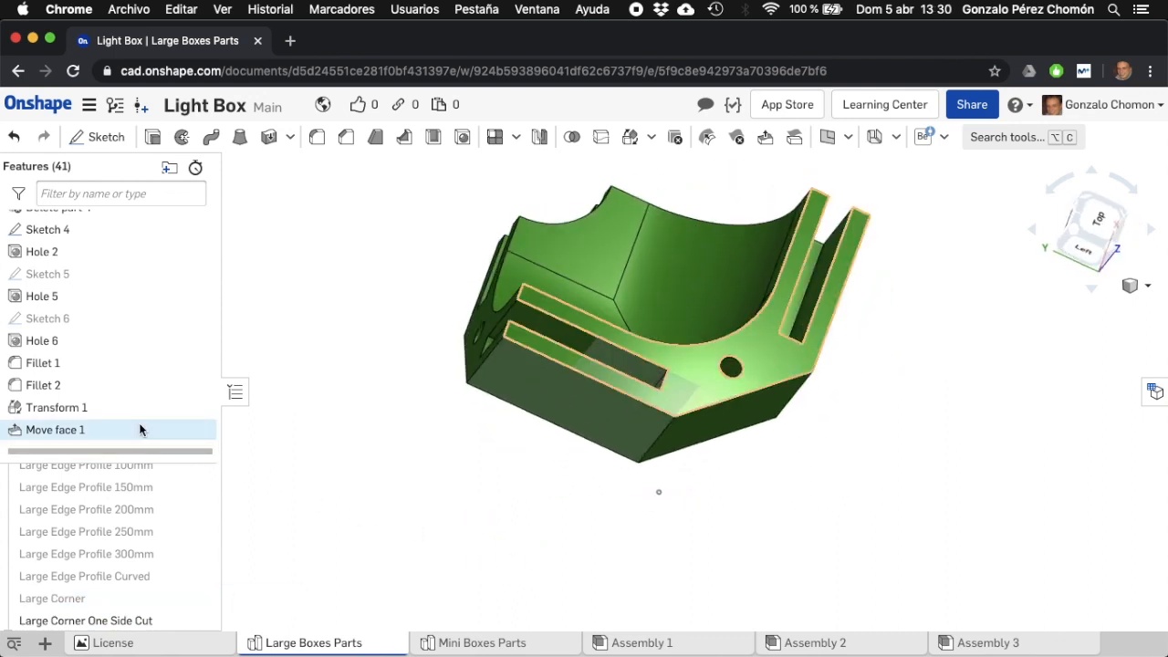
double_click(55, 431)
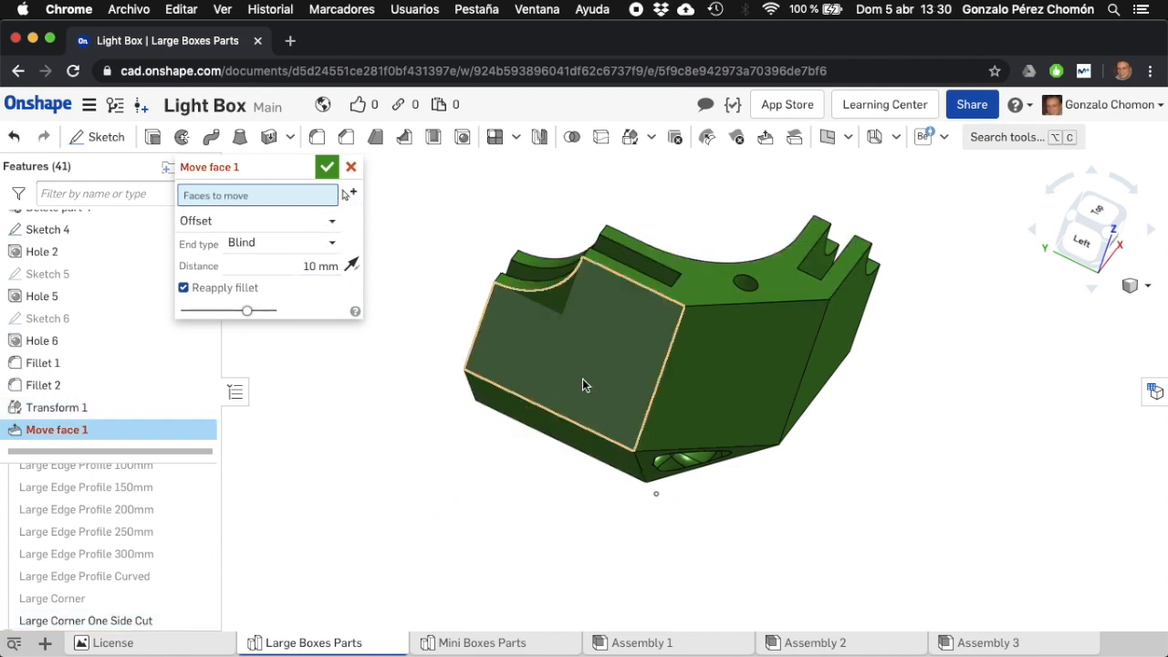
drag(584, 384, 843, 438)
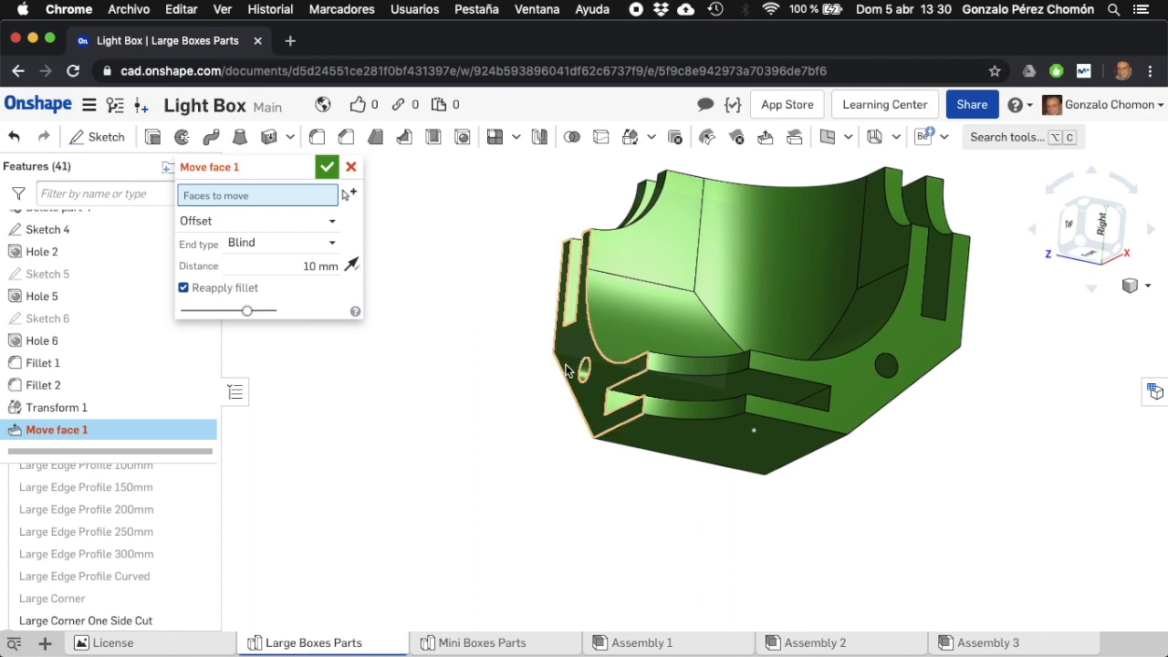
click(679, 411)
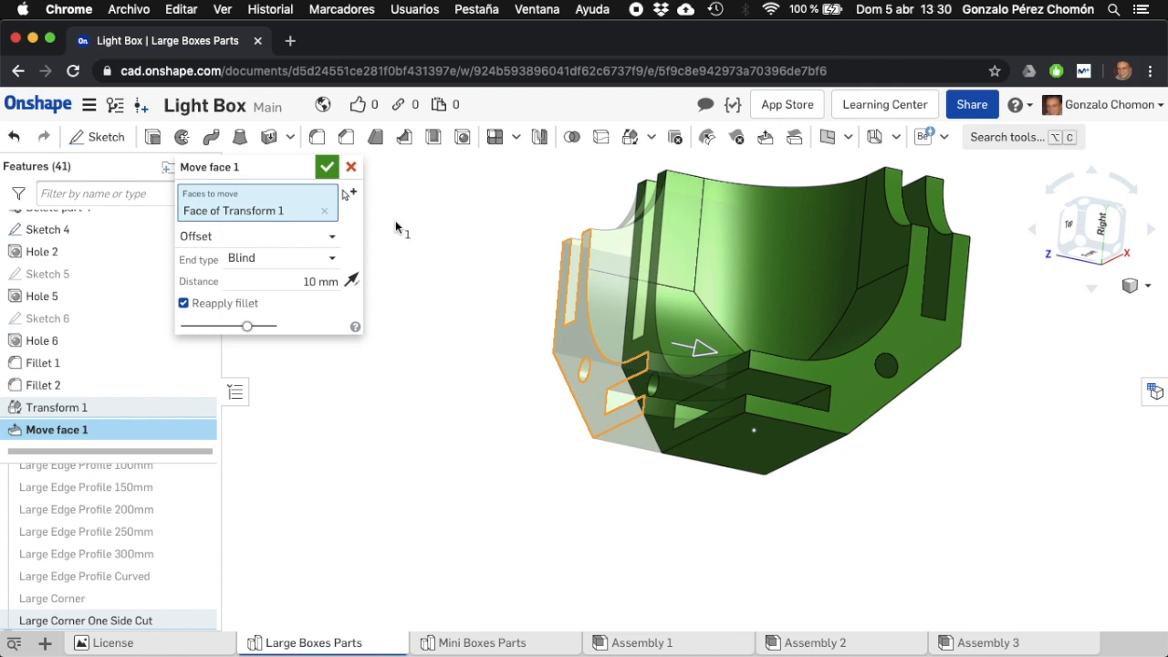
click(327, 166)
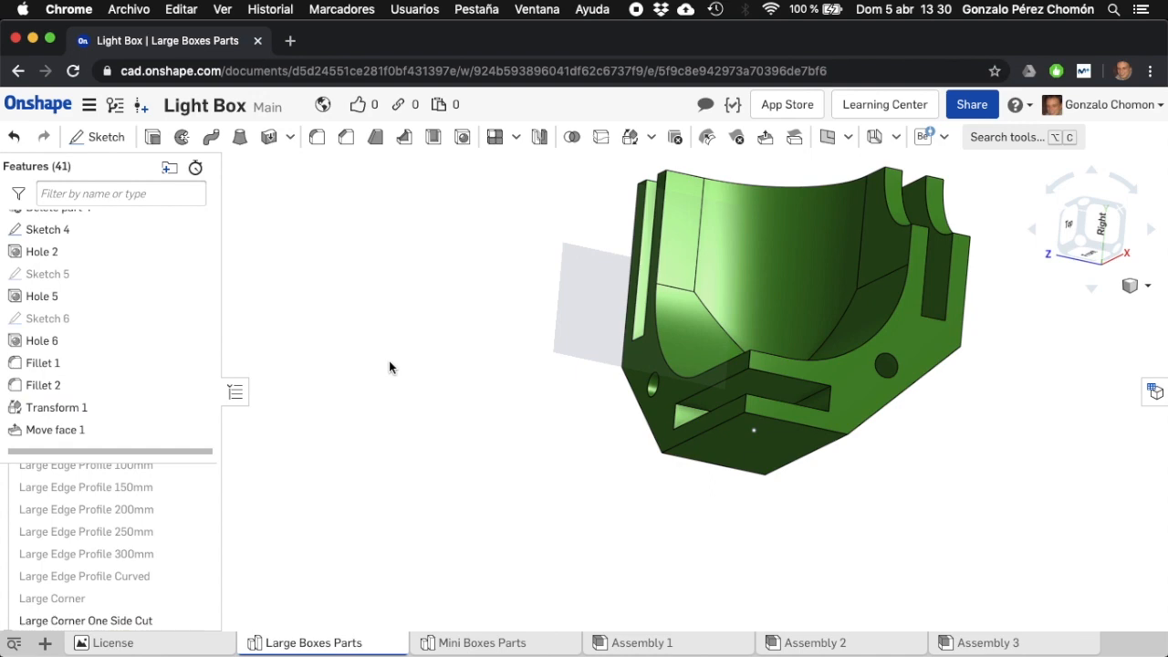
- Show all parts of the Large Boxes Parts studio, then move to the Mini Boxes Parts studio
right_click(391, 367)
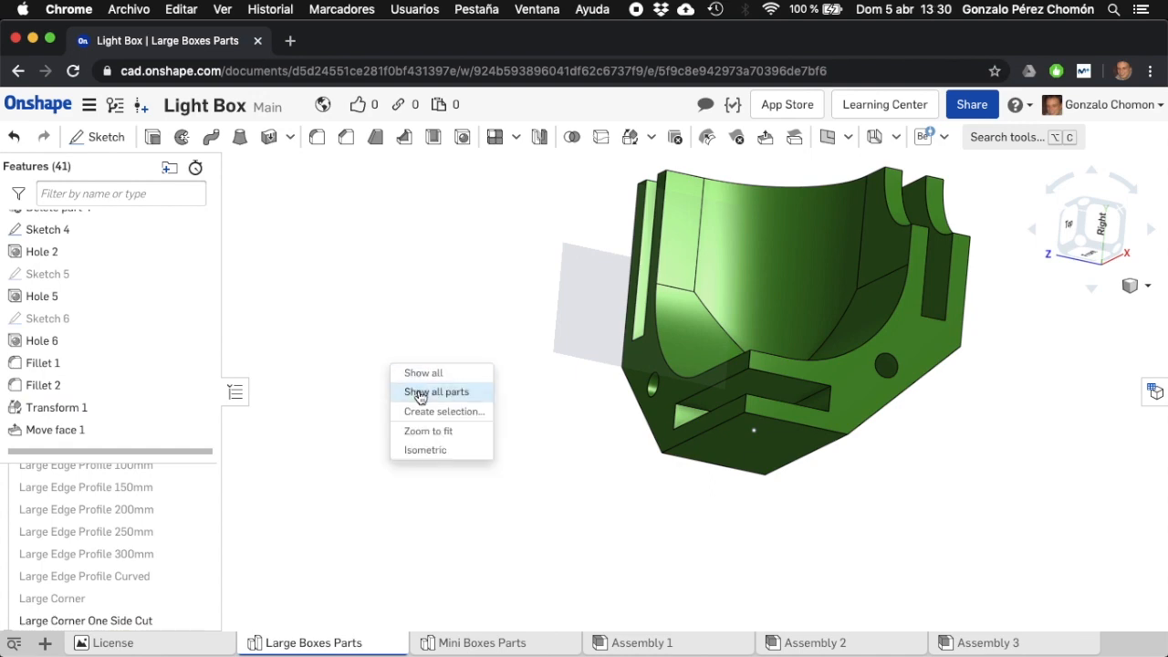
click(434, 390)
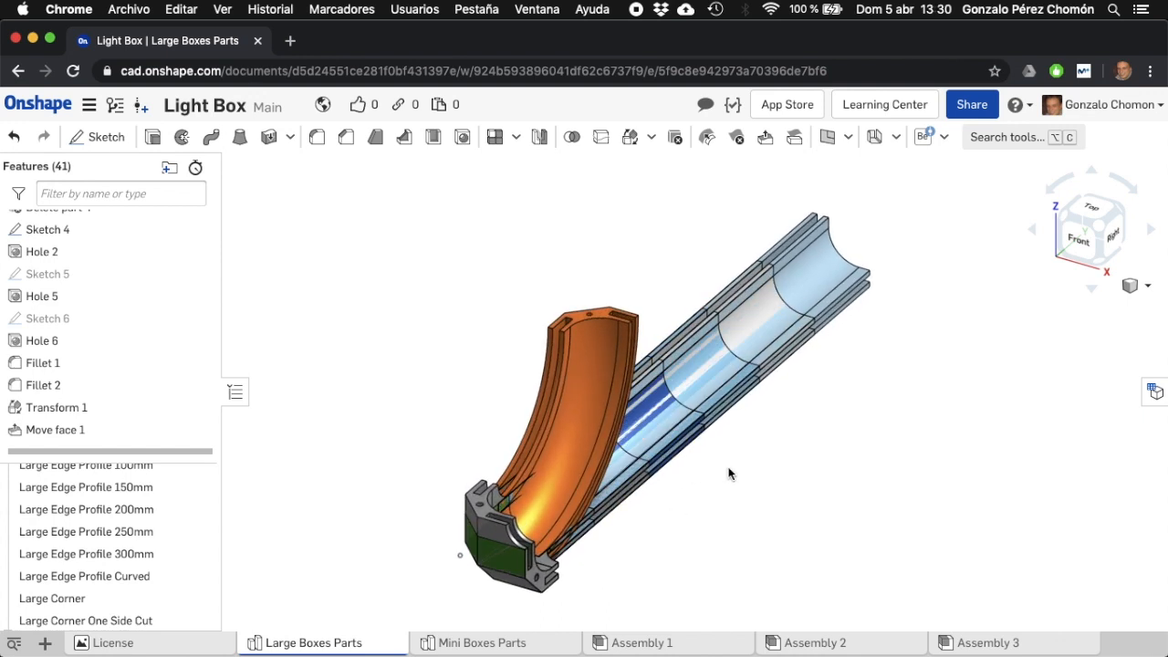
mouse_move(694, 497)
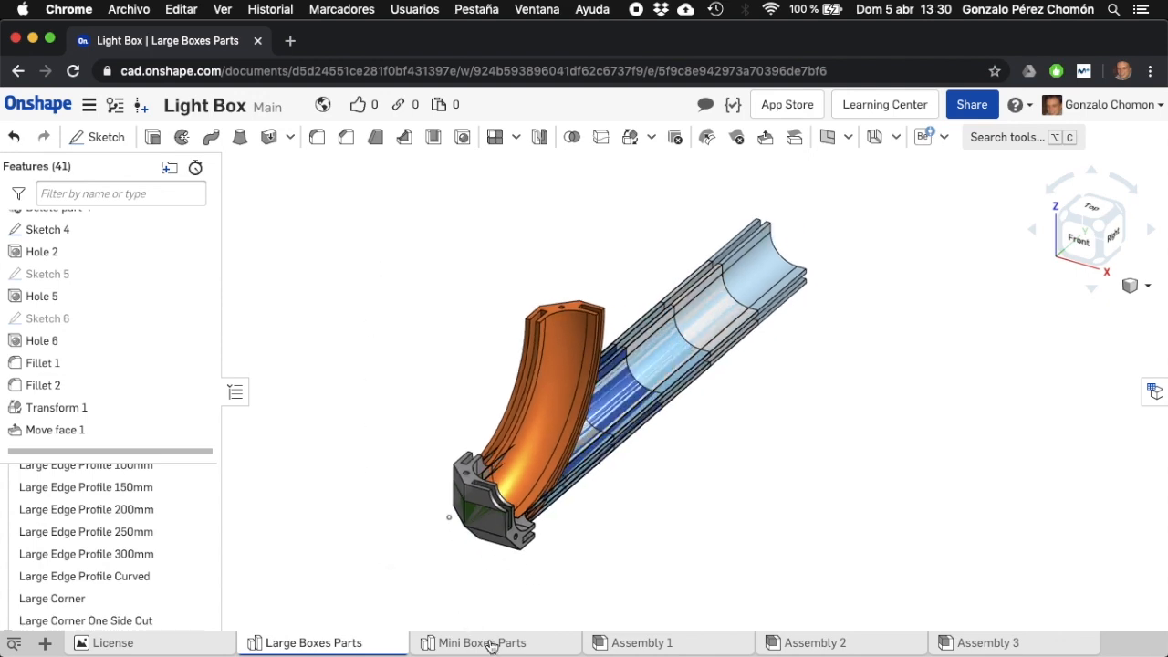
click(482, 642)
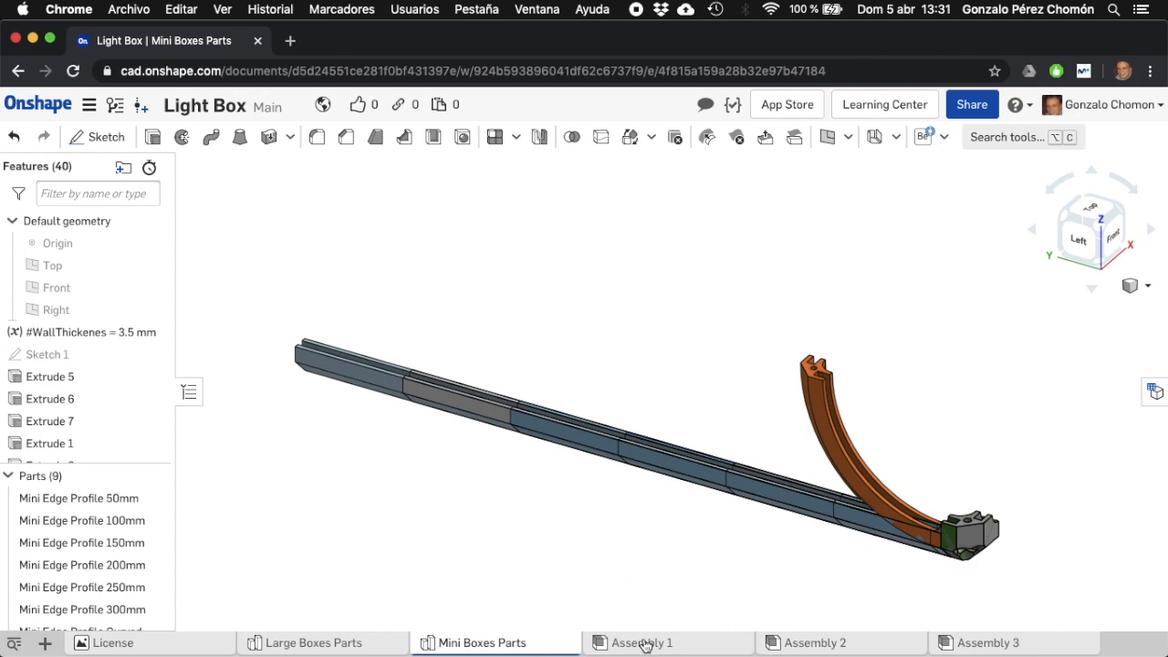
- View Assembly 1, Assembly 2 and Assembly 3 in turn, ending on the curved-arch Assembly 3
click(642, 642)
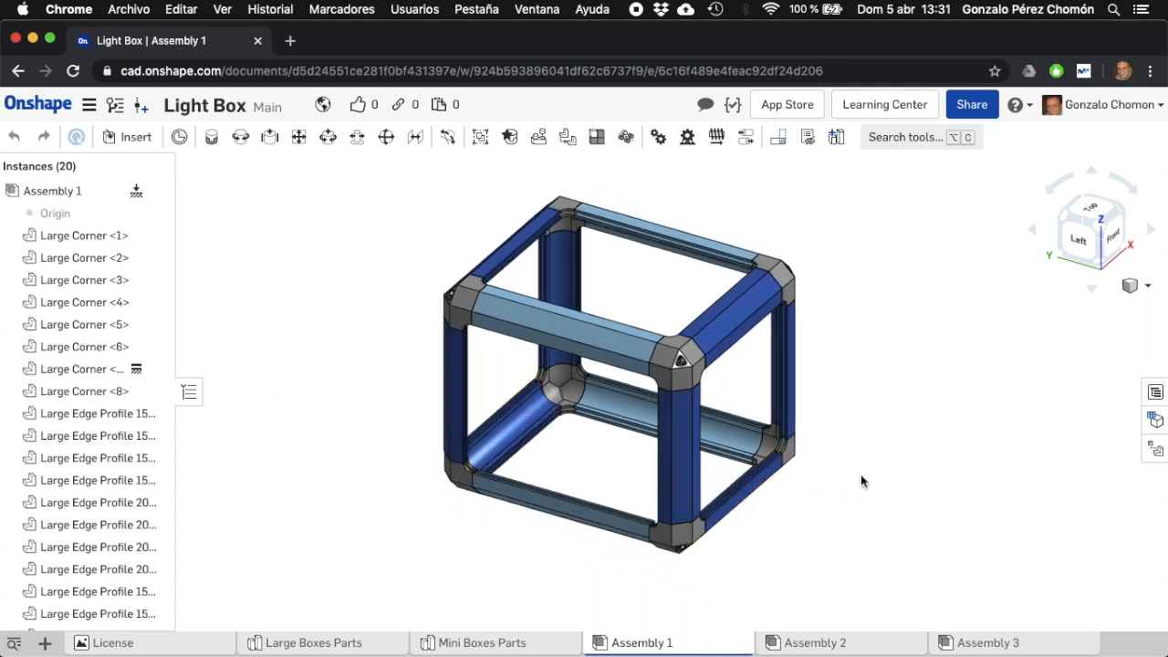
click(814, 643)
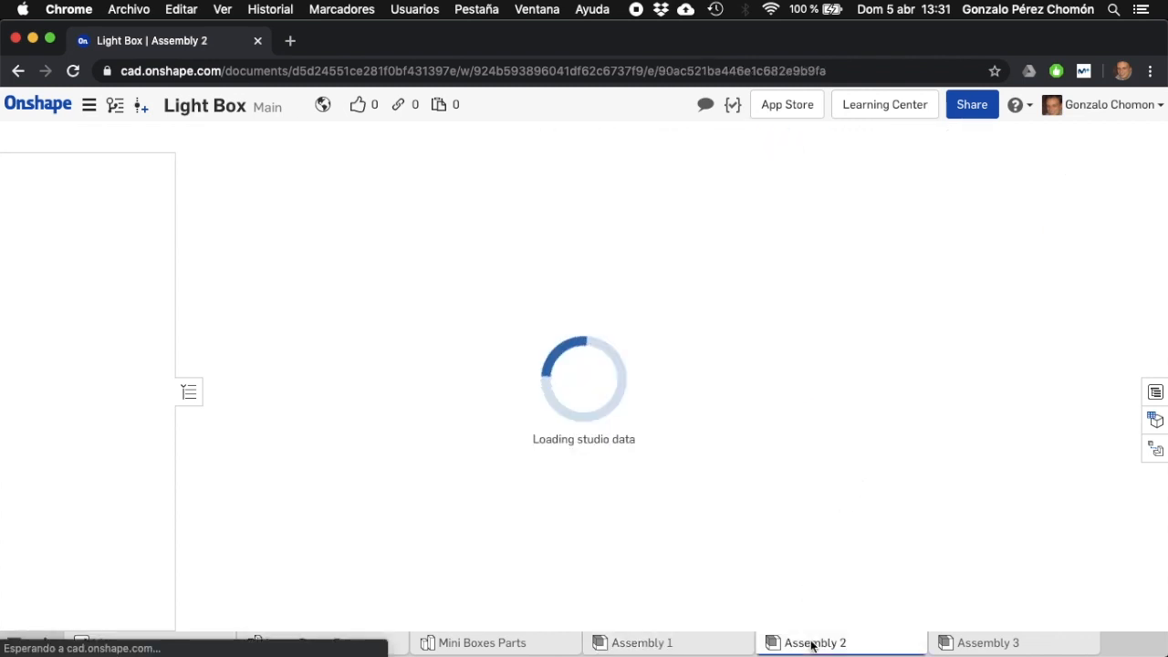
click(814, 642)
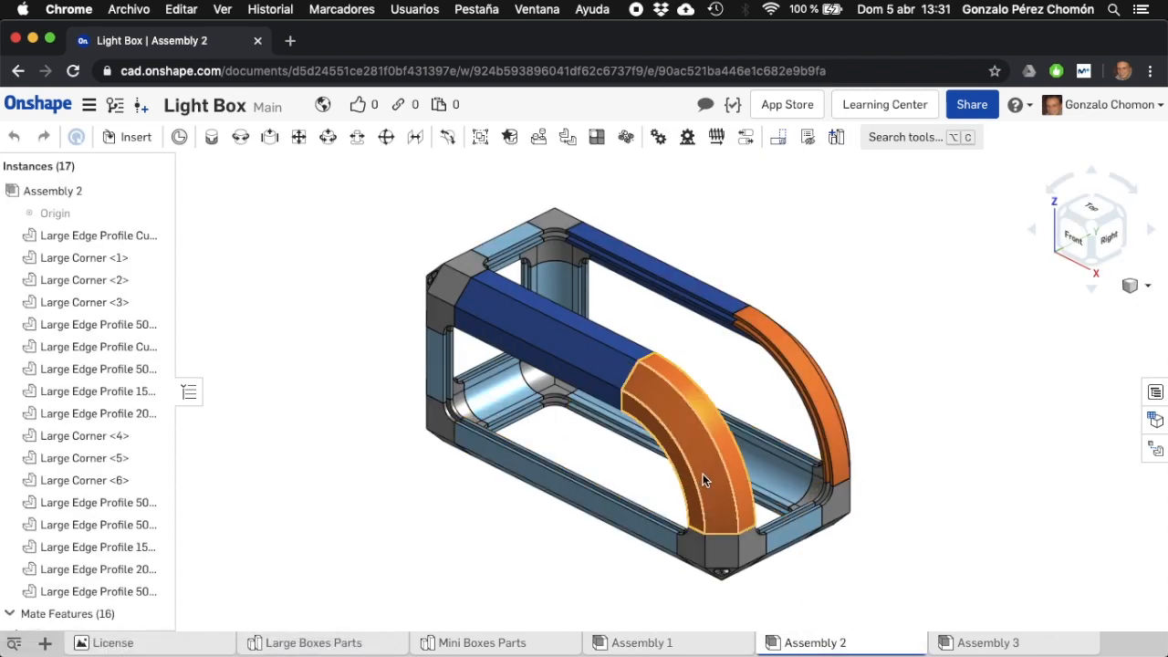
click(987, 642)
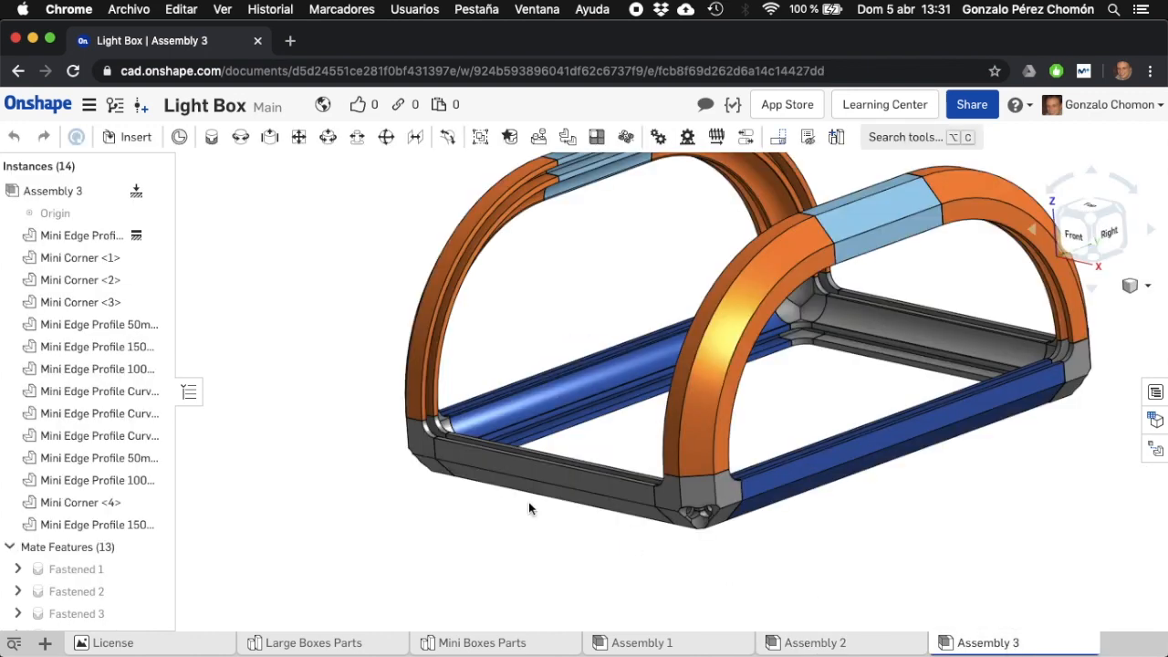